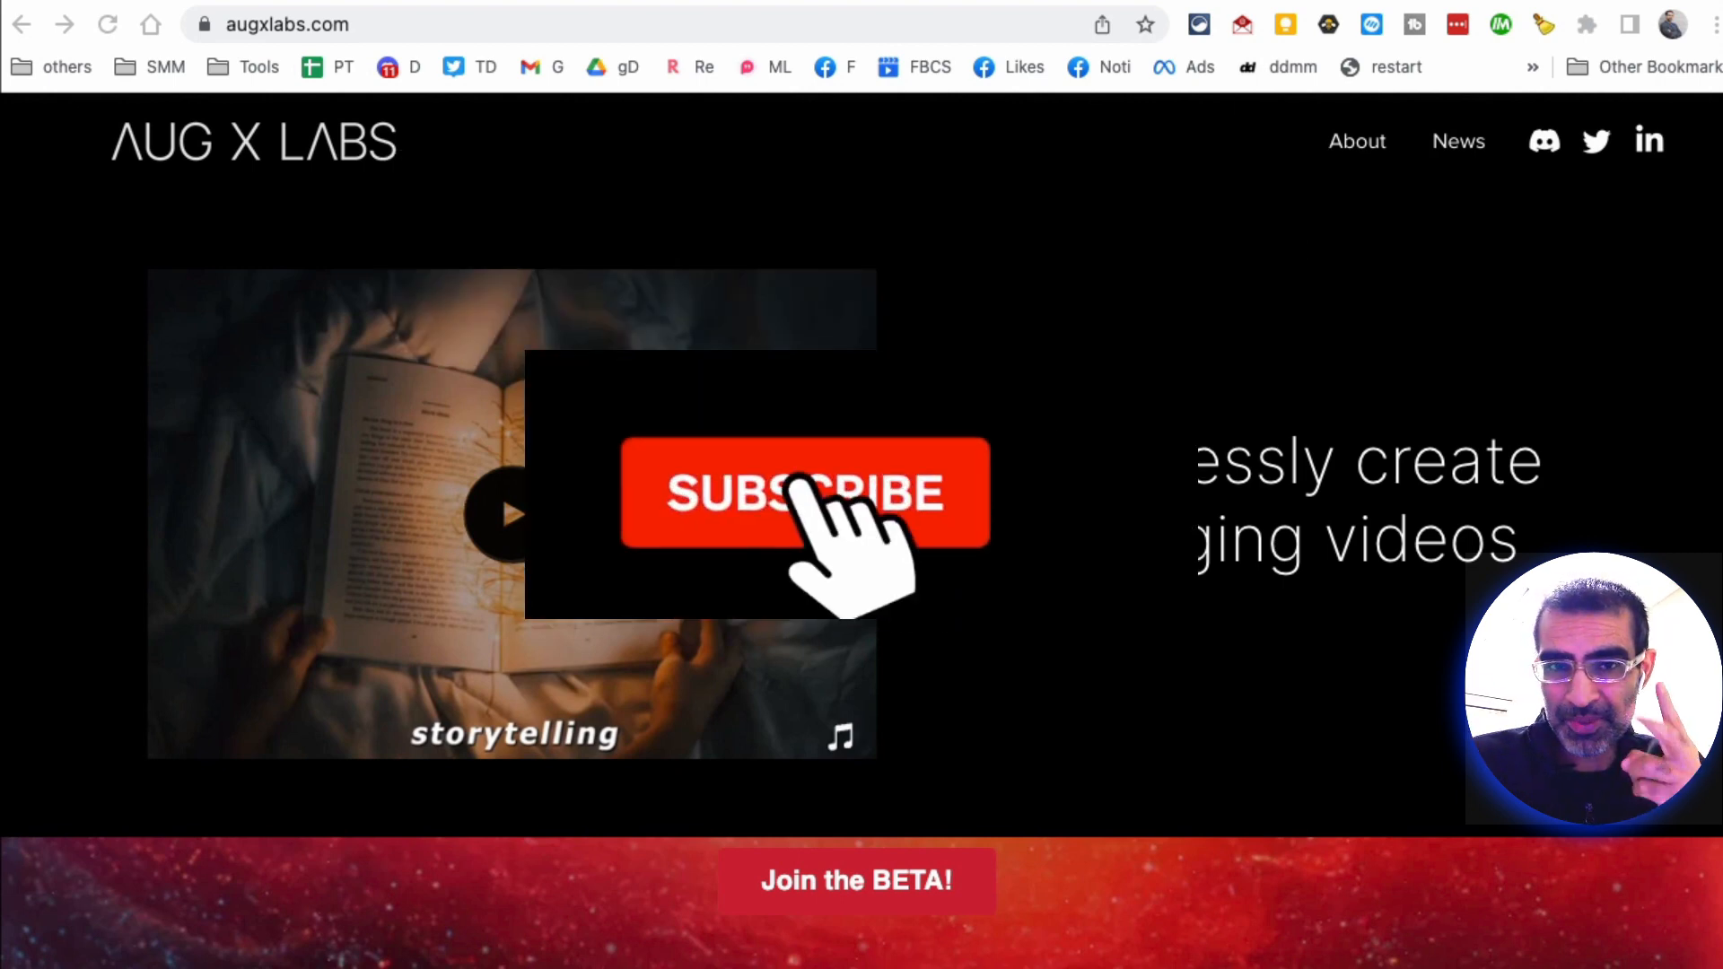
Step: Scroll the augxlabs.com homepage down to the Join the BETA banner and product description
click(804, 492)
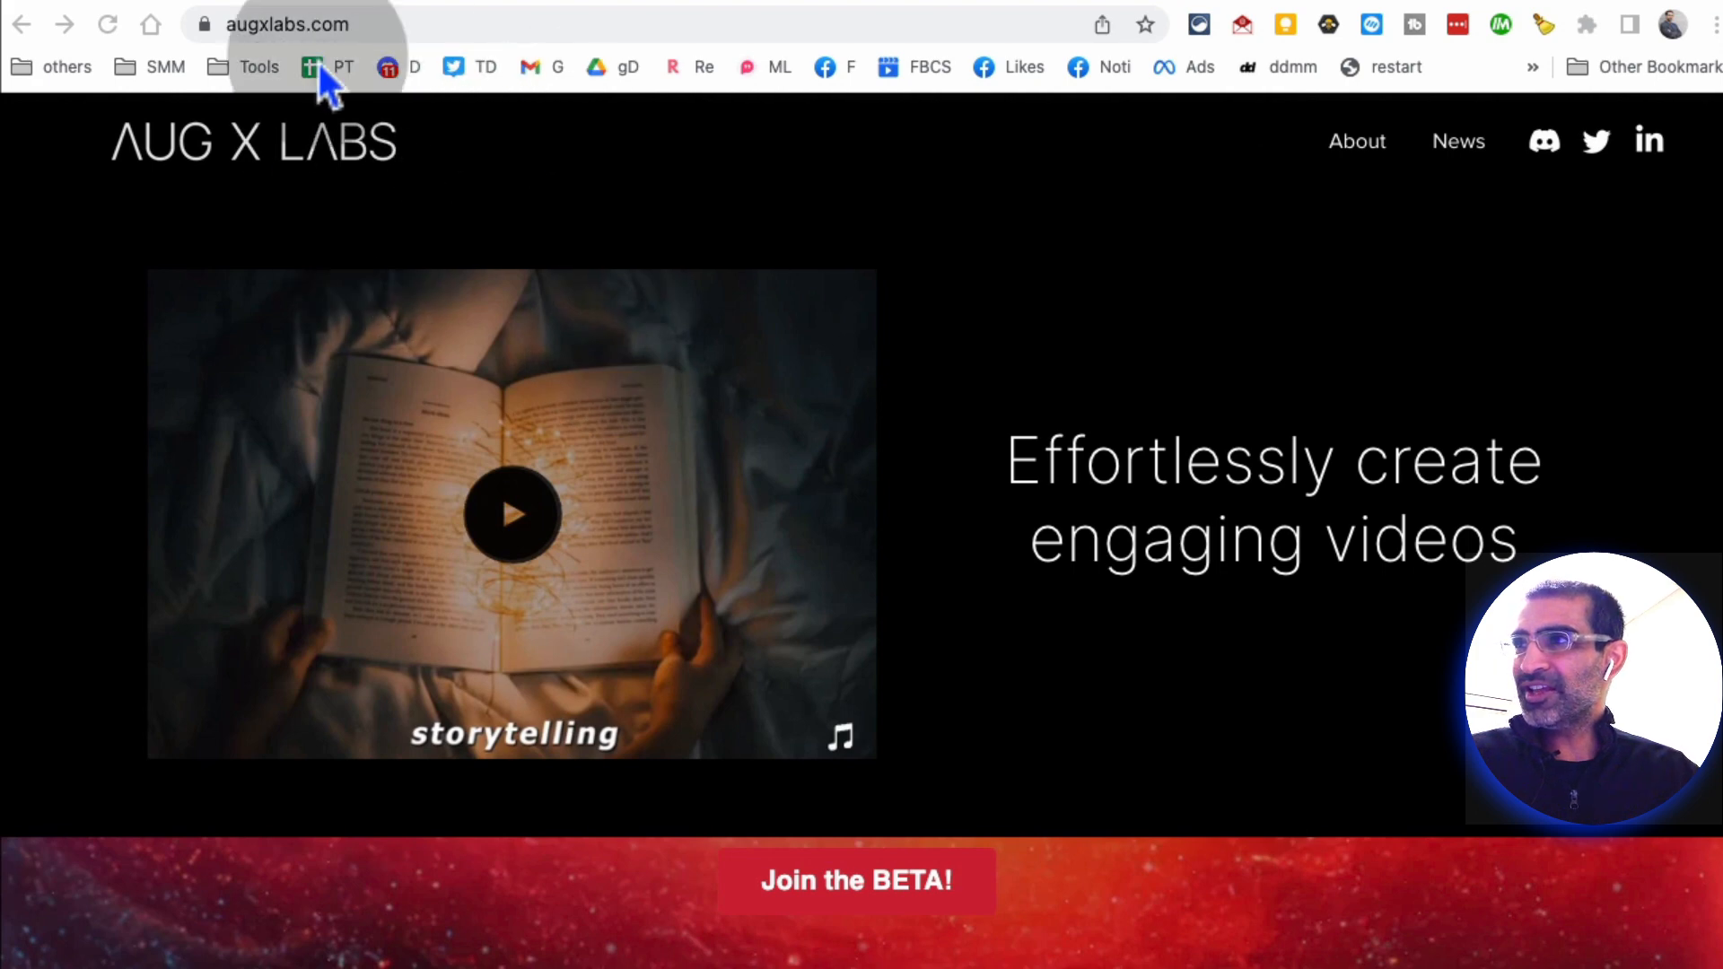
click(330, 23)
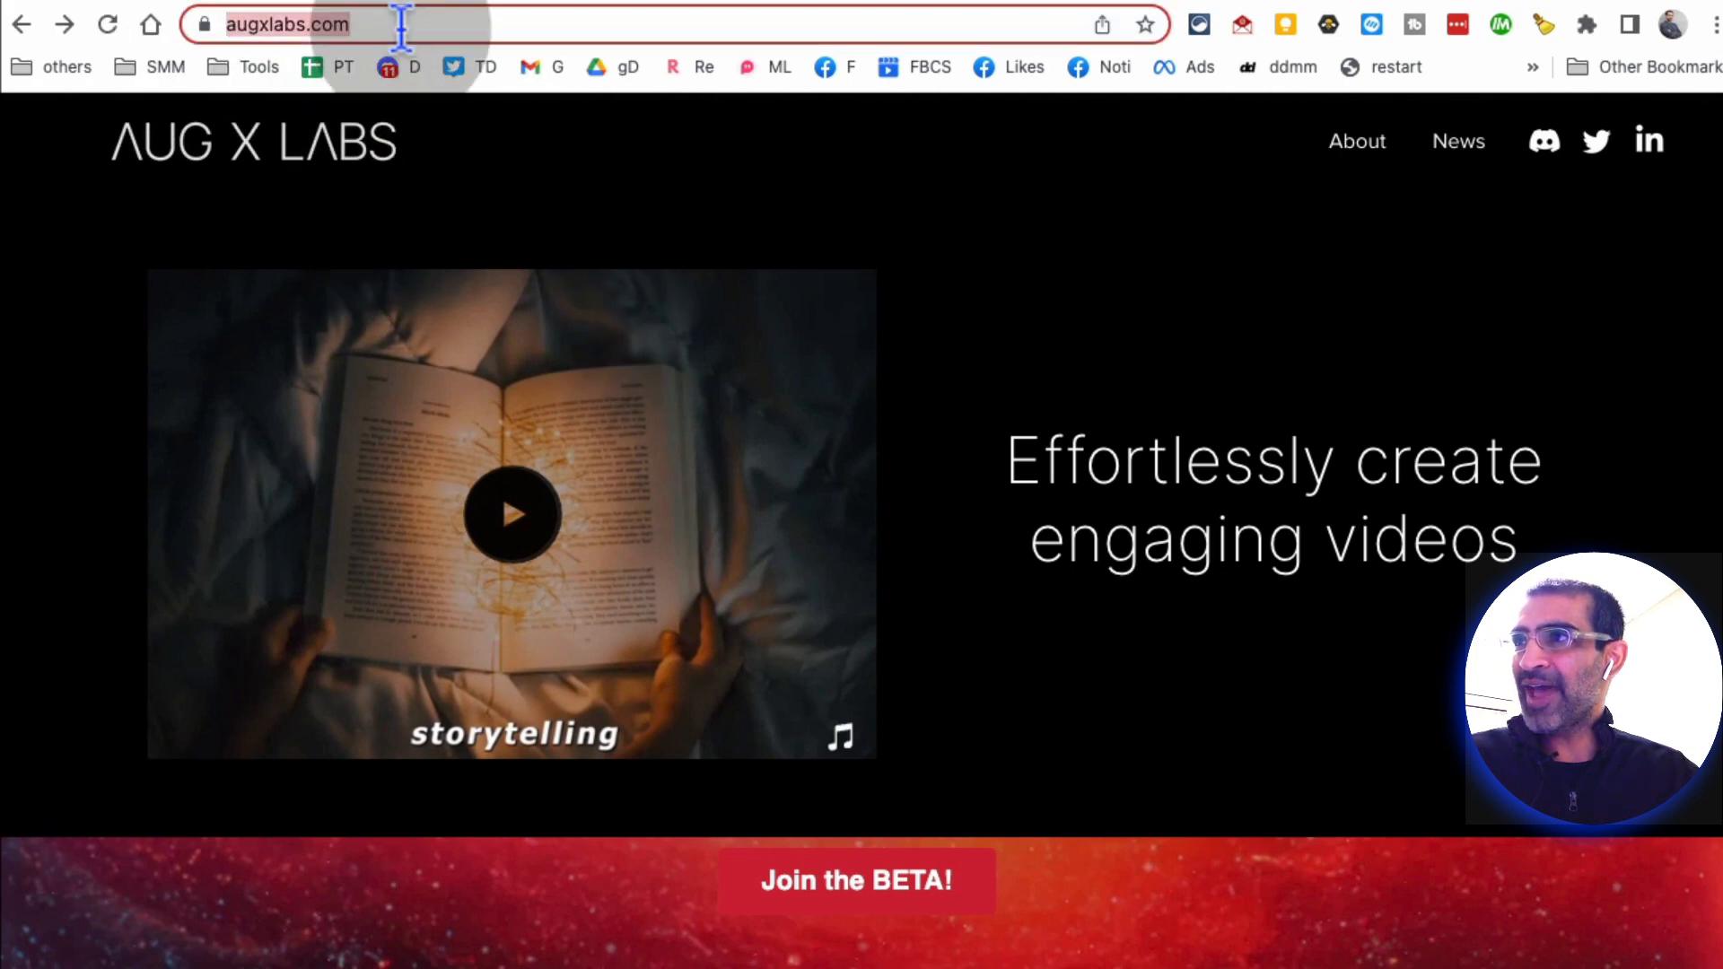
scroll(down, 3)
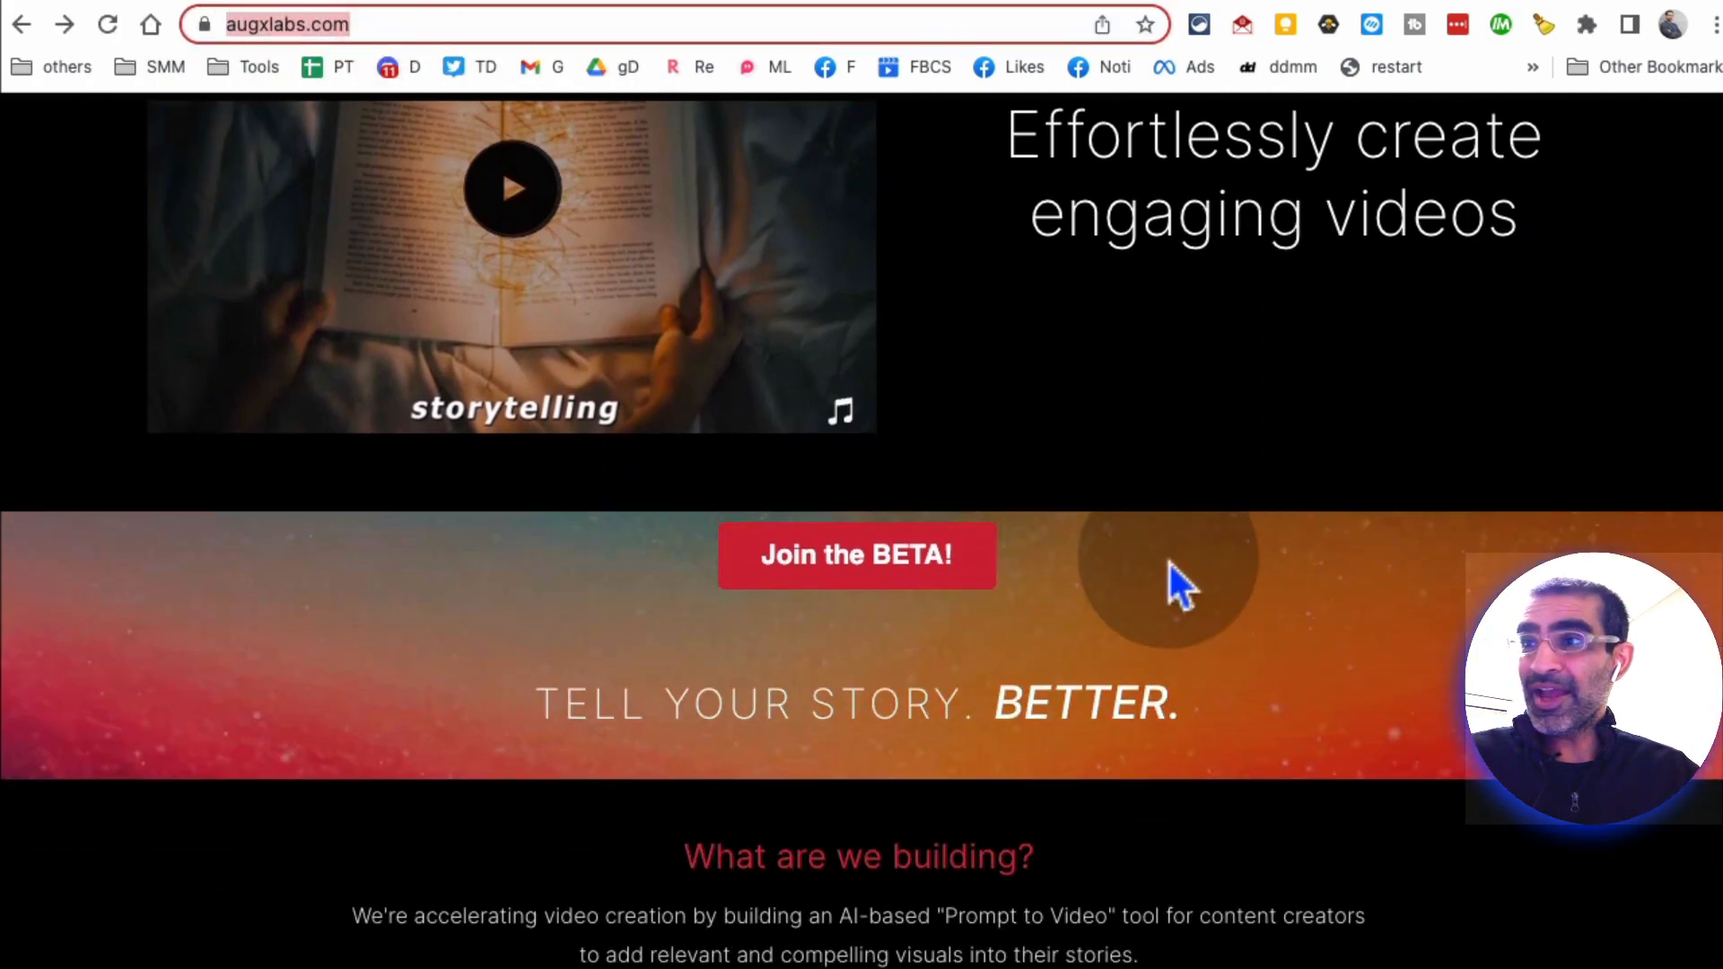
scroll(down, 3)
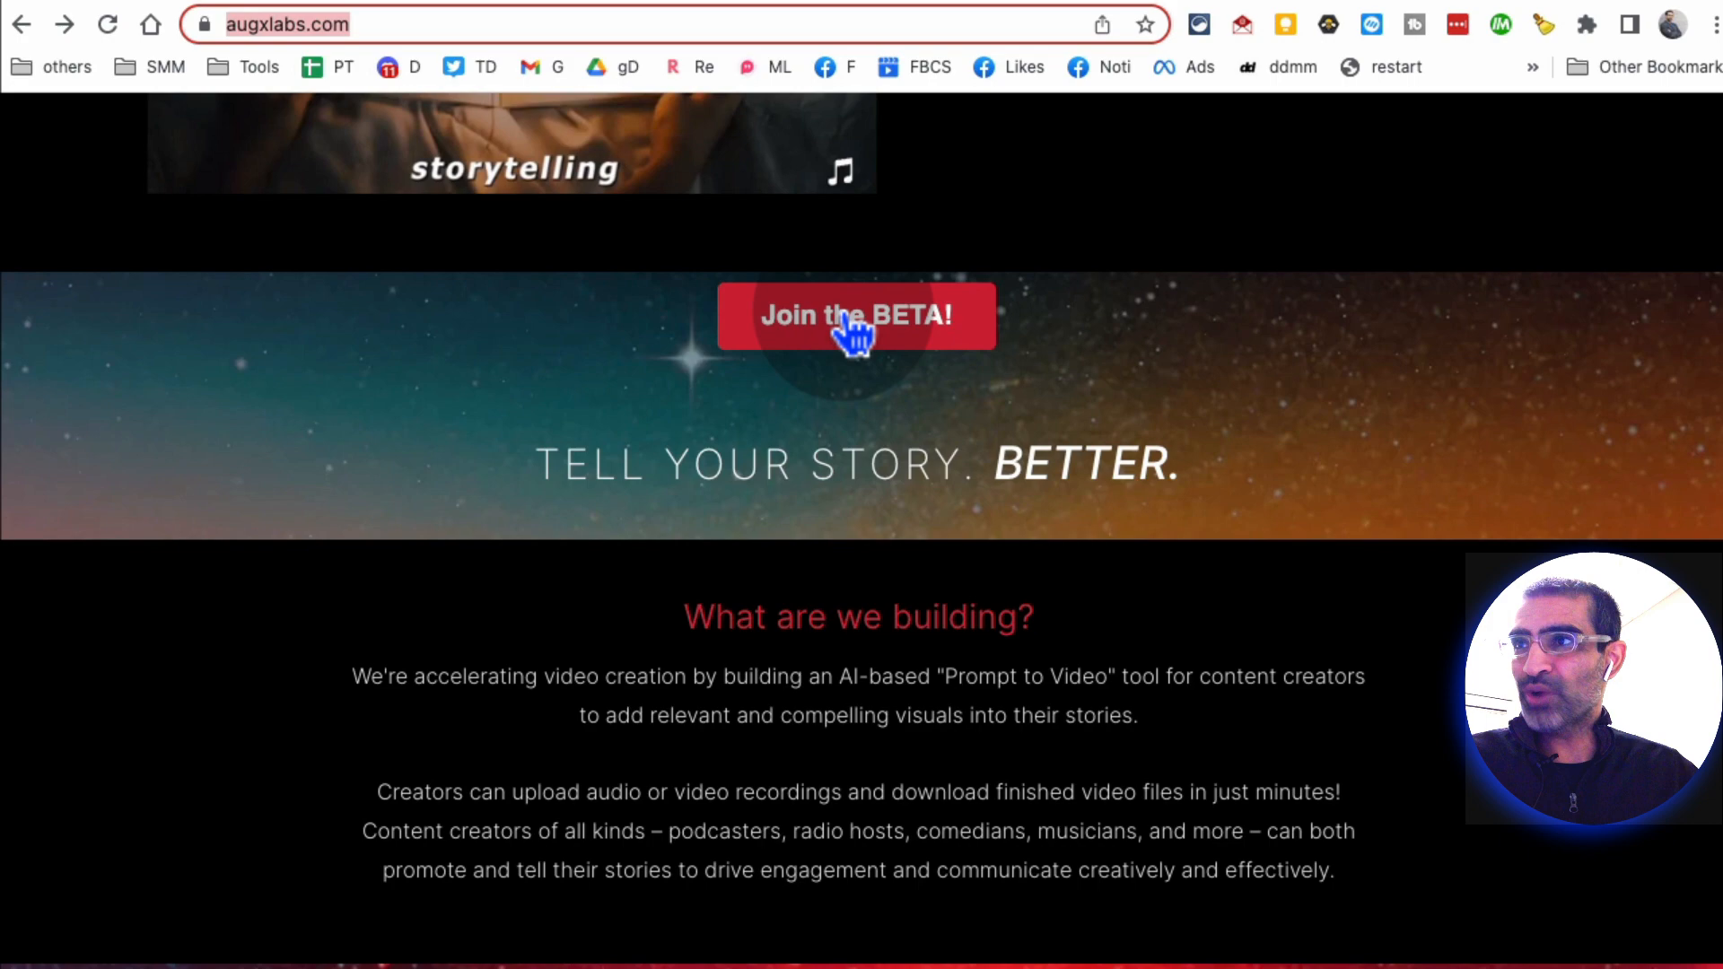
Step: Open the Join the BETA sign-up form and scroll through its questions
click(855, 316)
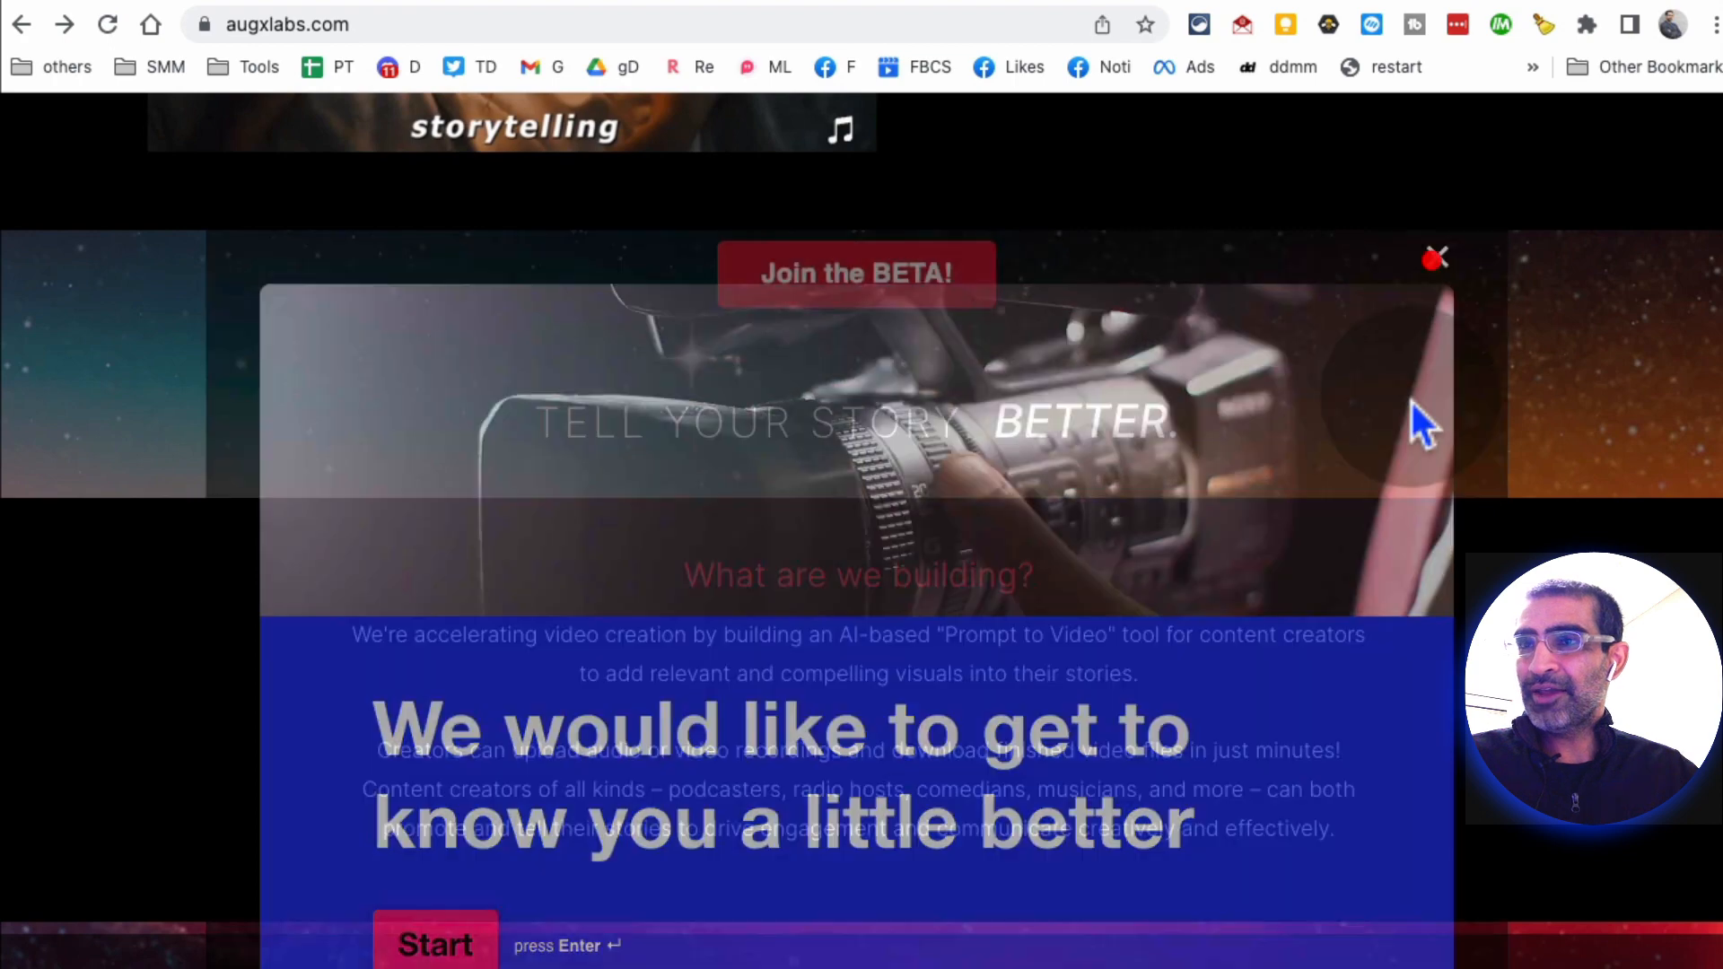
scroll(down, 3)
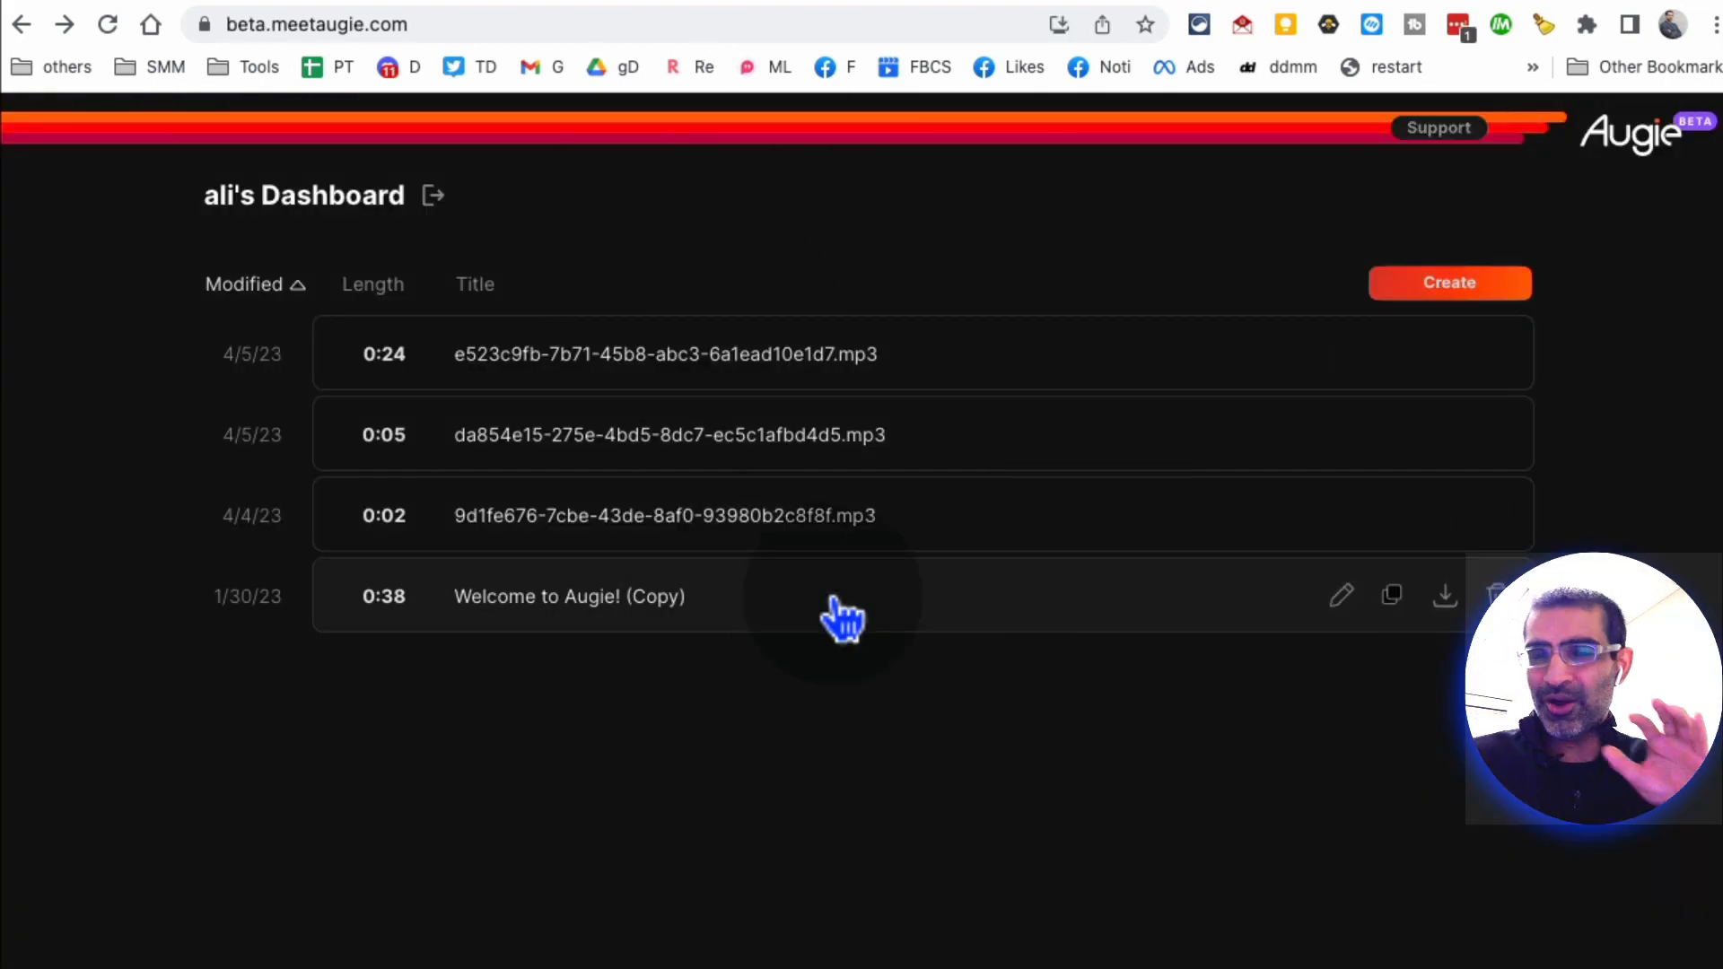
mouse_move(719, 352)
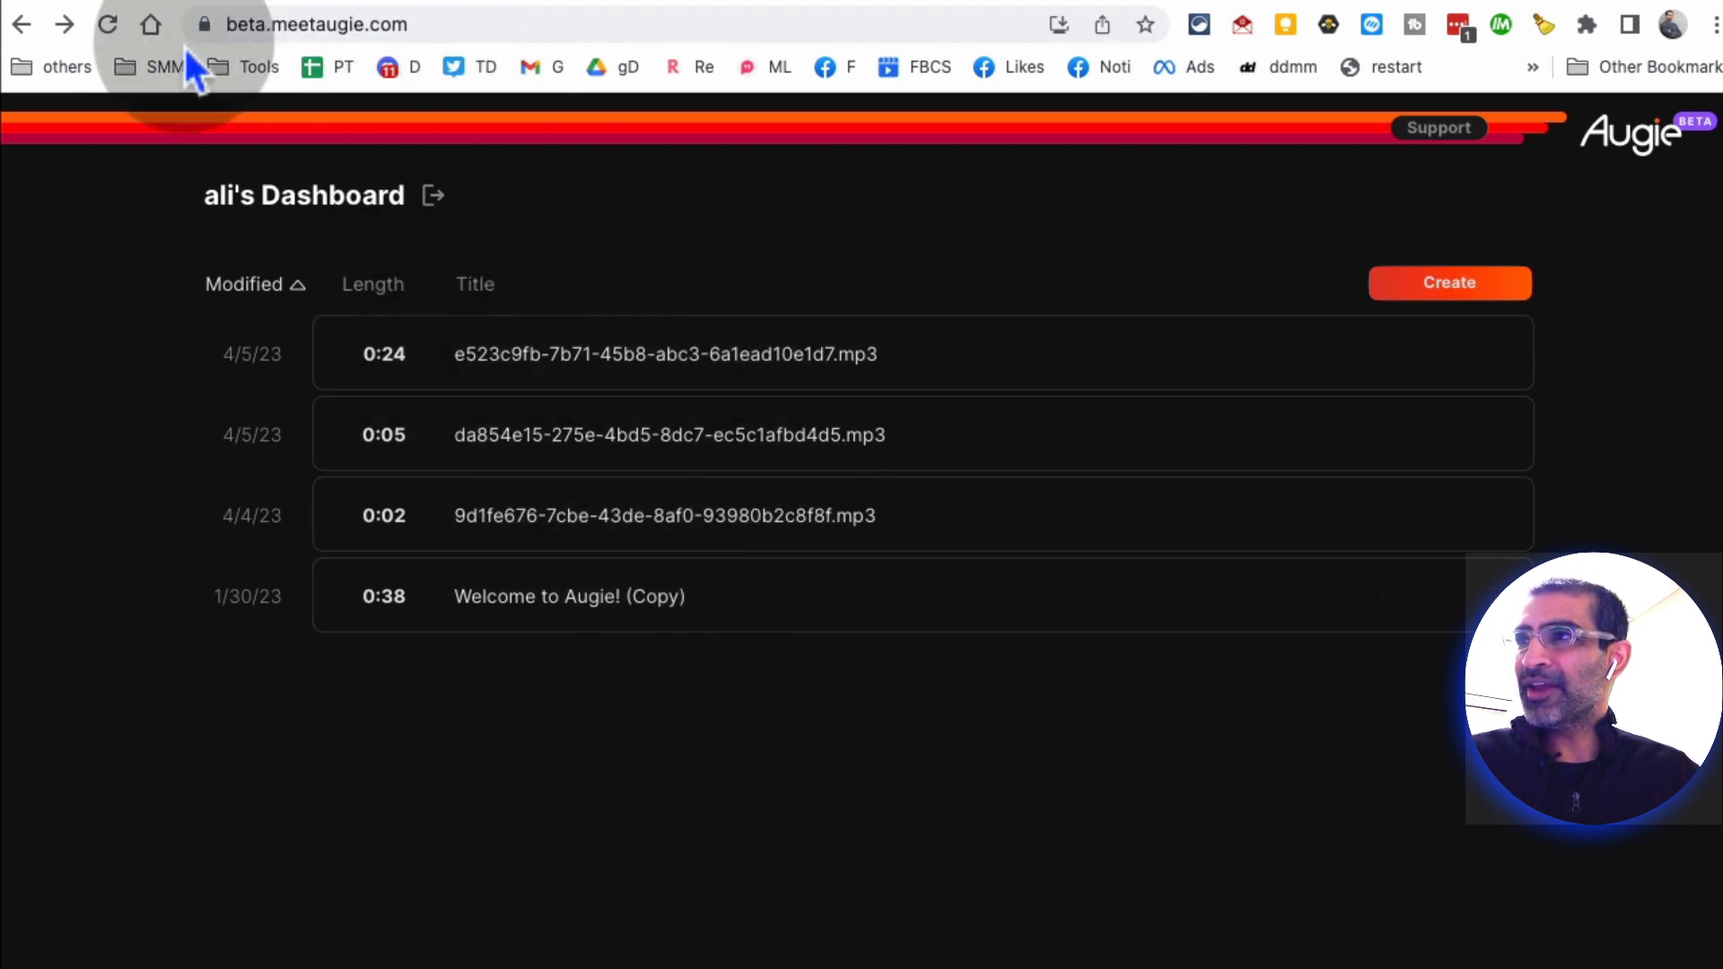
mouse_move(331, 50)
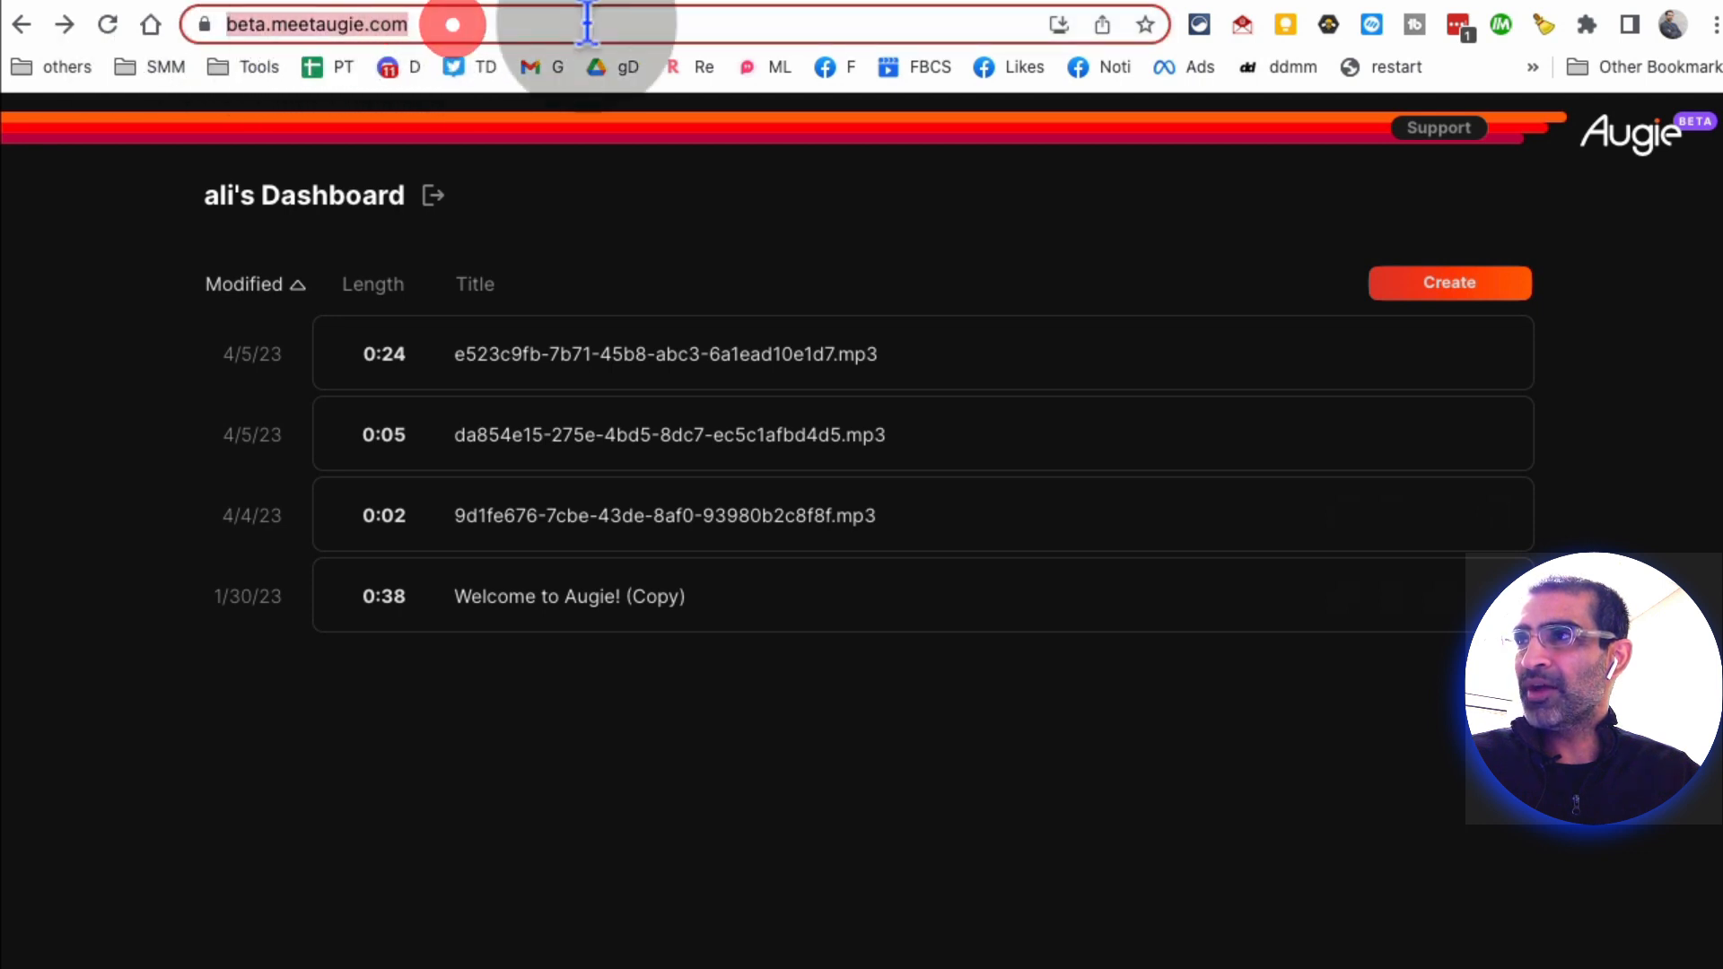
mouse_move(646, 446)
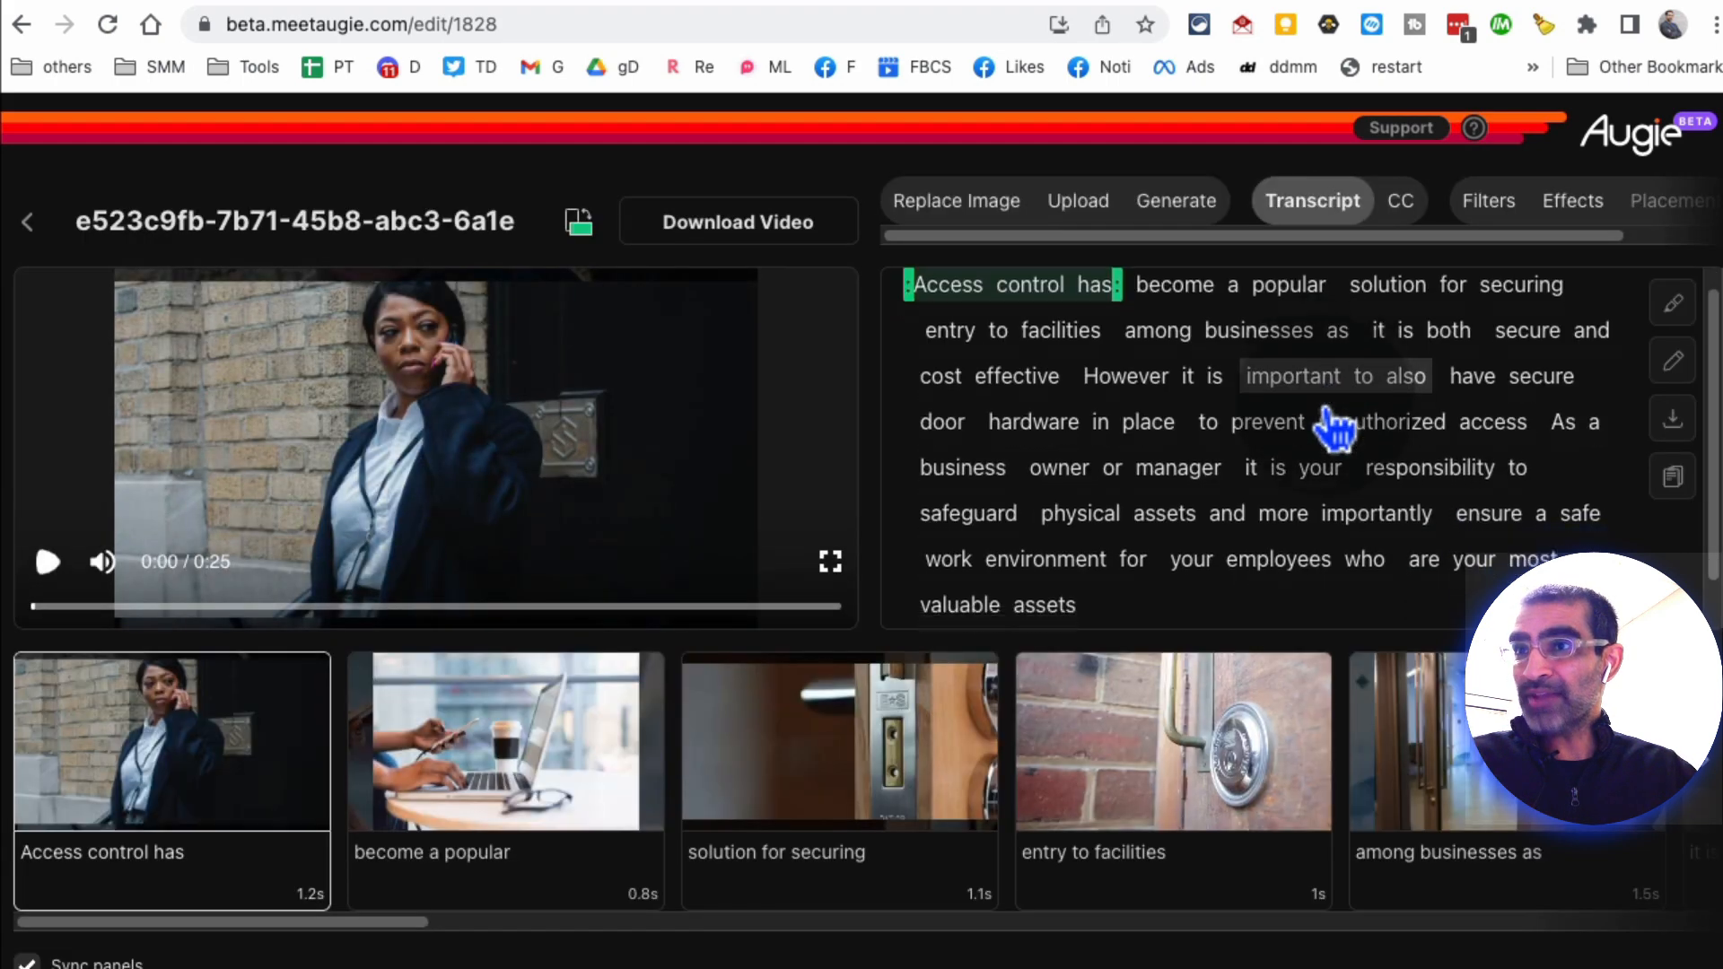
scroll(down, 3)
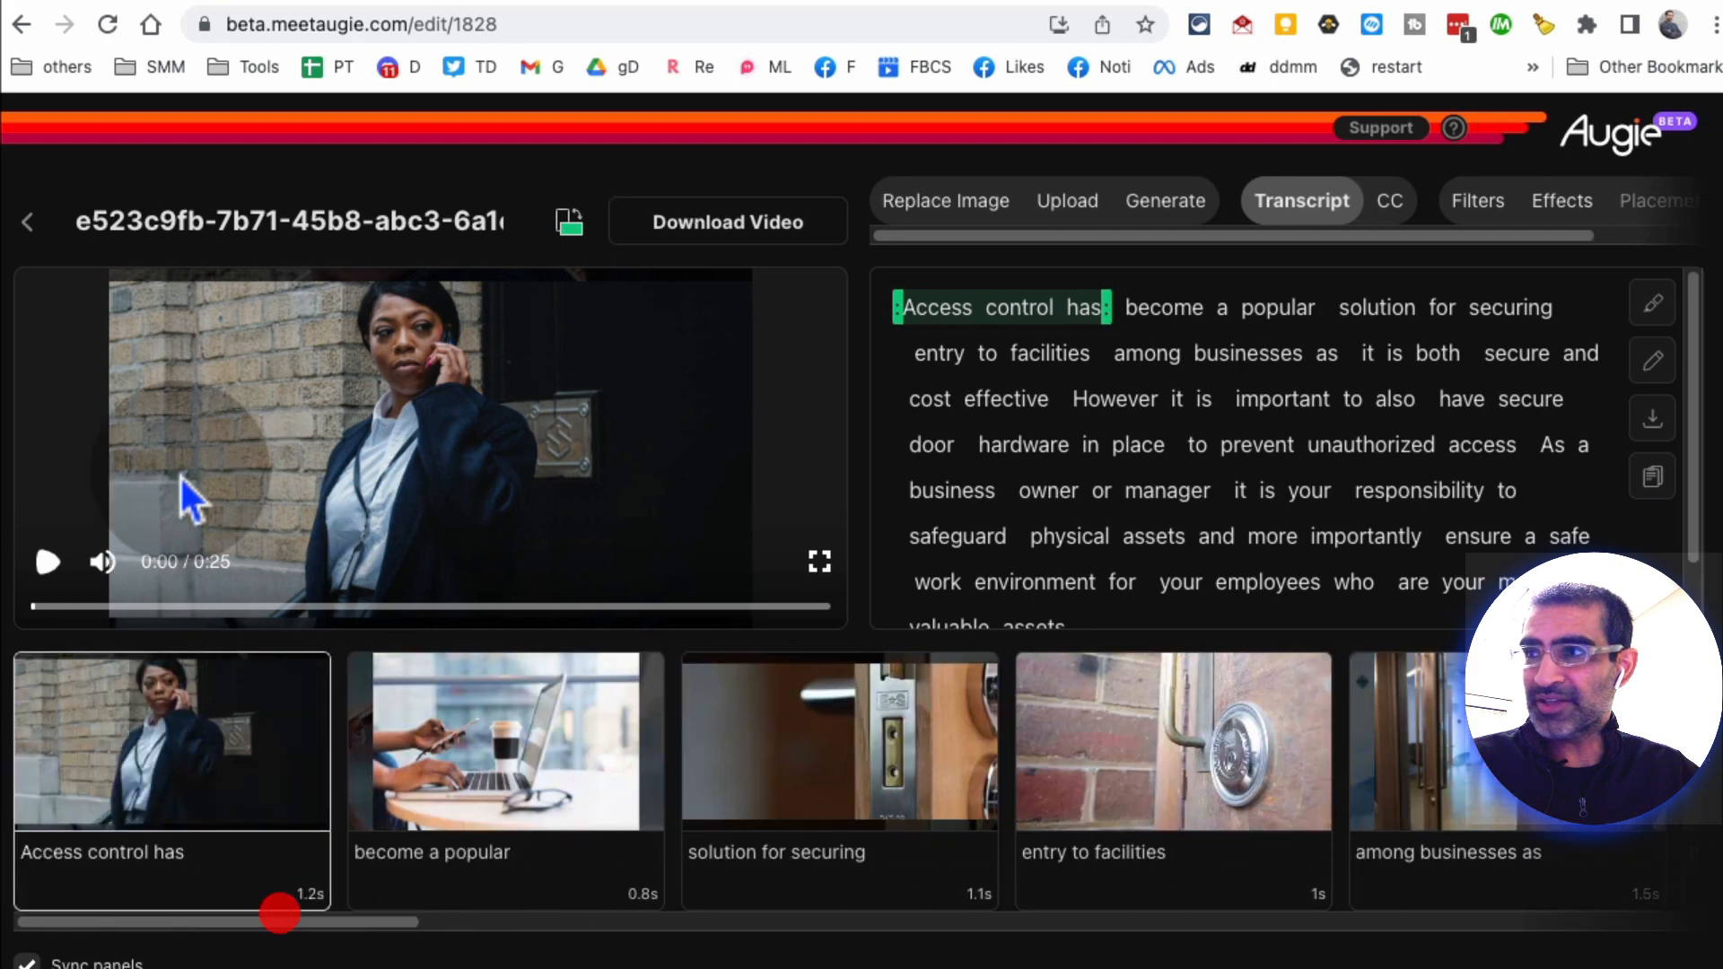
mouse_move(27, 221)
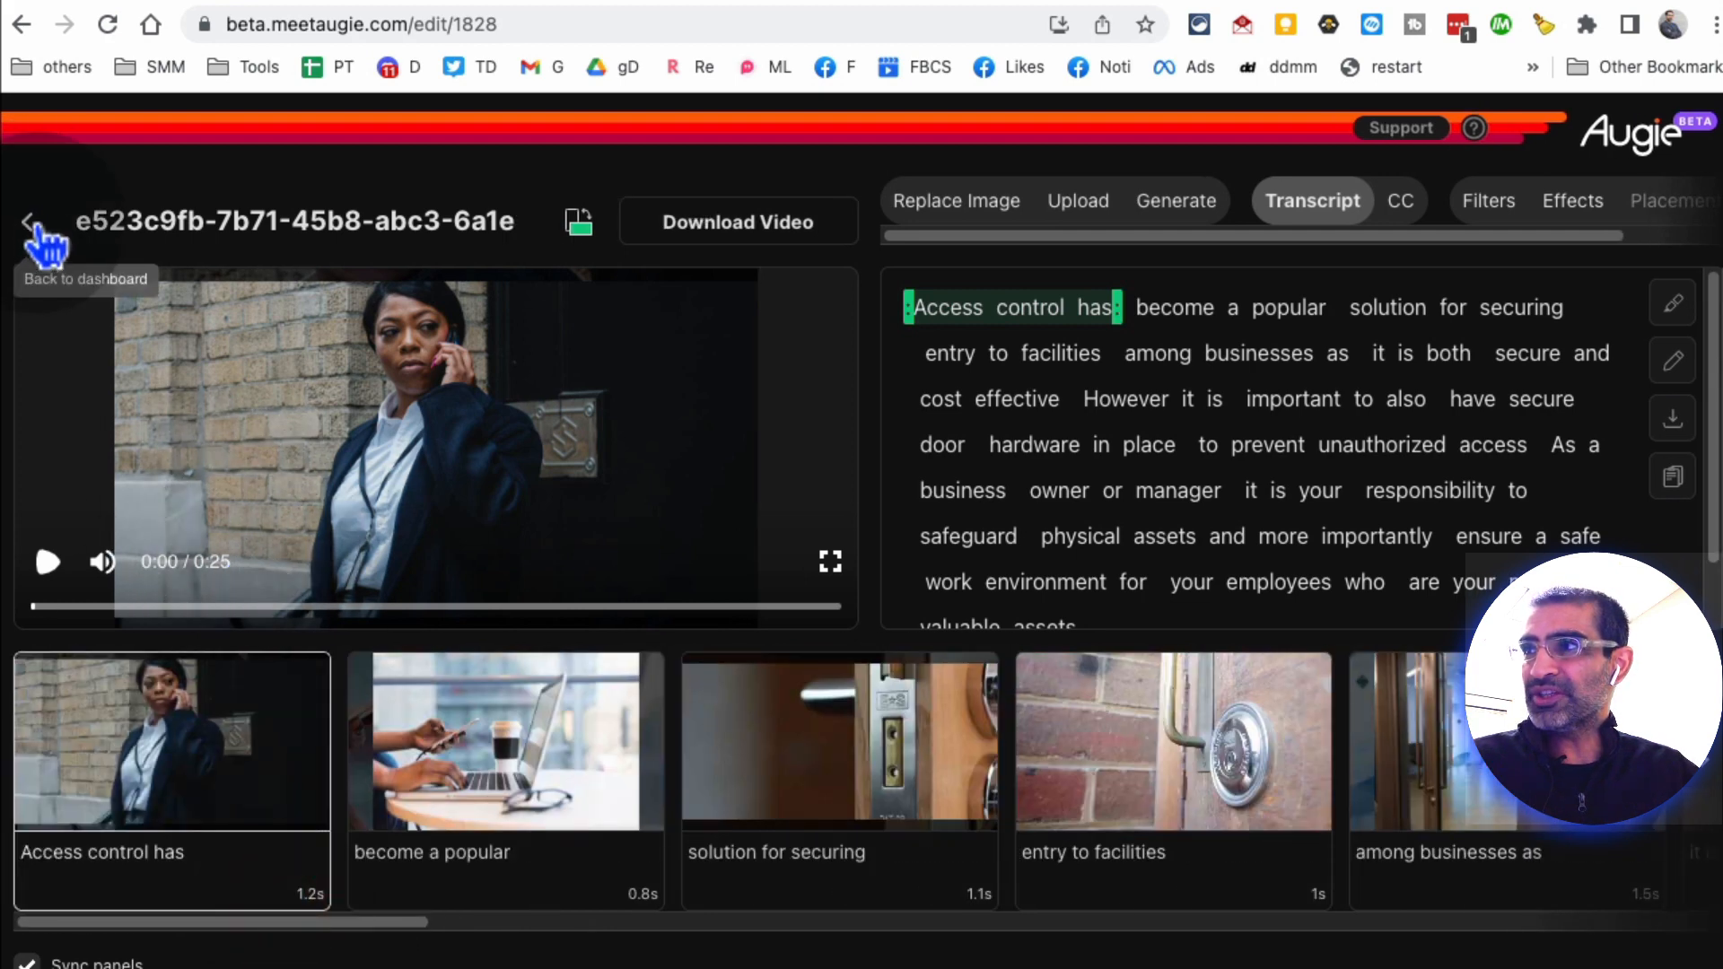
Step: Return to the dashboard and start a new Augie from the Create button
click(30, 221)
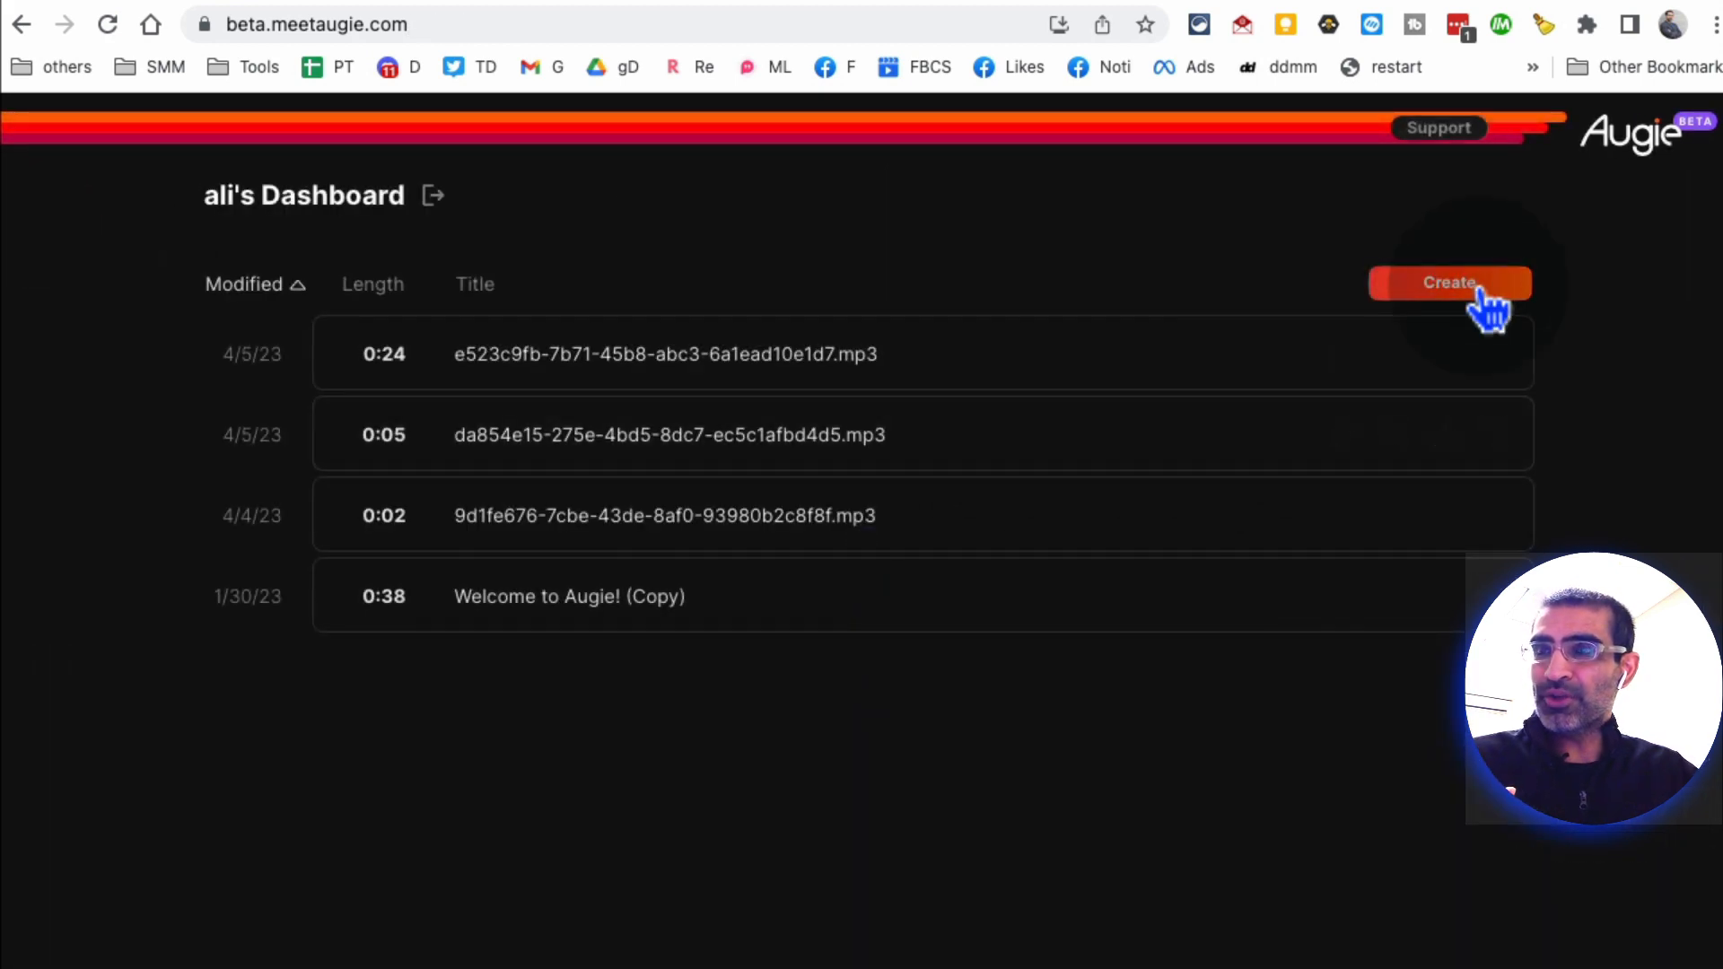
click(1451, 282)
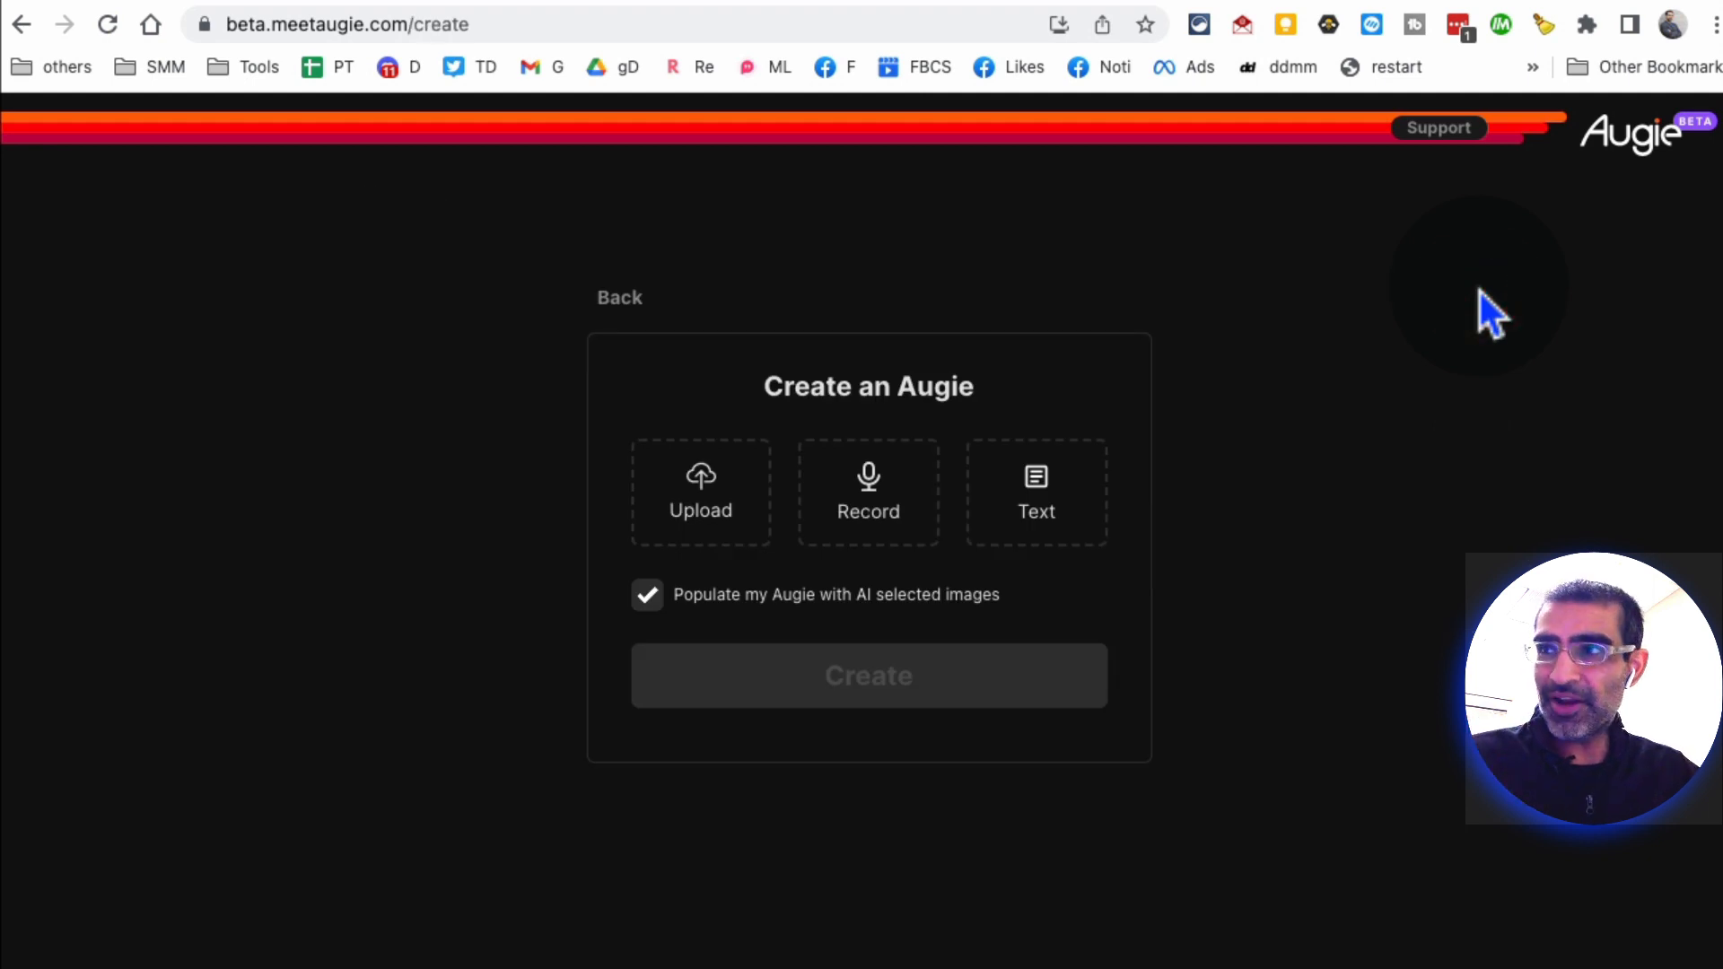
mouse_move(1327, 450)
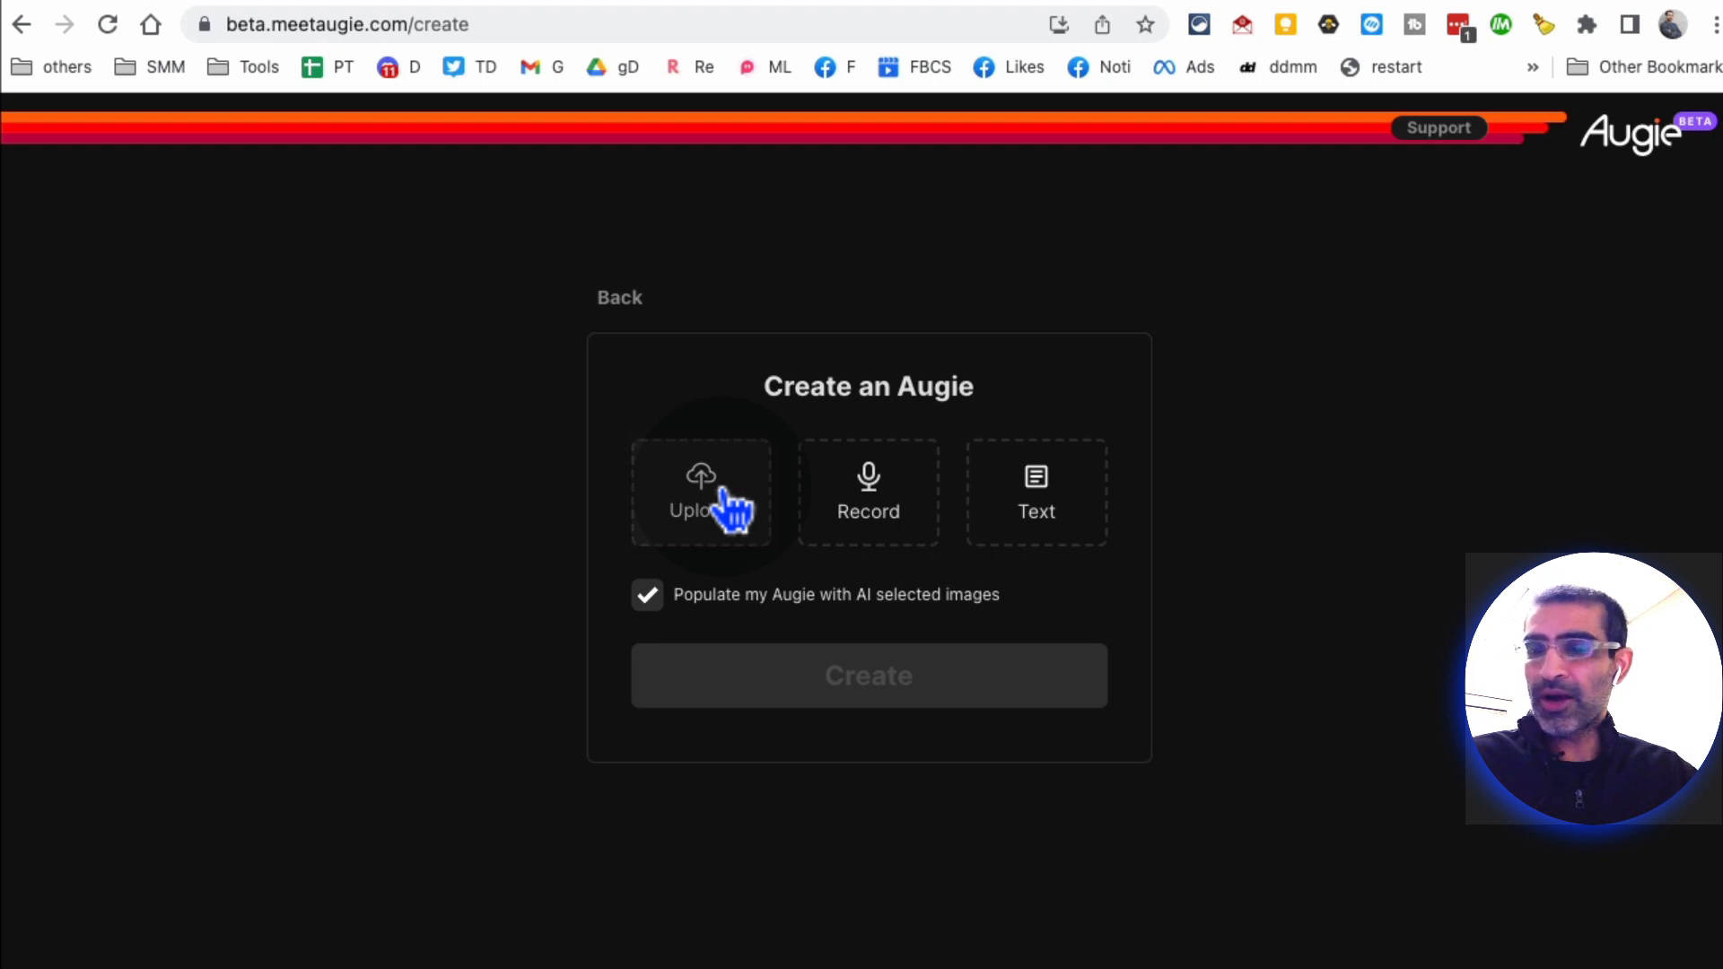
mouse_move(1066, 506)
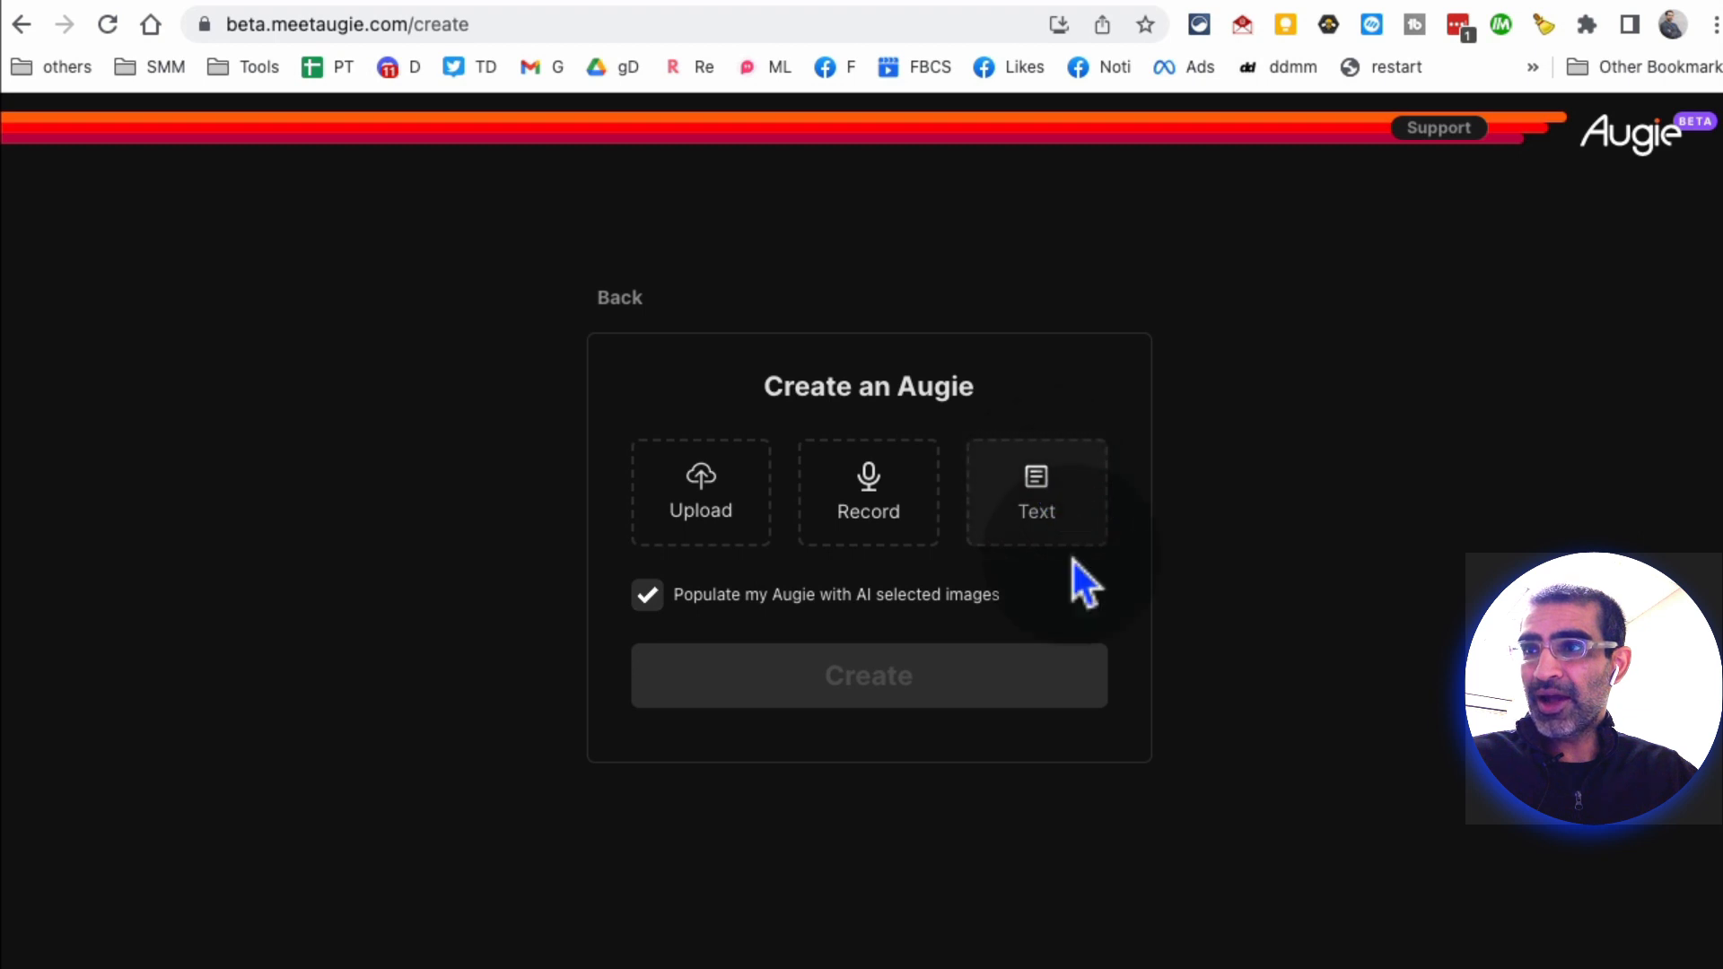
Step: Start the Augie from text and enter the rain-walk transcript about fresh rain on dirt and grass
click(1034, 491)
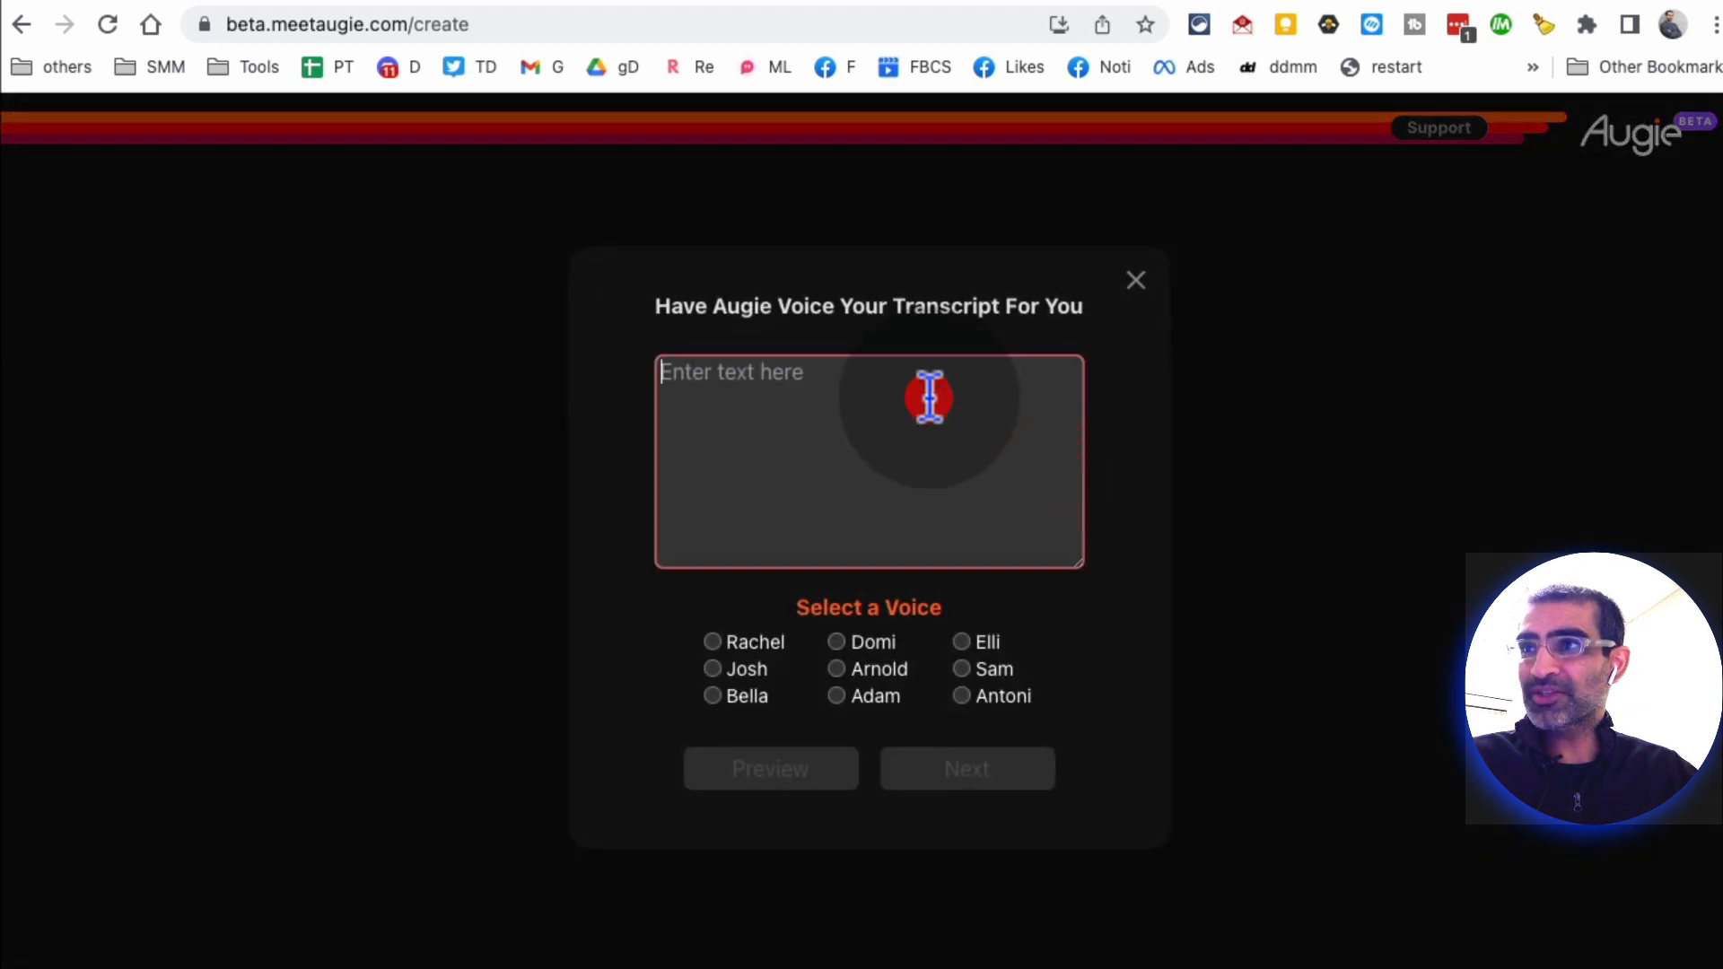
text(in the rain? Because we love the smell of fresh rain on dirt and grass,we enjoy the sound and feel of clean water and enjoy the peaceful sound of the raindrops on an umbrella or even our faces. Rain is life,rains cleanses everything and gives us a sense of hope.)
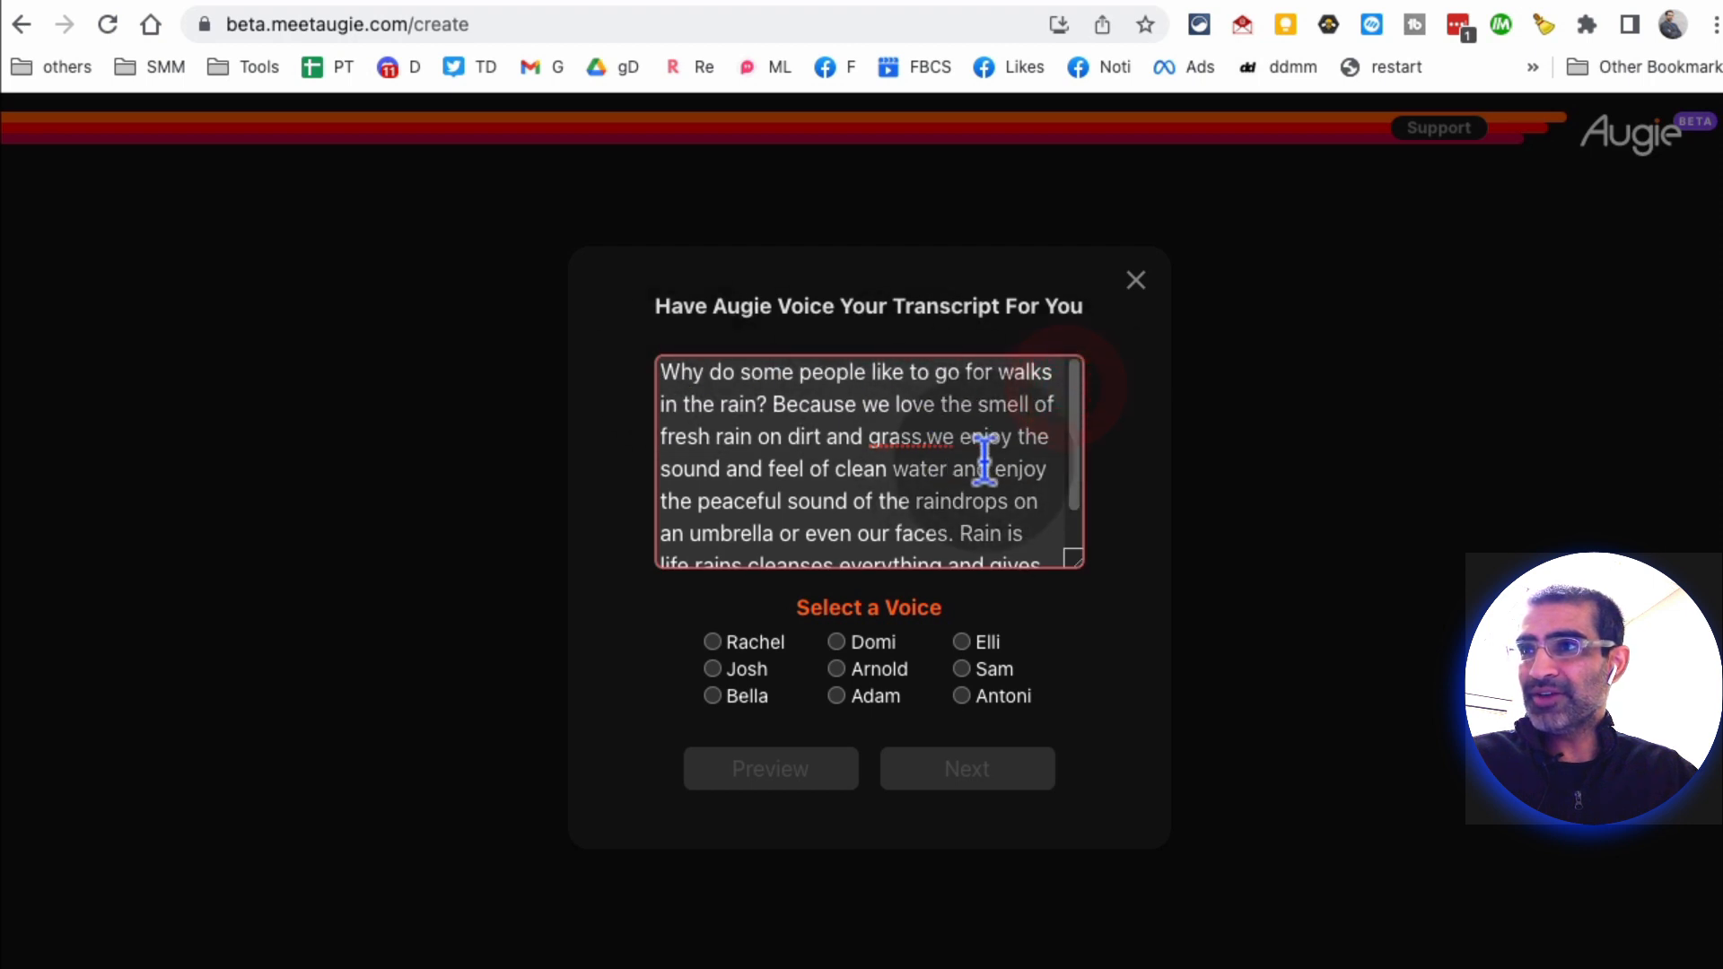
mouse_move(1011, 451)
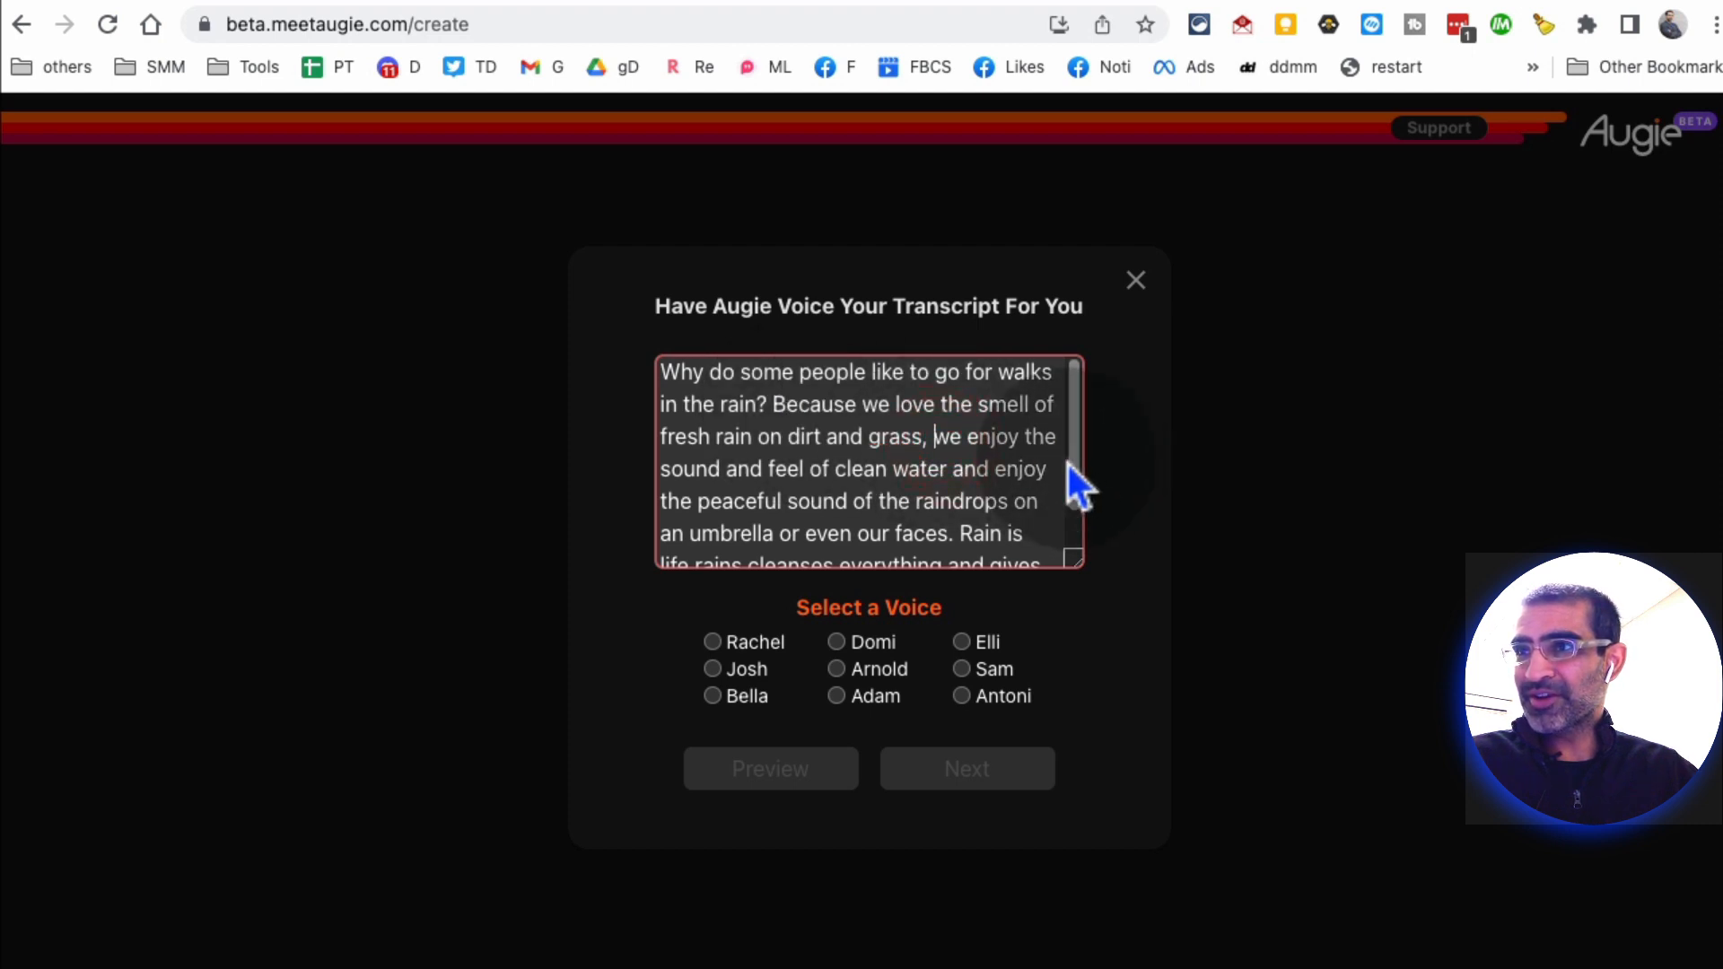
scroll(down, 3)
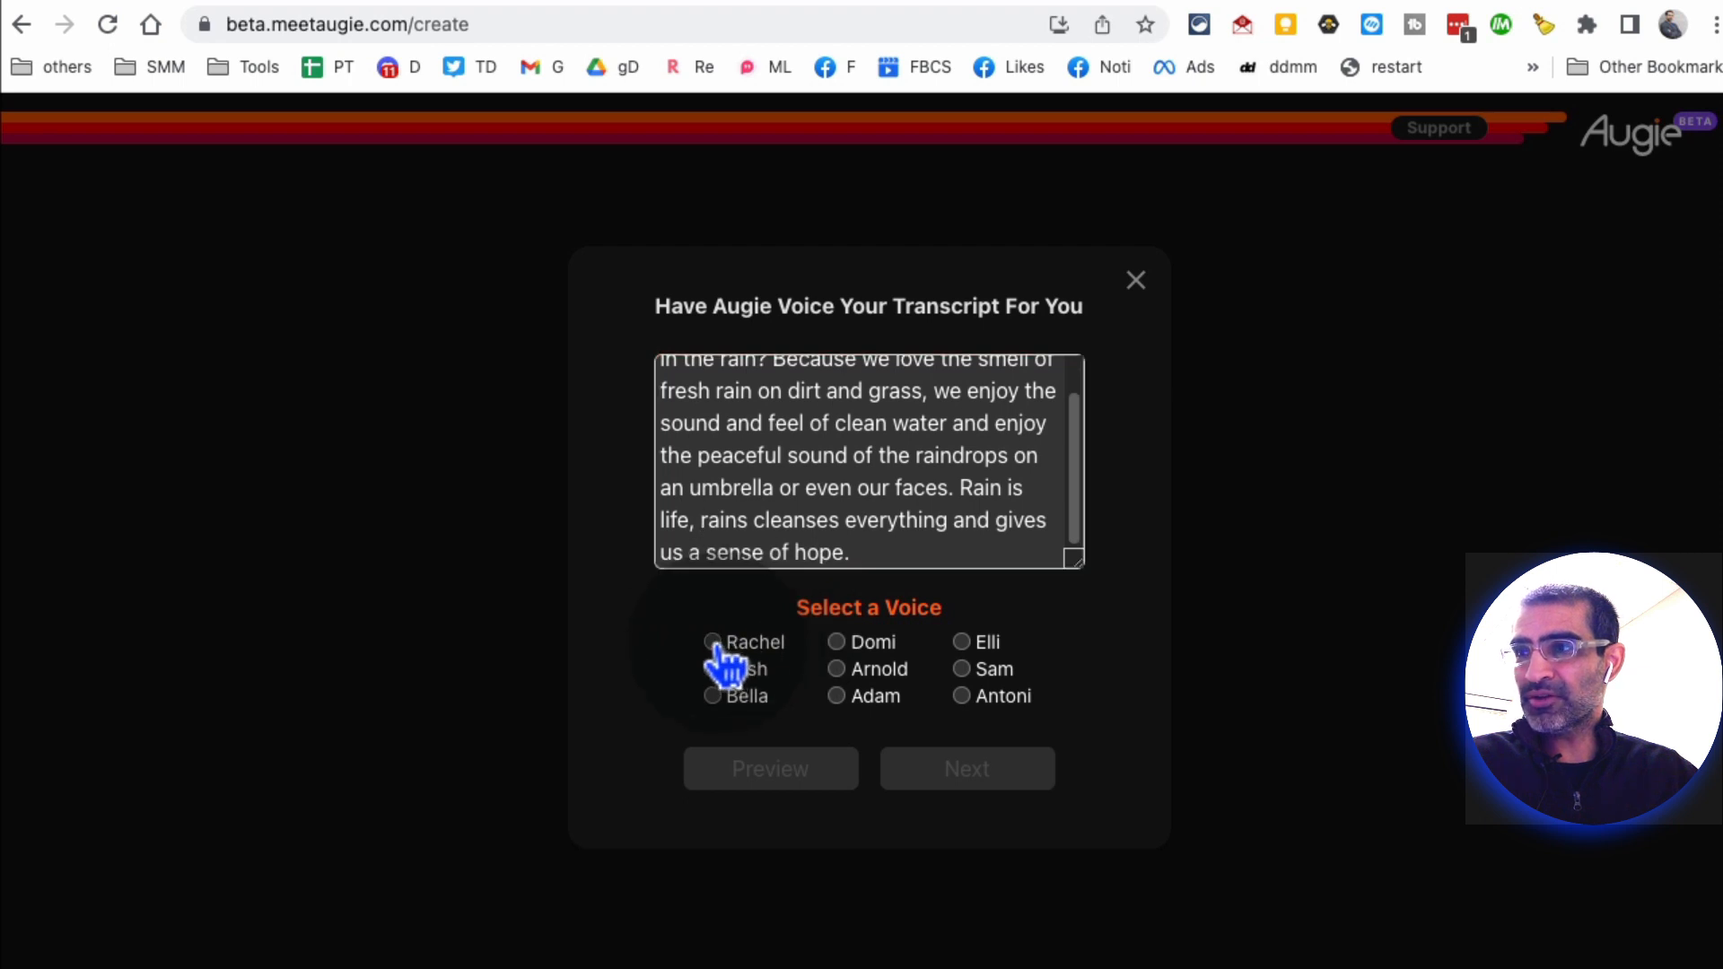
Step: Try the Rachel and Arnold voices, then settle on Elli as the narration voice
click(713, 643)
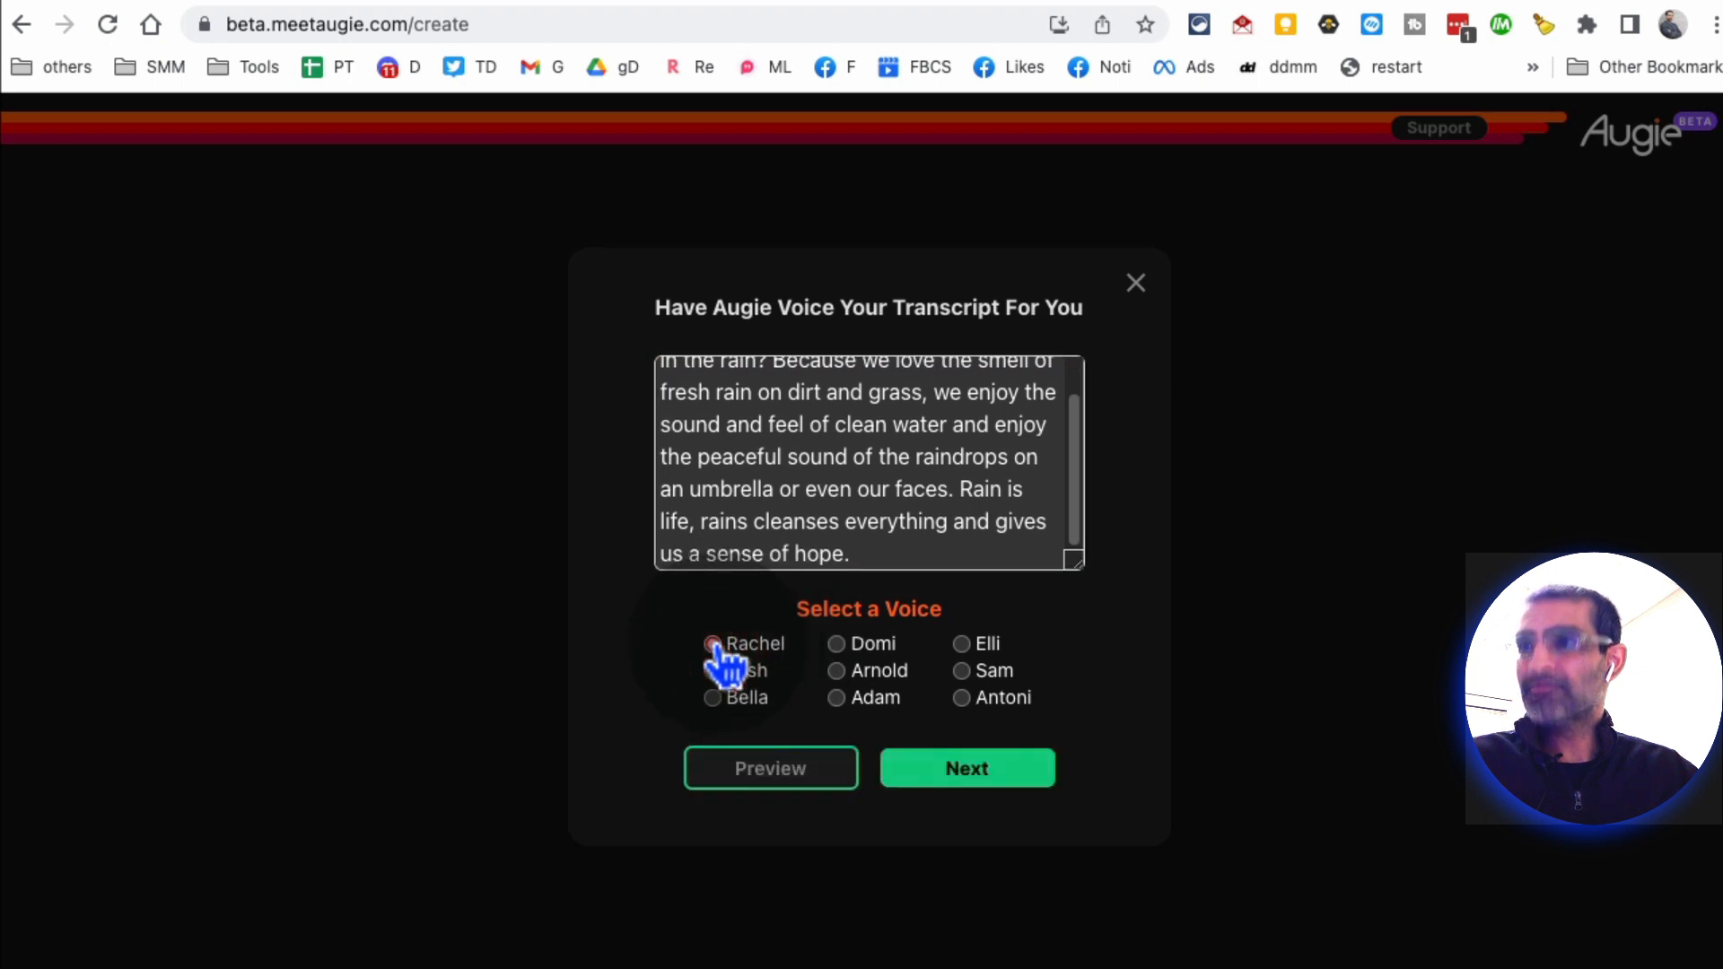
click(713, 645)
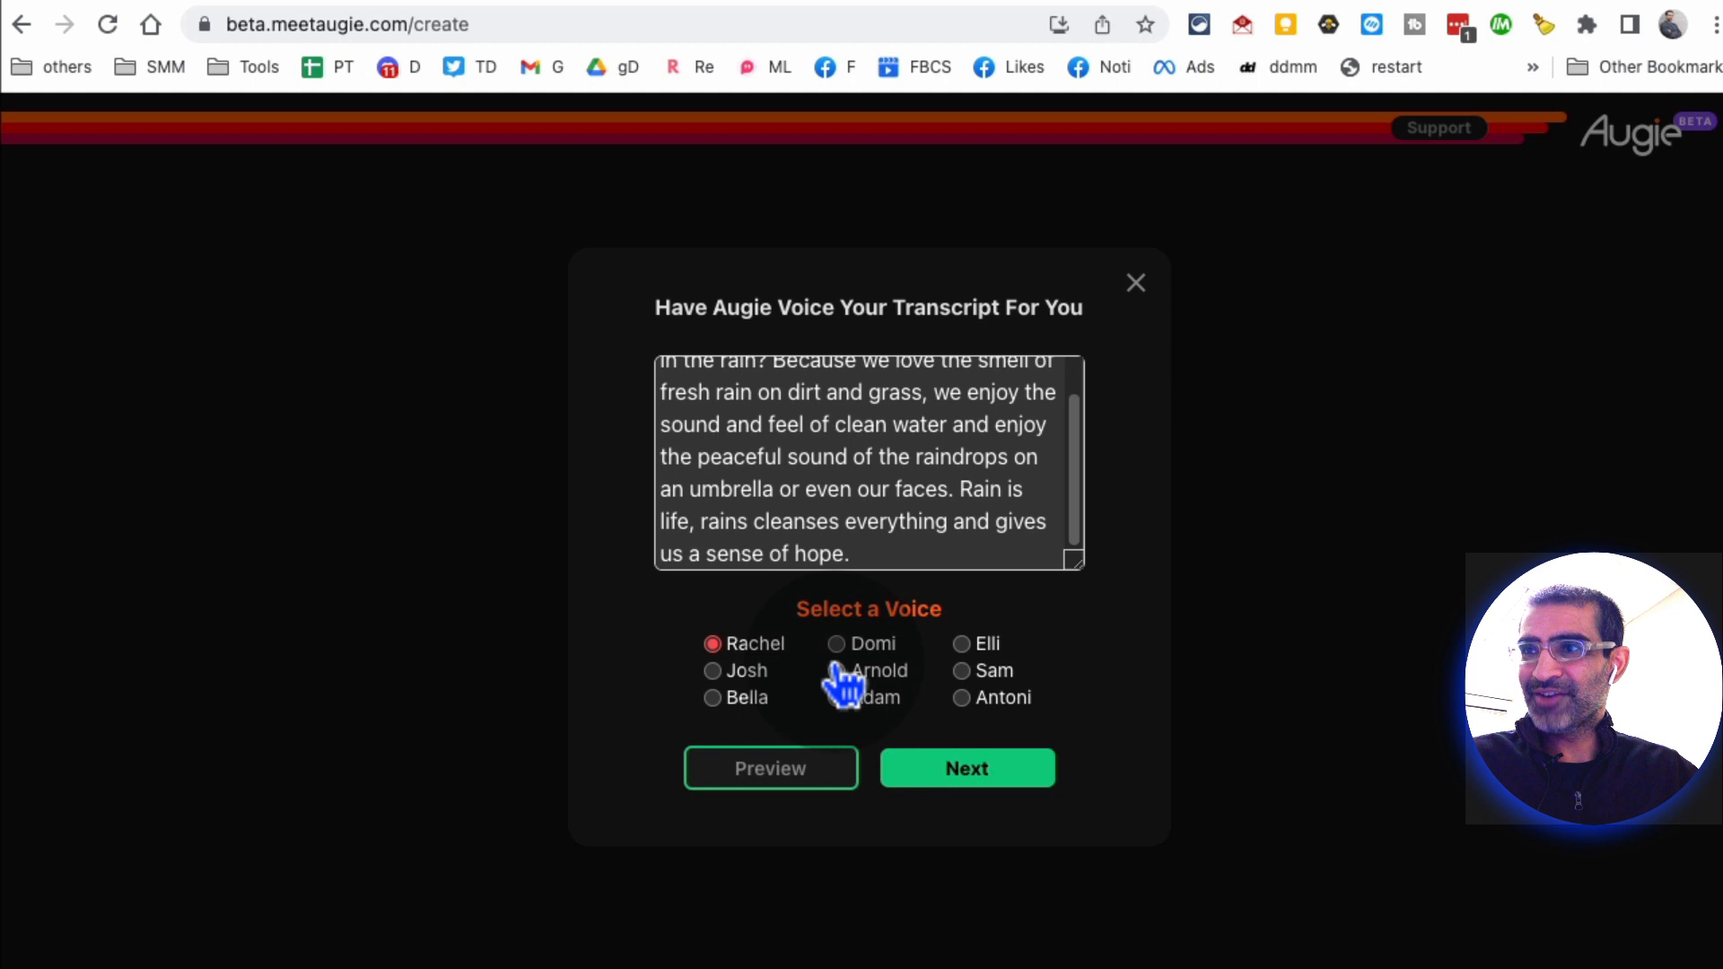
click(837, 669)
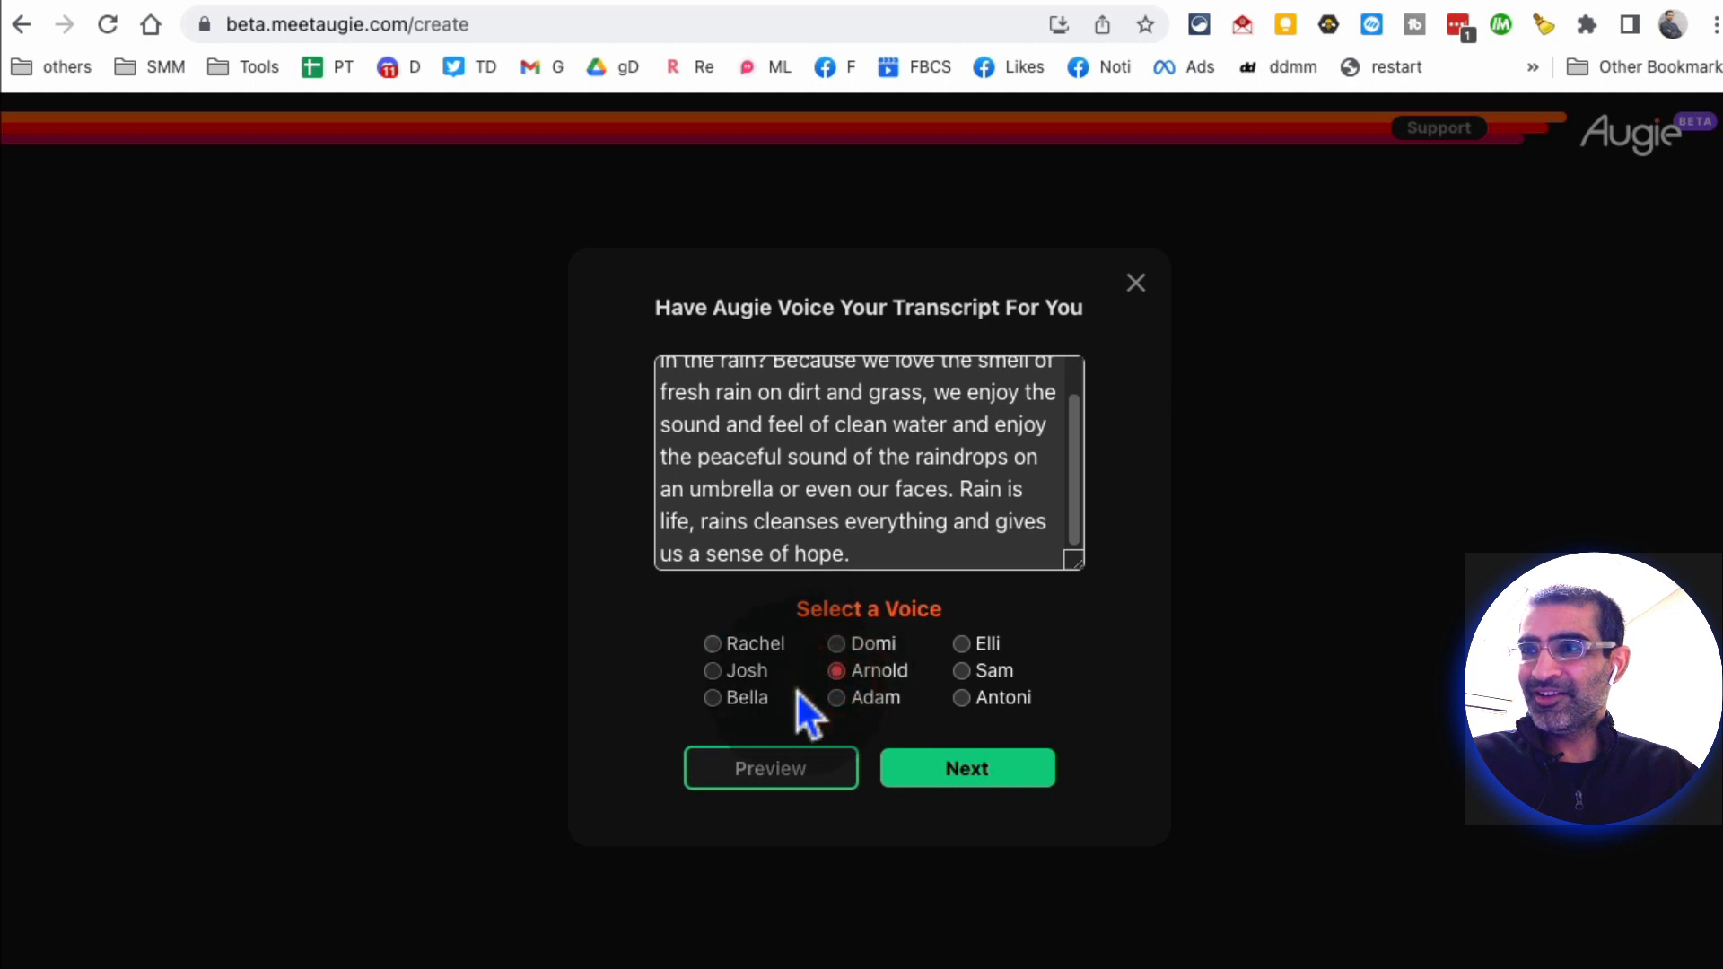
click(962, 643)
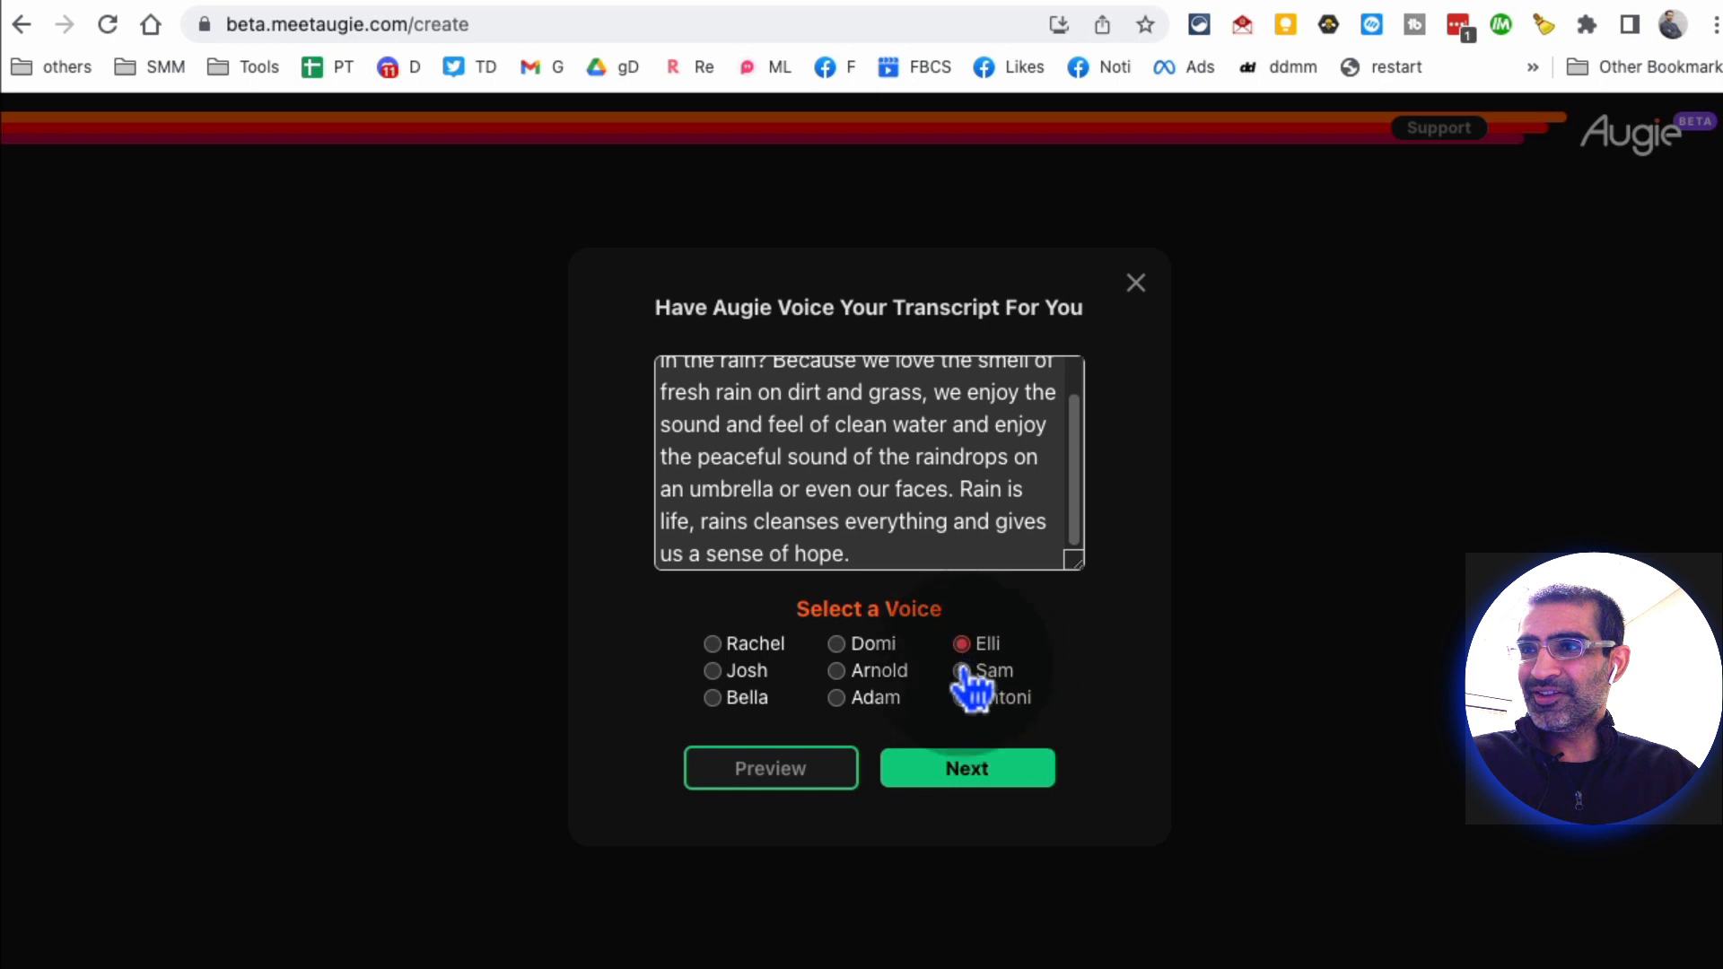
mouse_move(1072, 643)
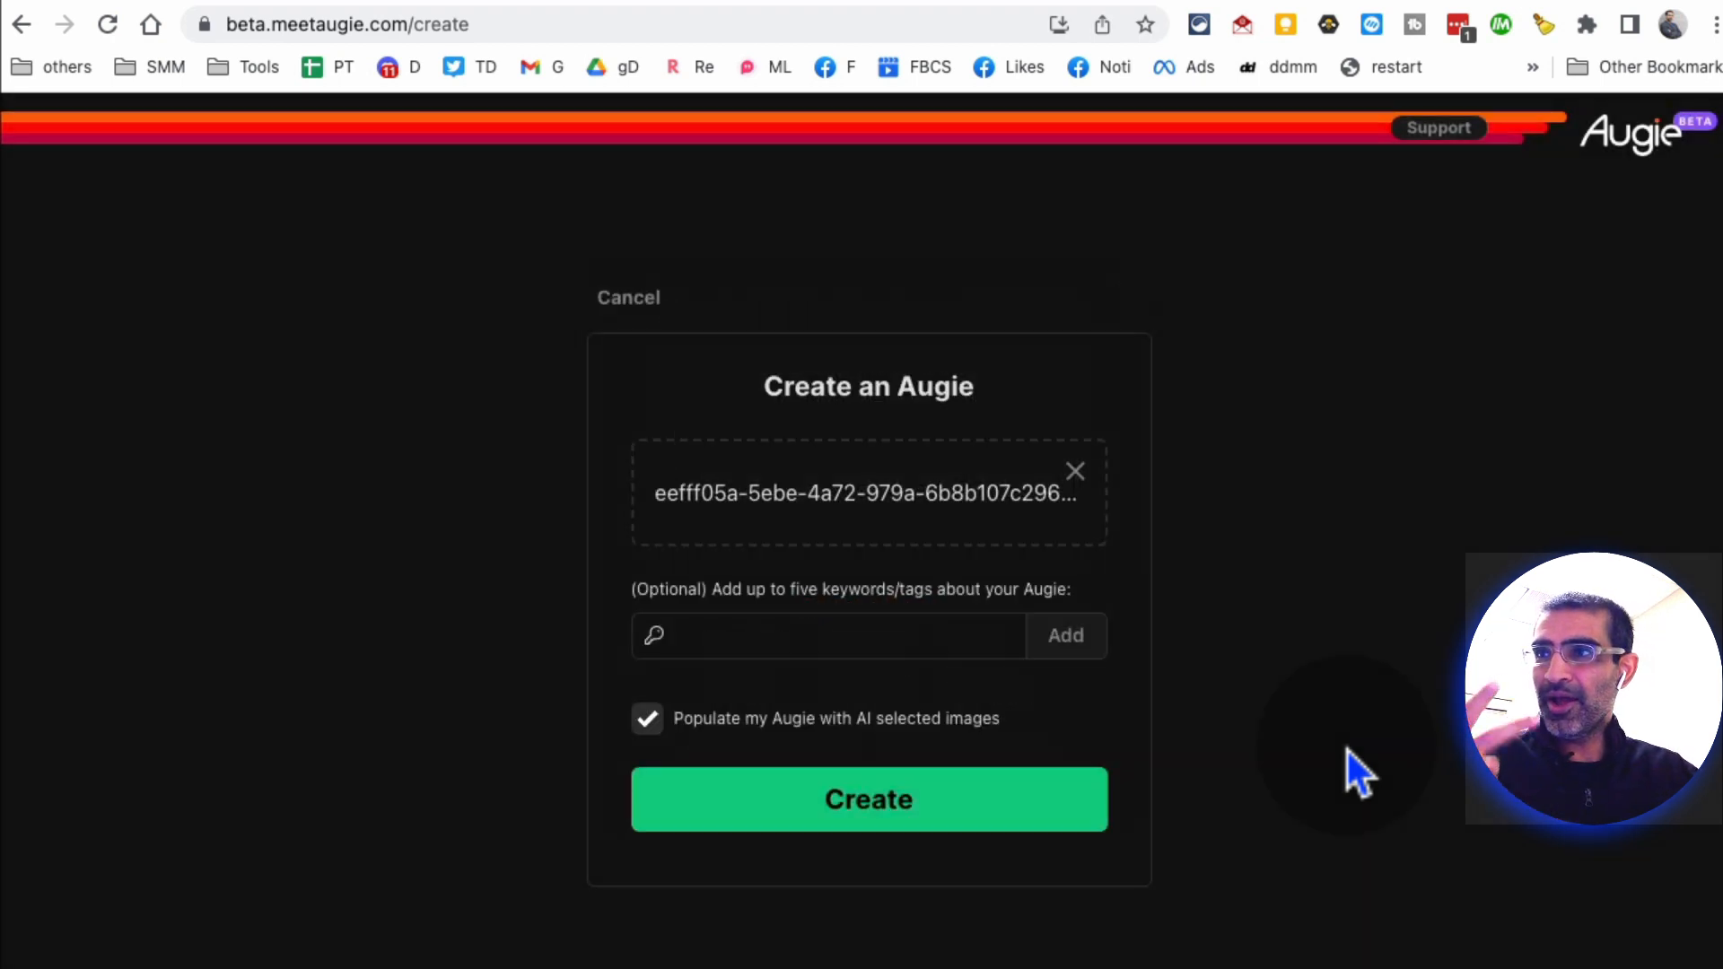
mouse_move(1118, 713)
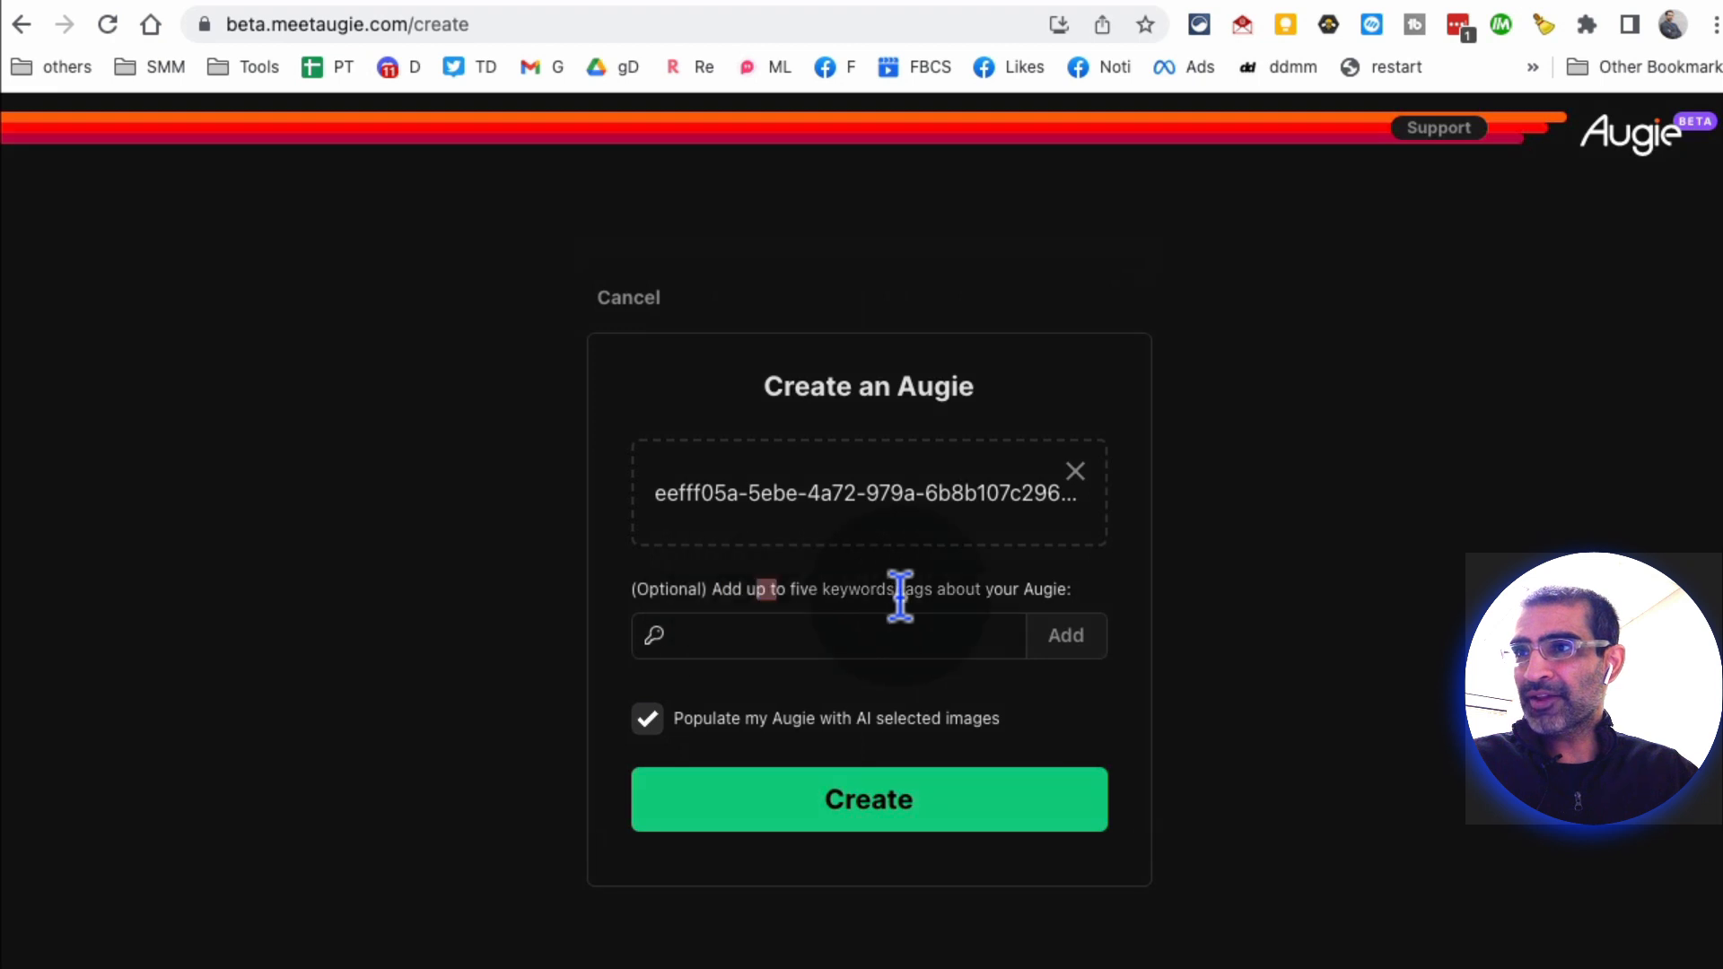
Step: Tag the Augie rain, weather, outdoors and raining and submit it for creation with AI-selected images
text(rain, weather, outdoor)
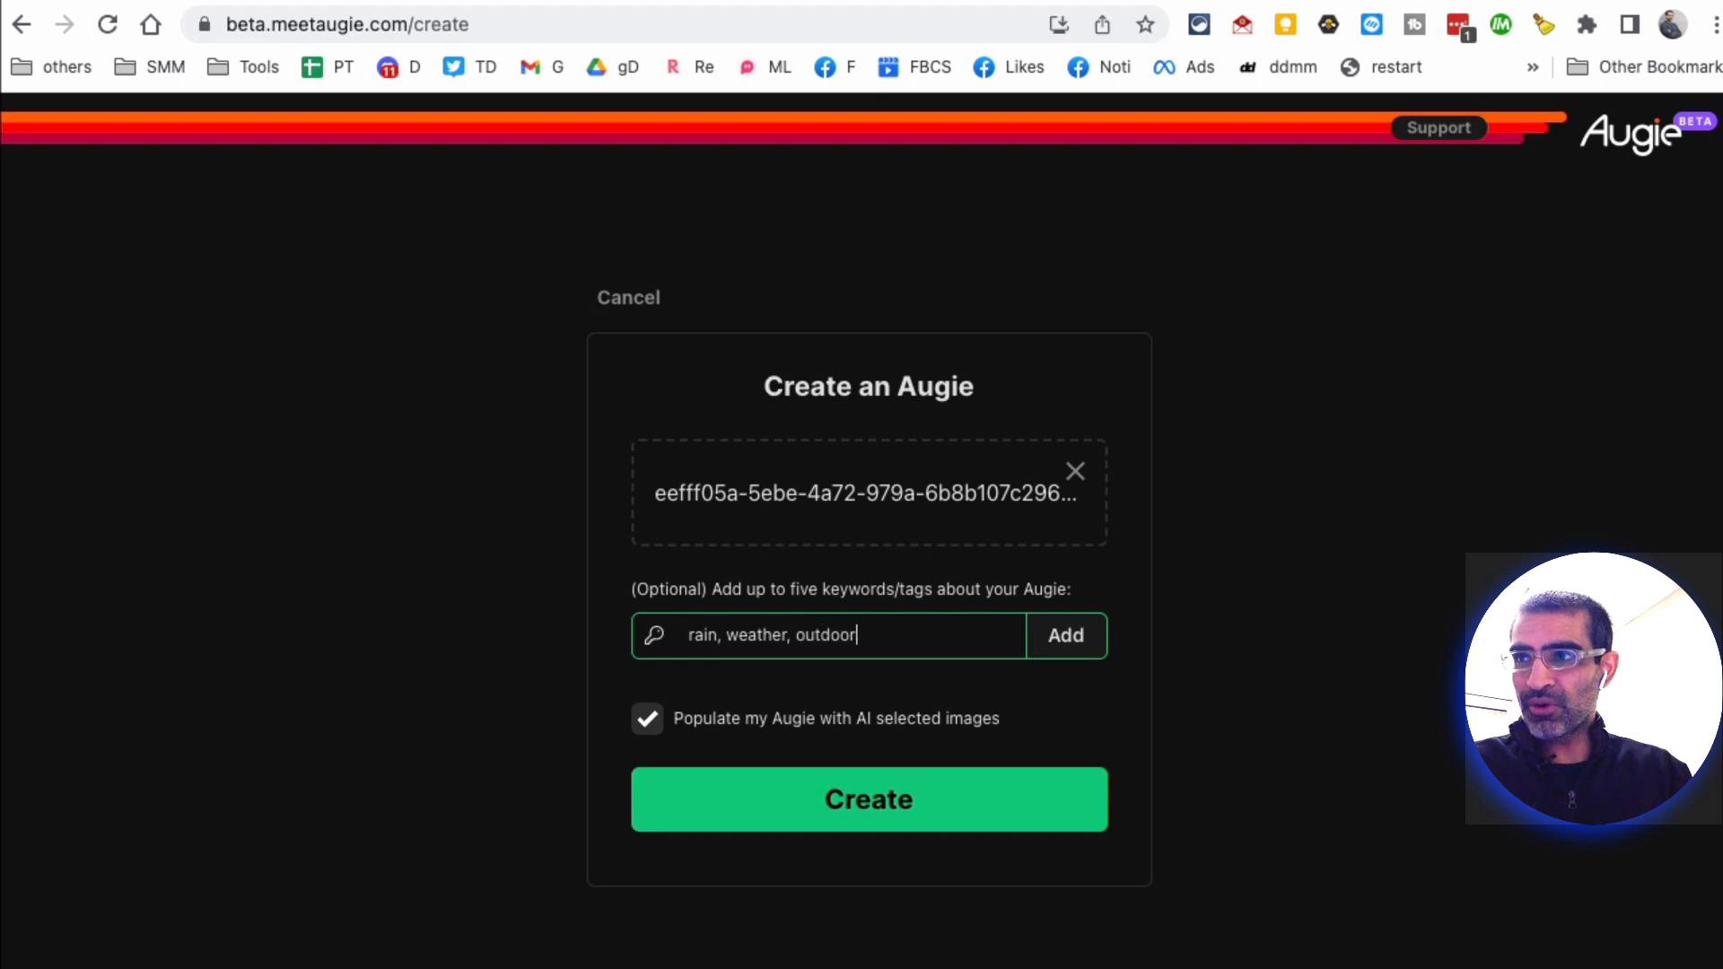
text(s, raini)
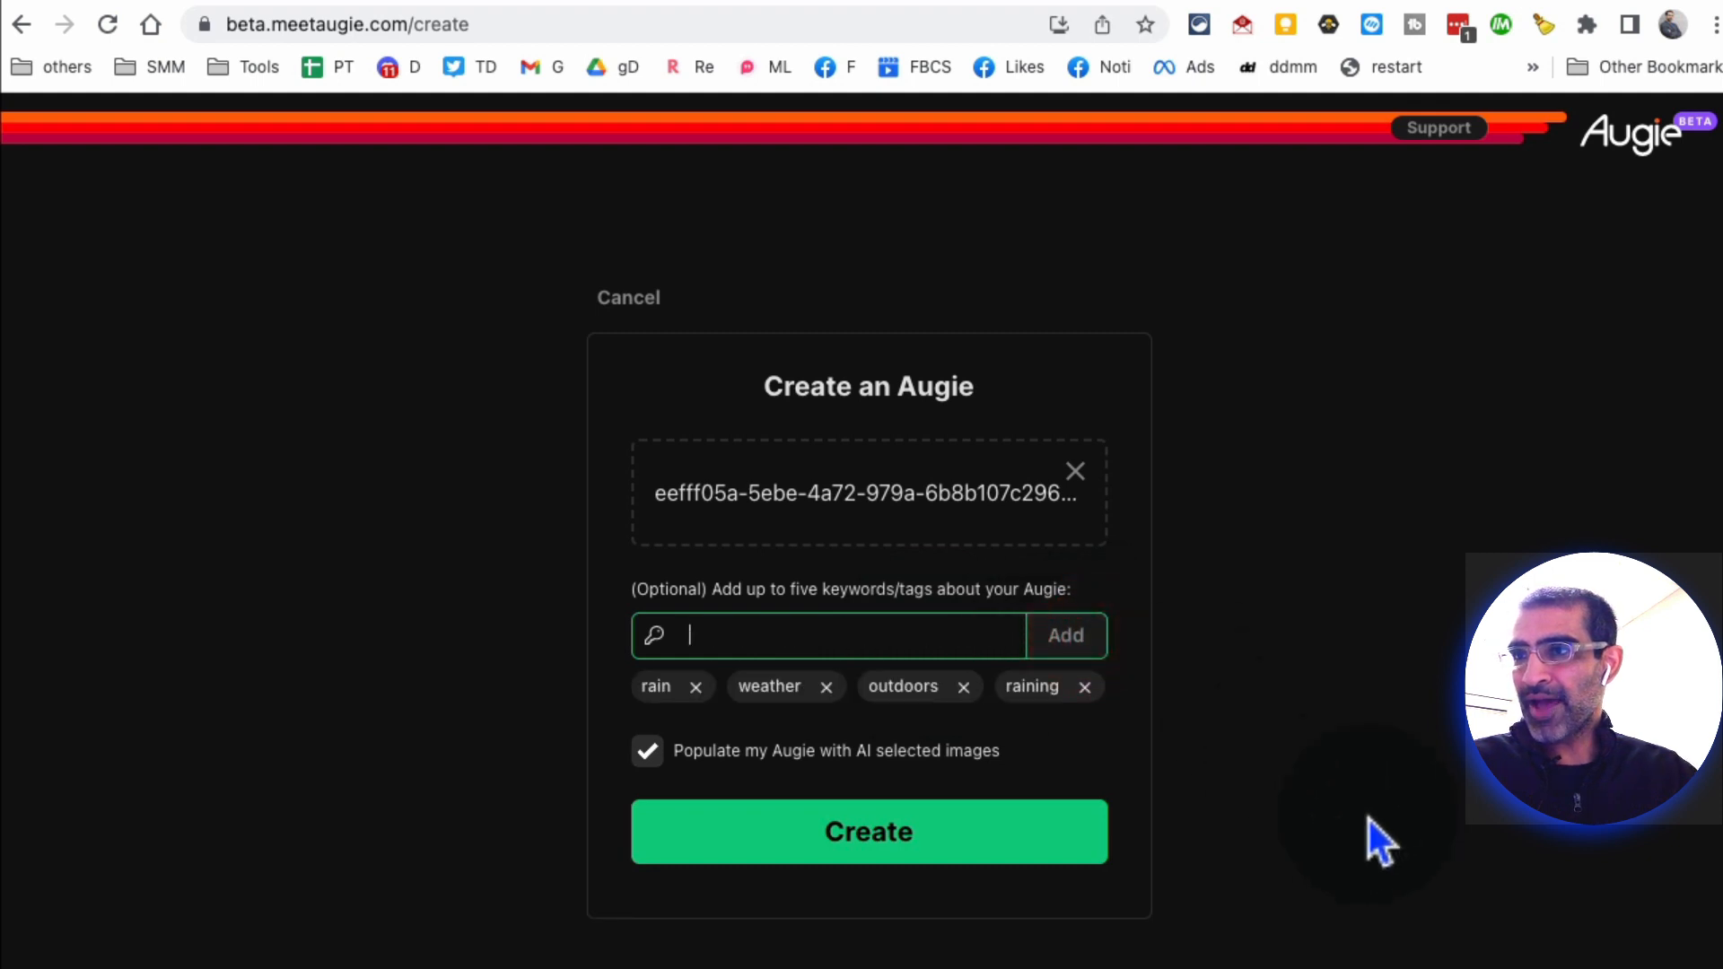
mouse_move(693, 792)
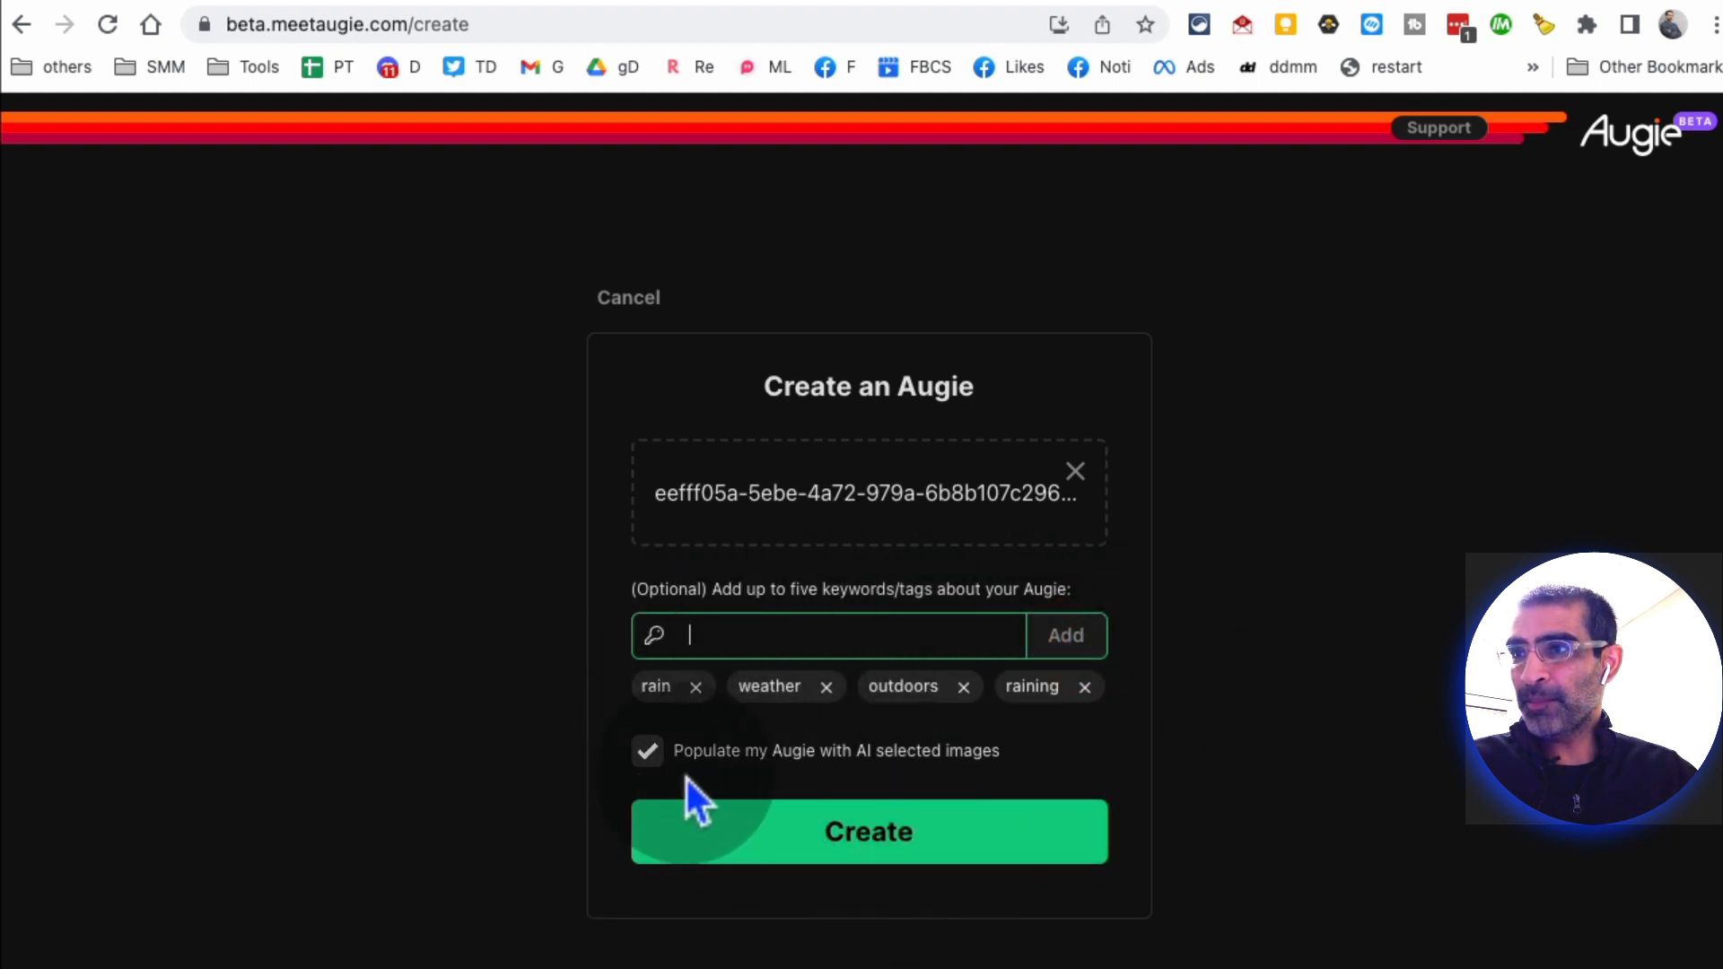
mouse_move(976, 791)
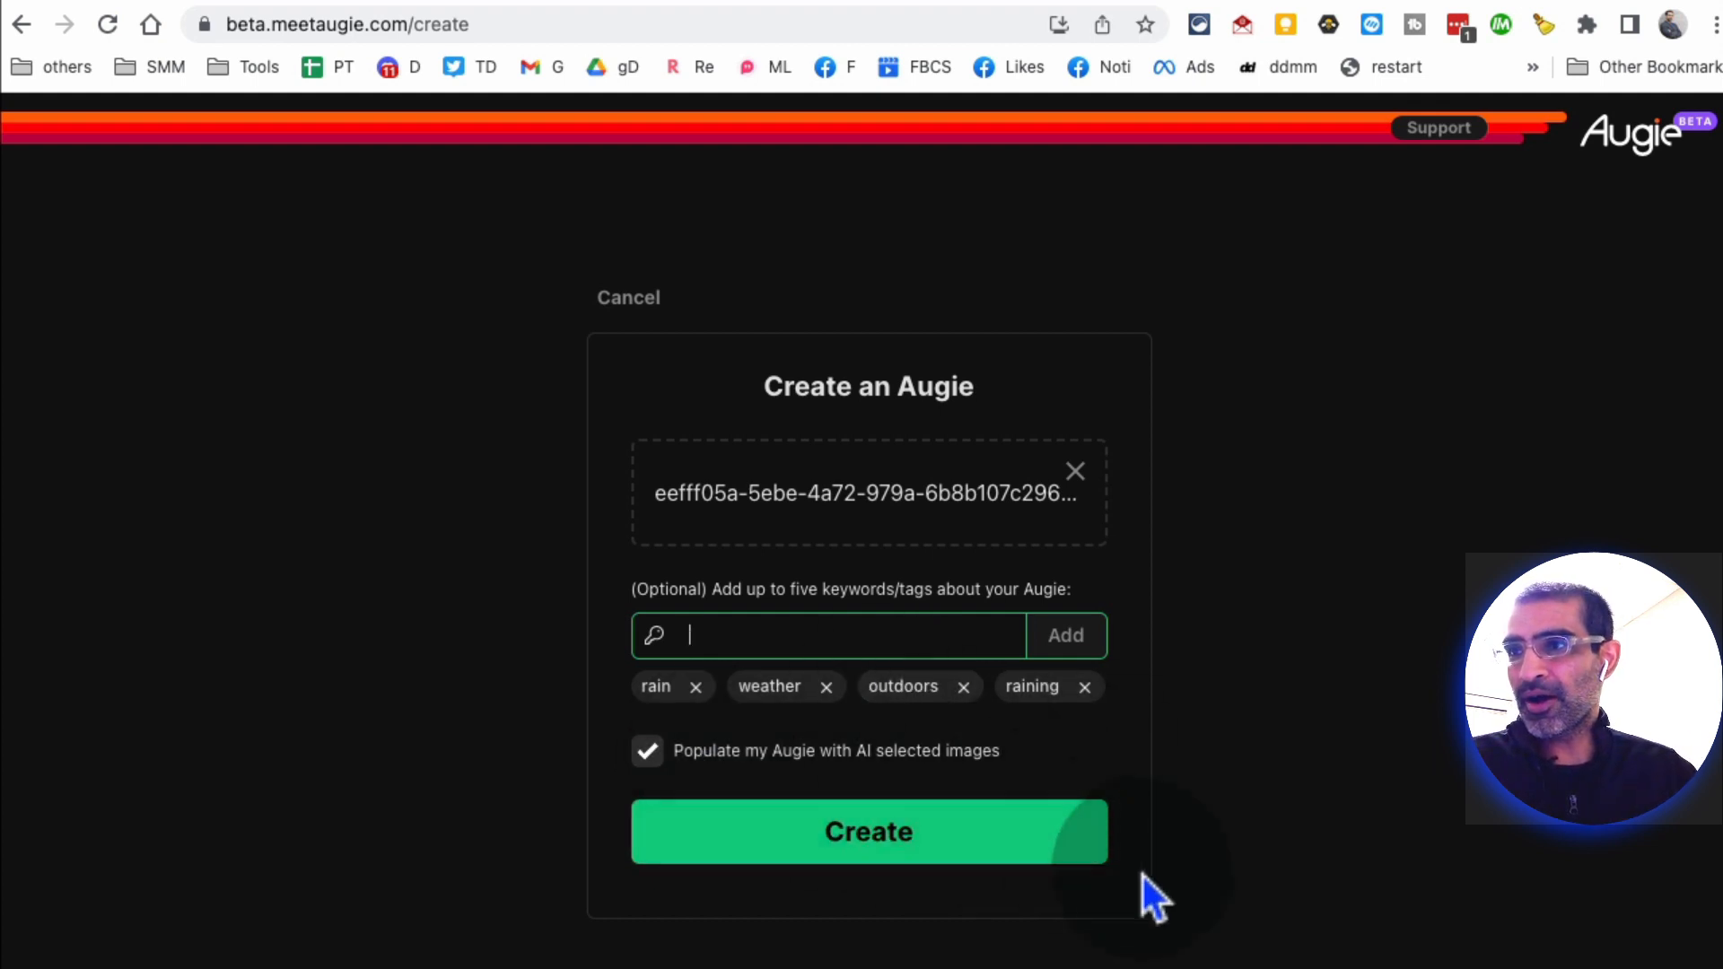
click(869, 831)
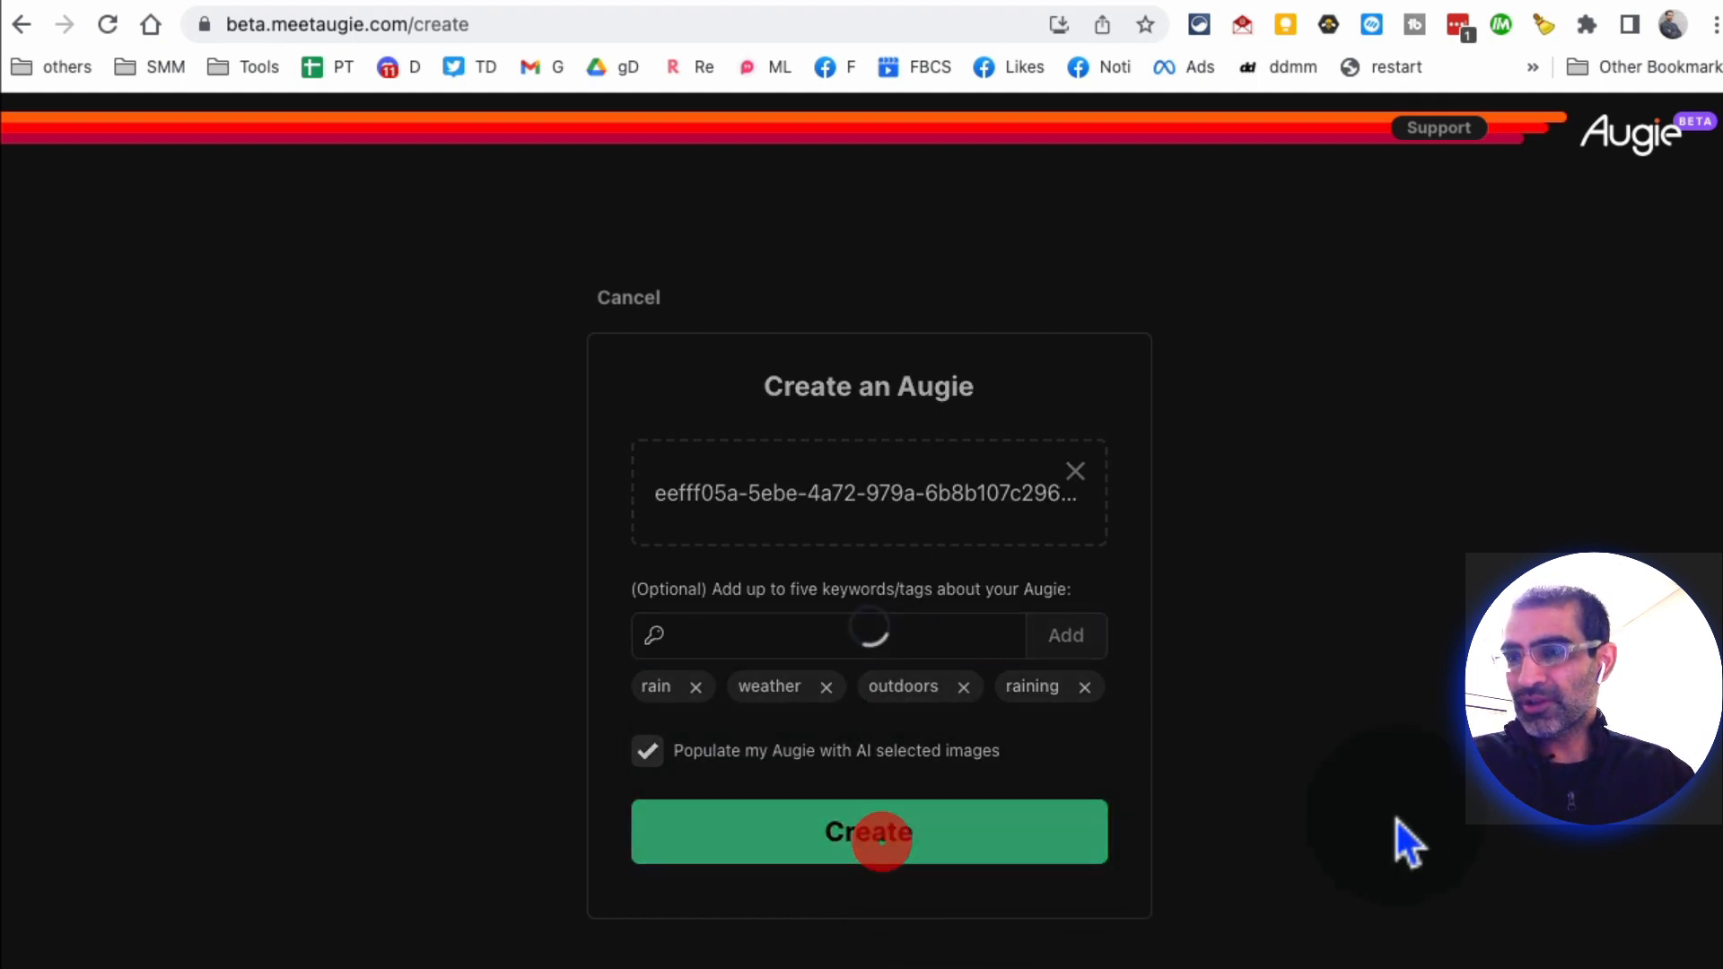
click(869, 831)
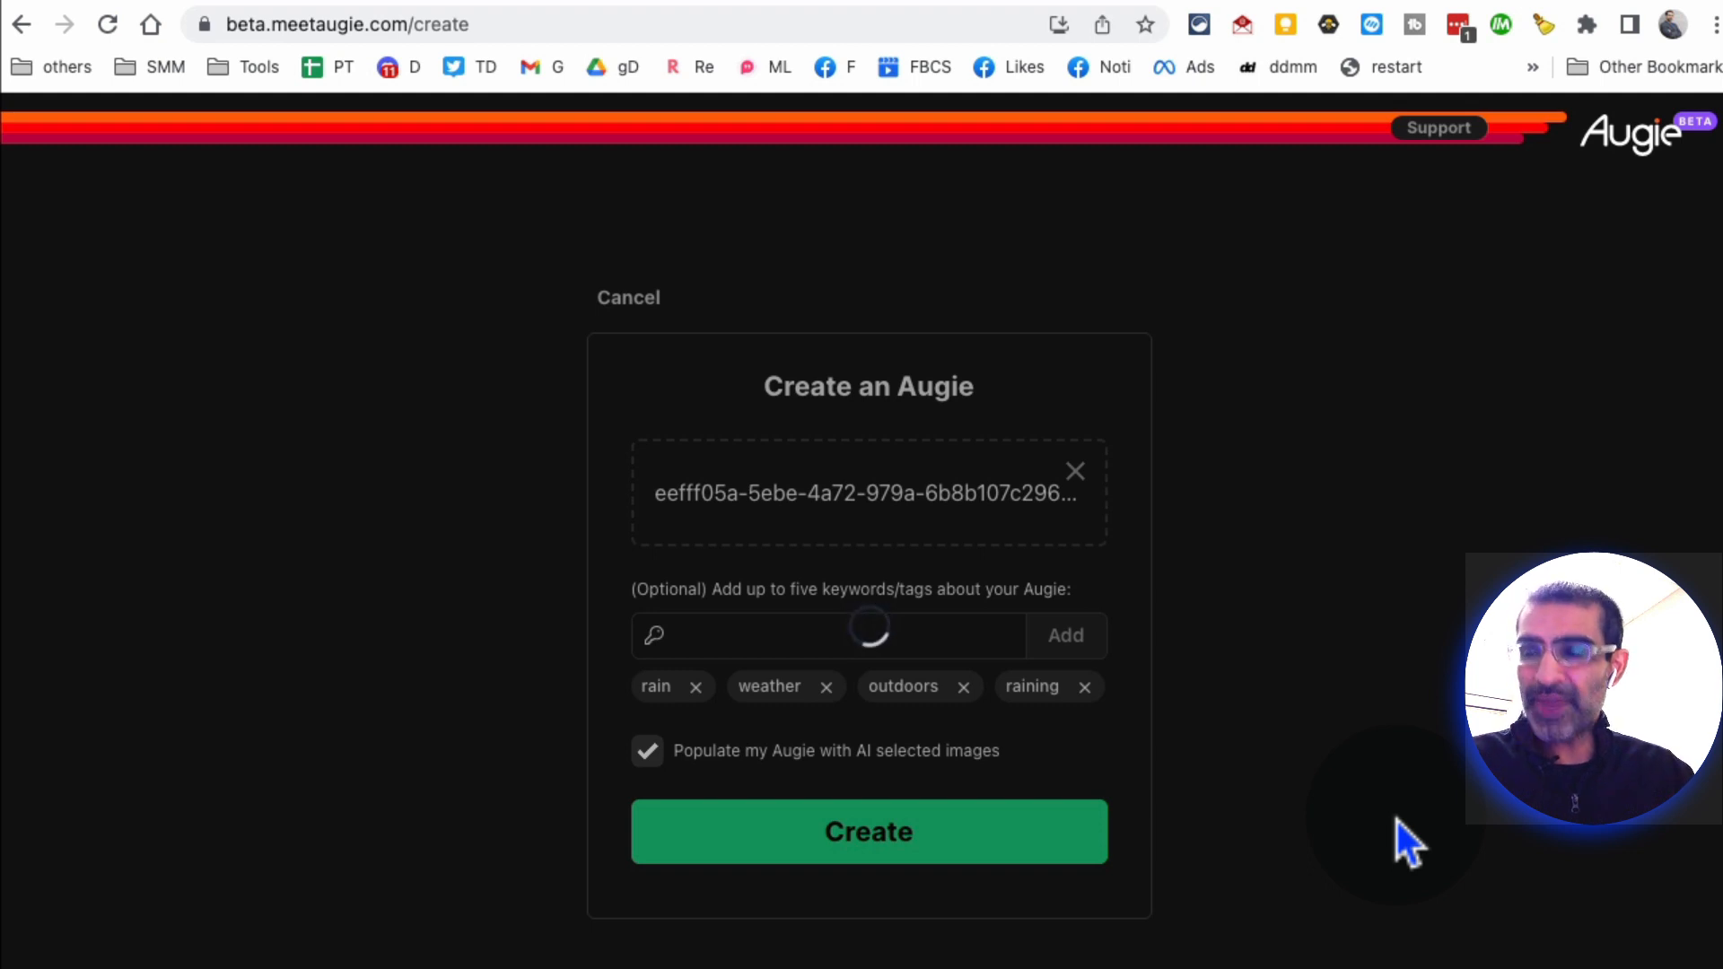
click(867, 831)
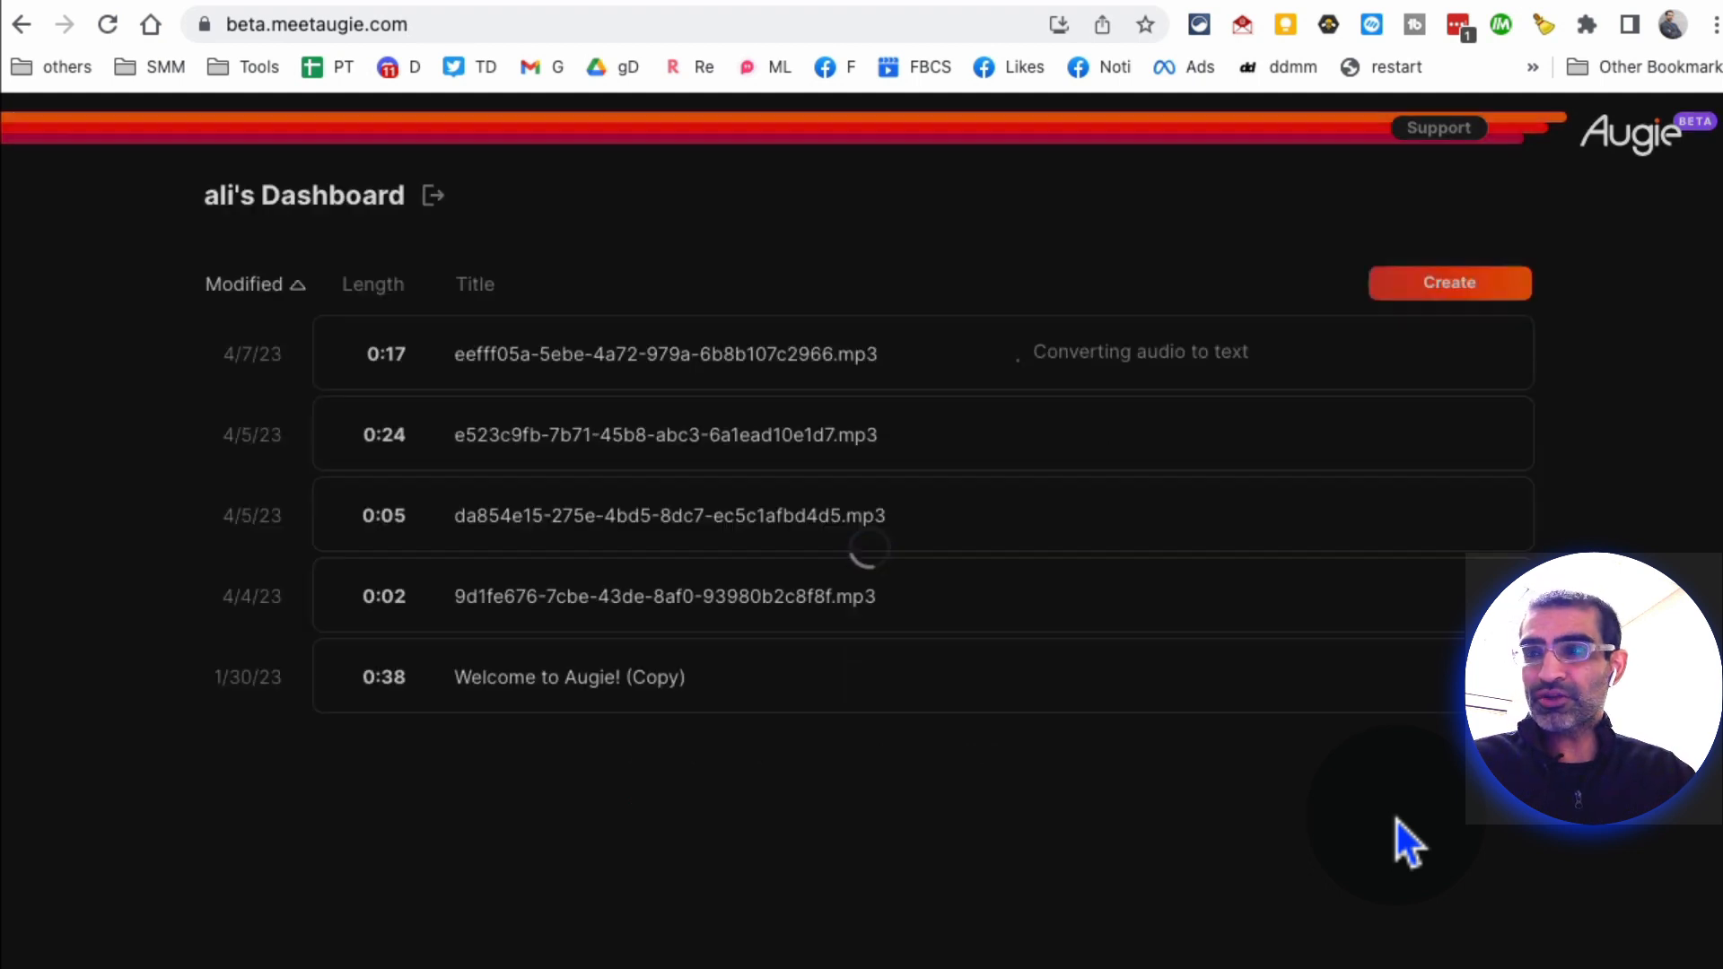
mouse_move(1040, 389)
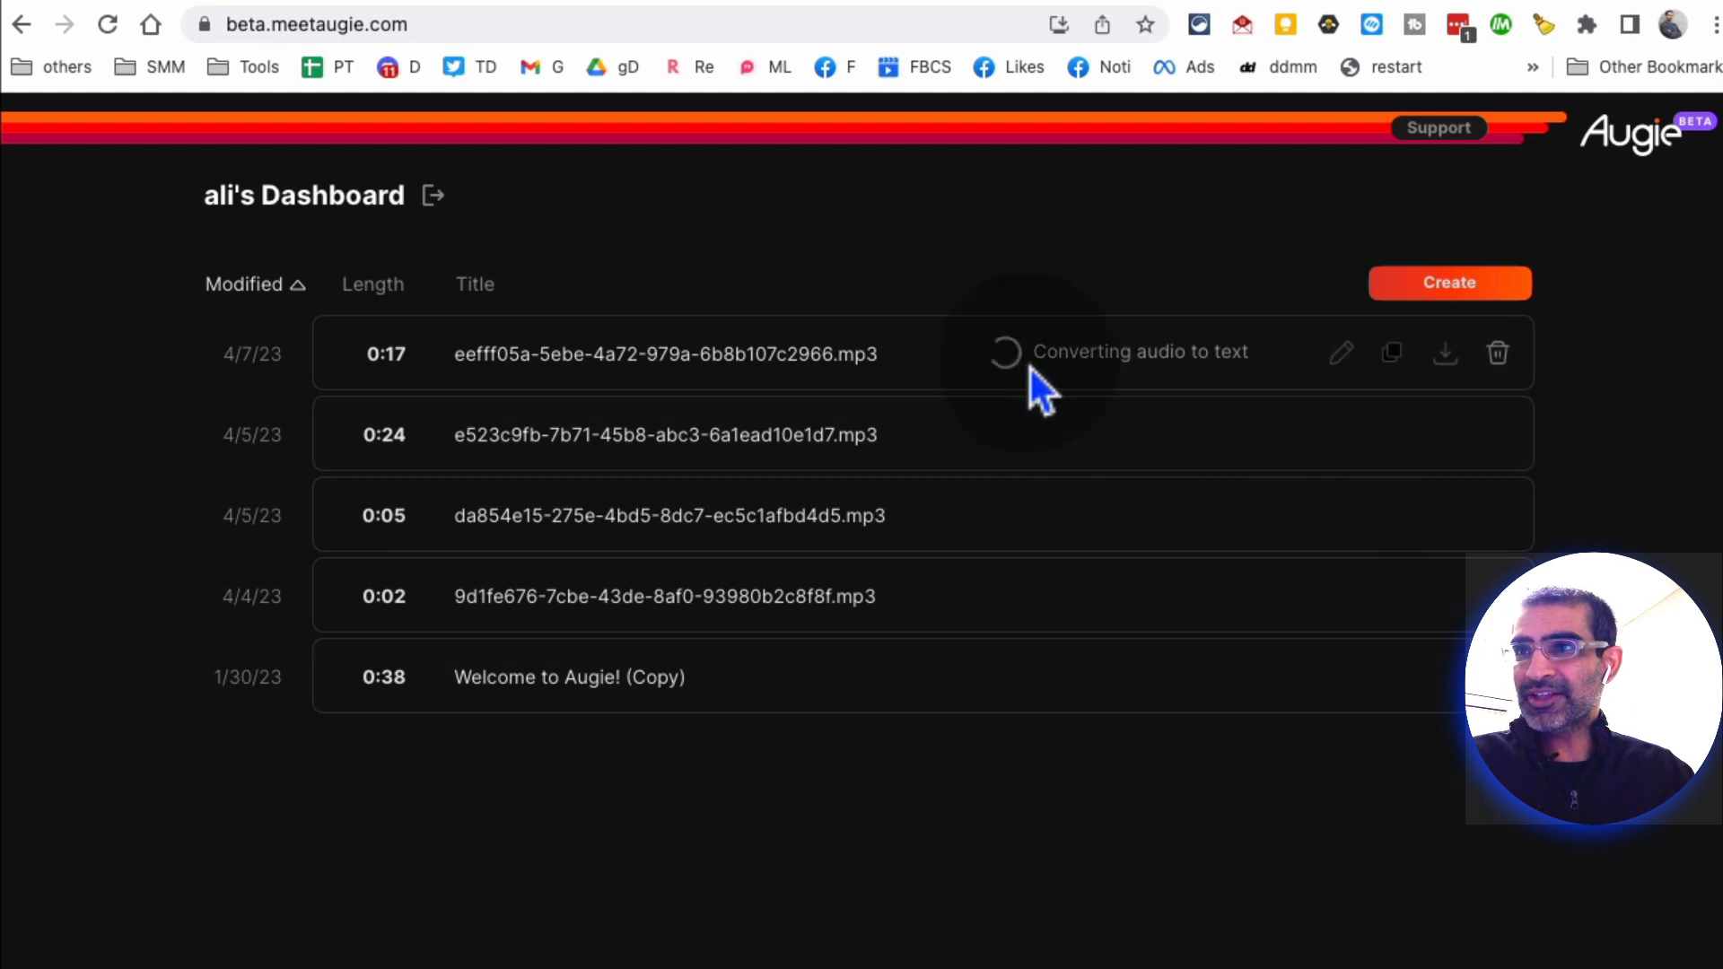
mouse_move(1264, 389)
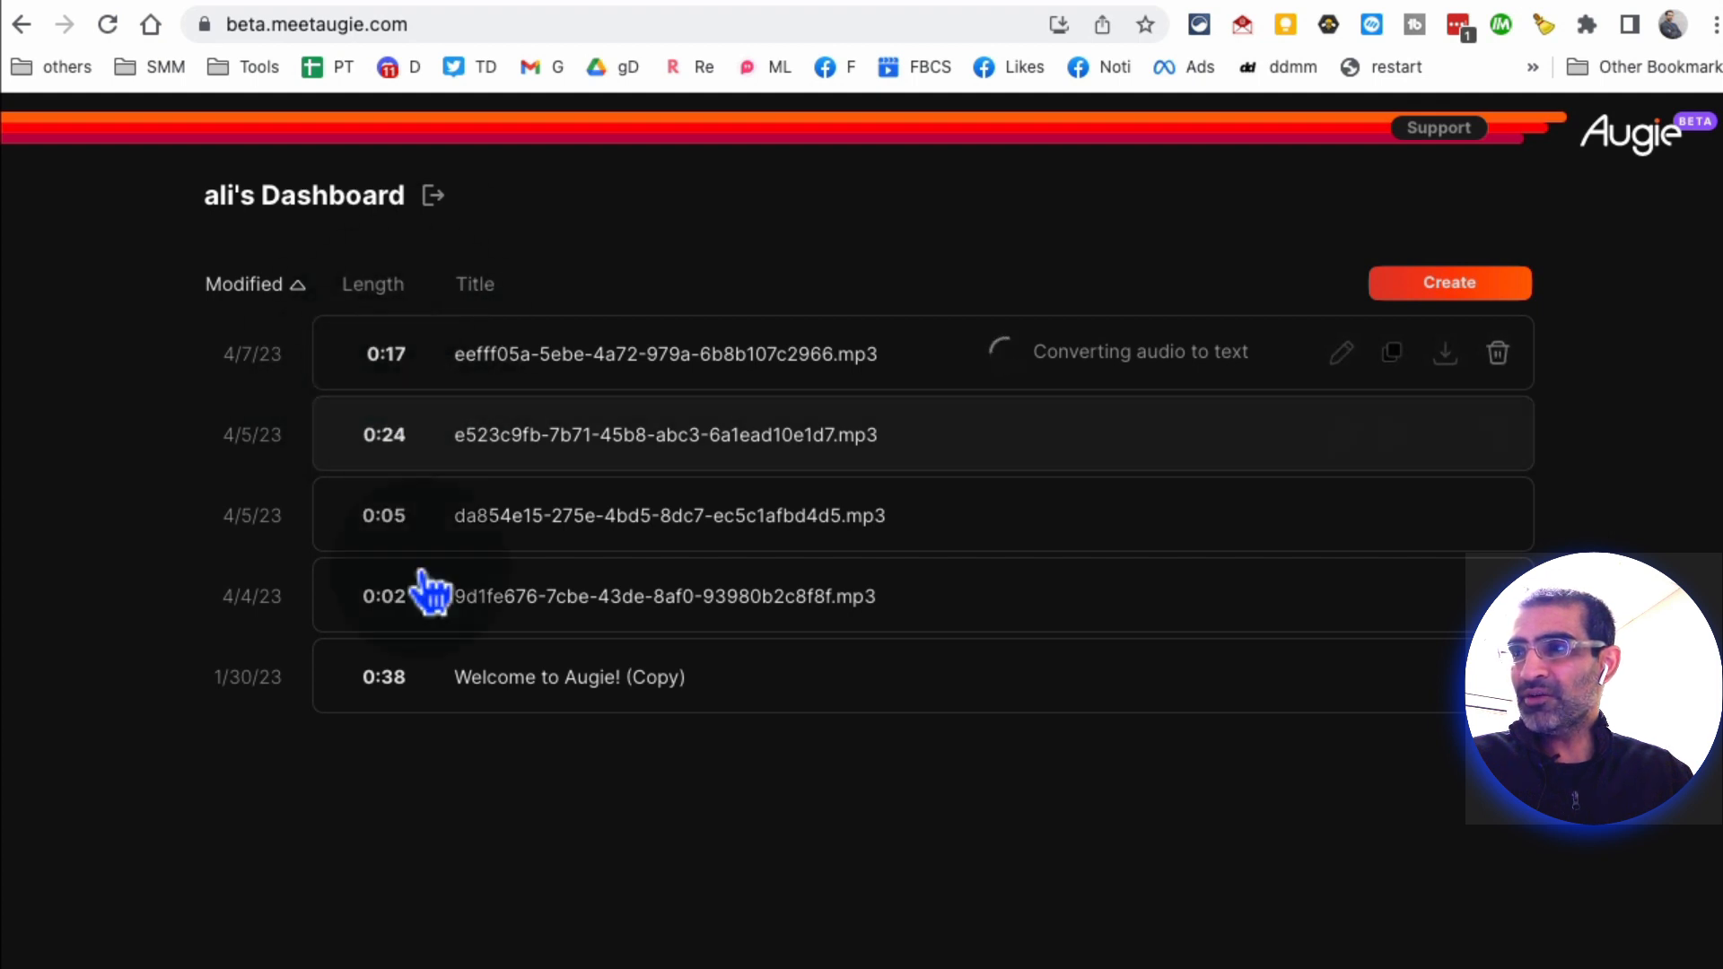
mouse_move(424, 363)
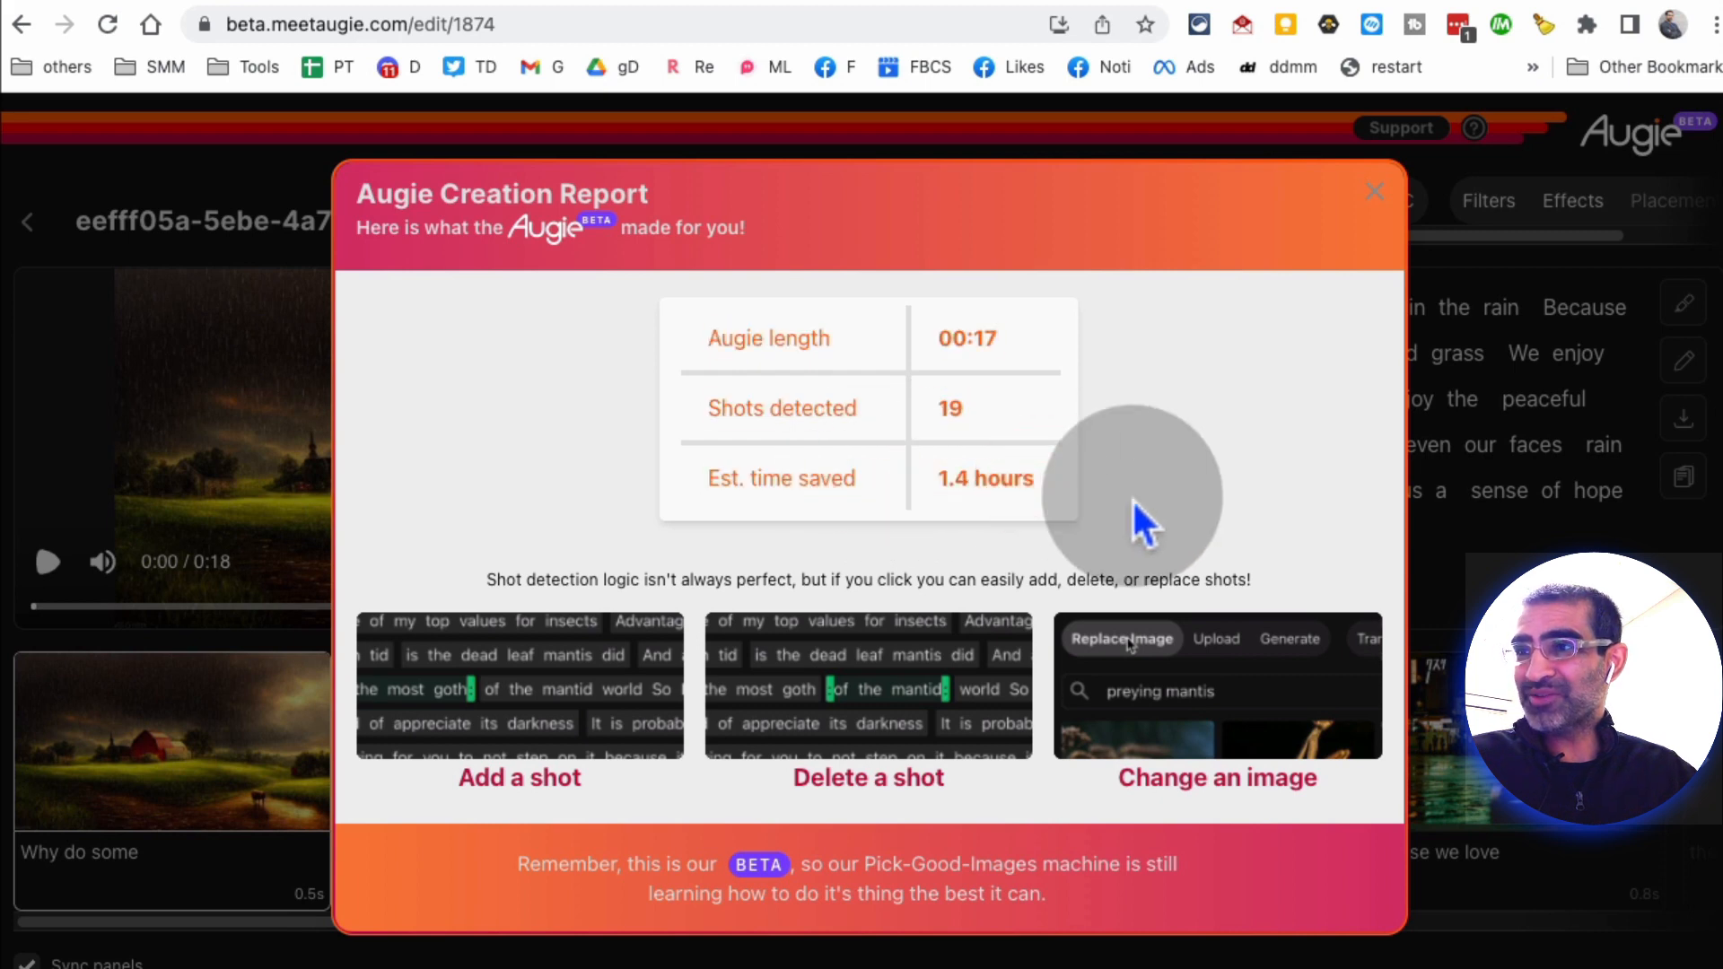
Step: Close the creation report and play the rain-walk Augie to 0:06, pausing on the 'sound and feel' shot
click(1375, 192)
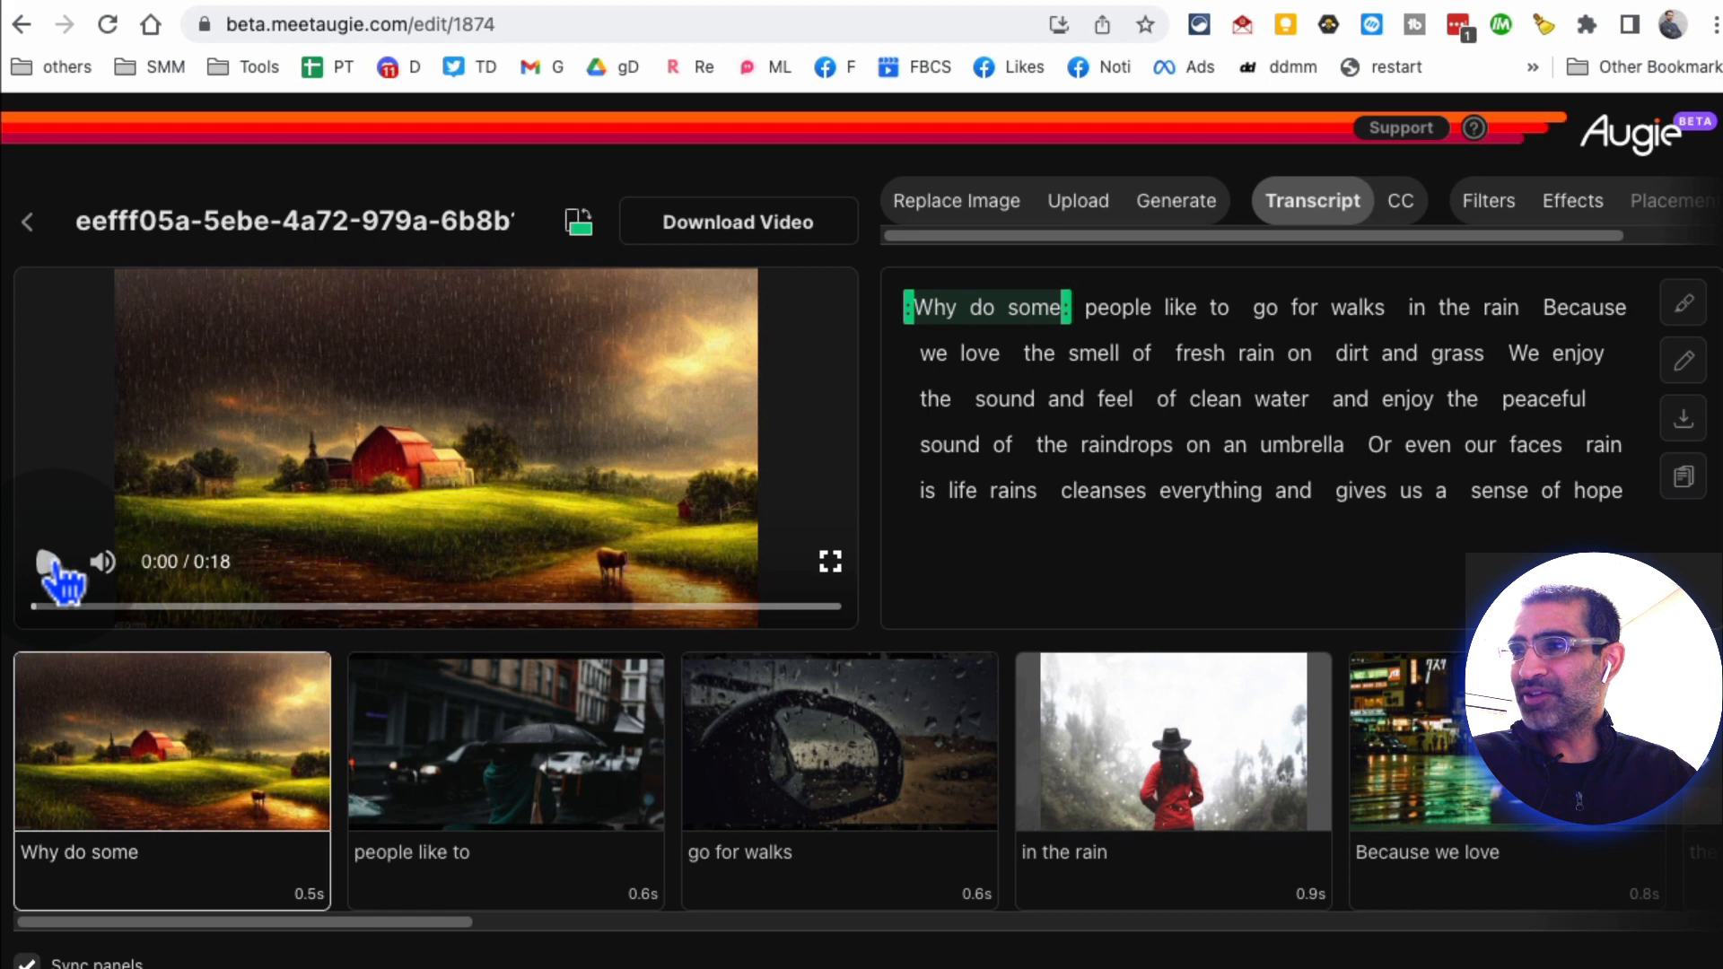
mouse_move(48, 562)
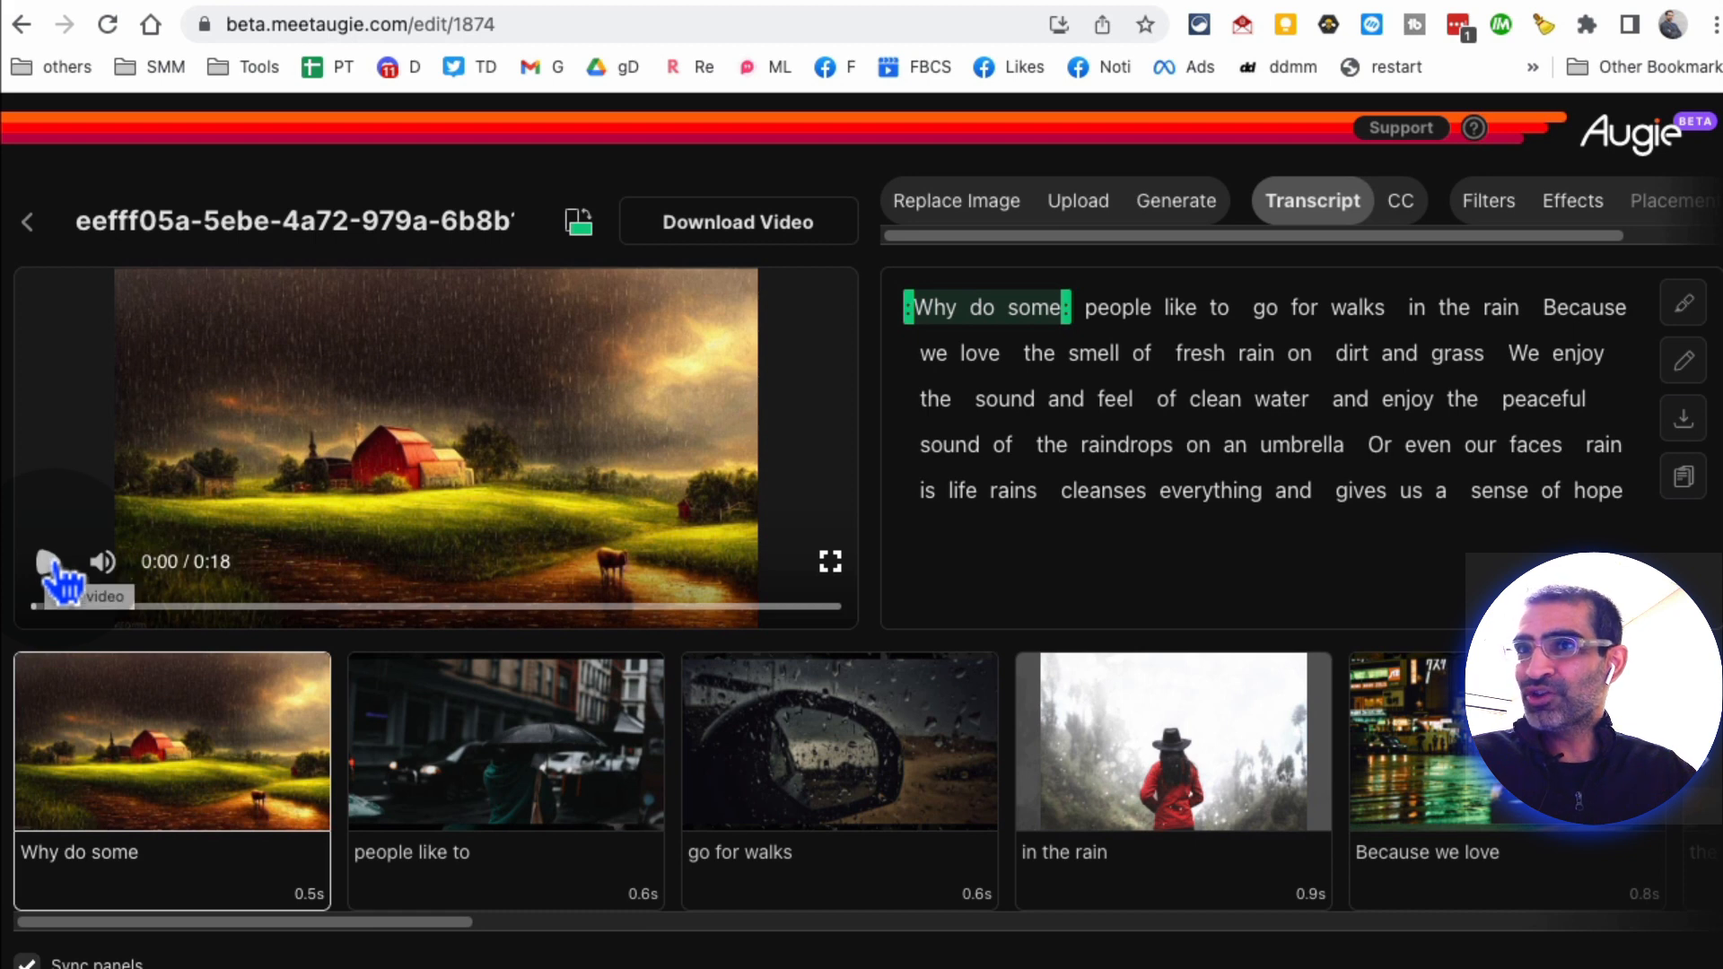
click(51, 562)
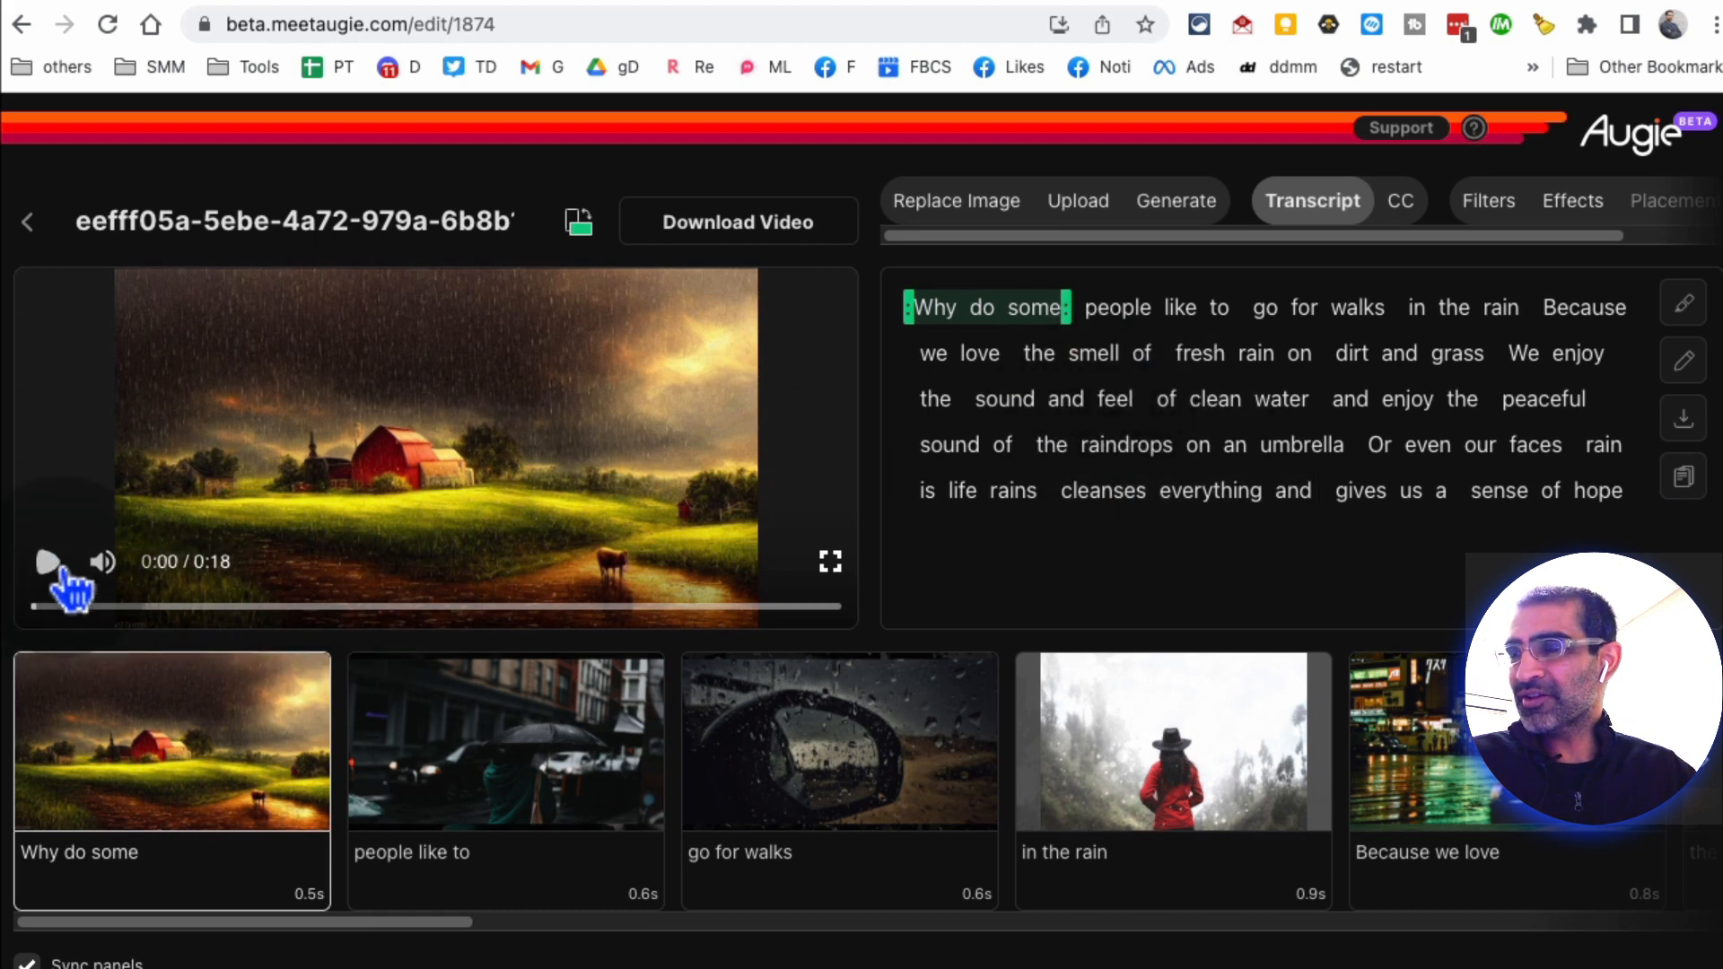
click(48, 562)
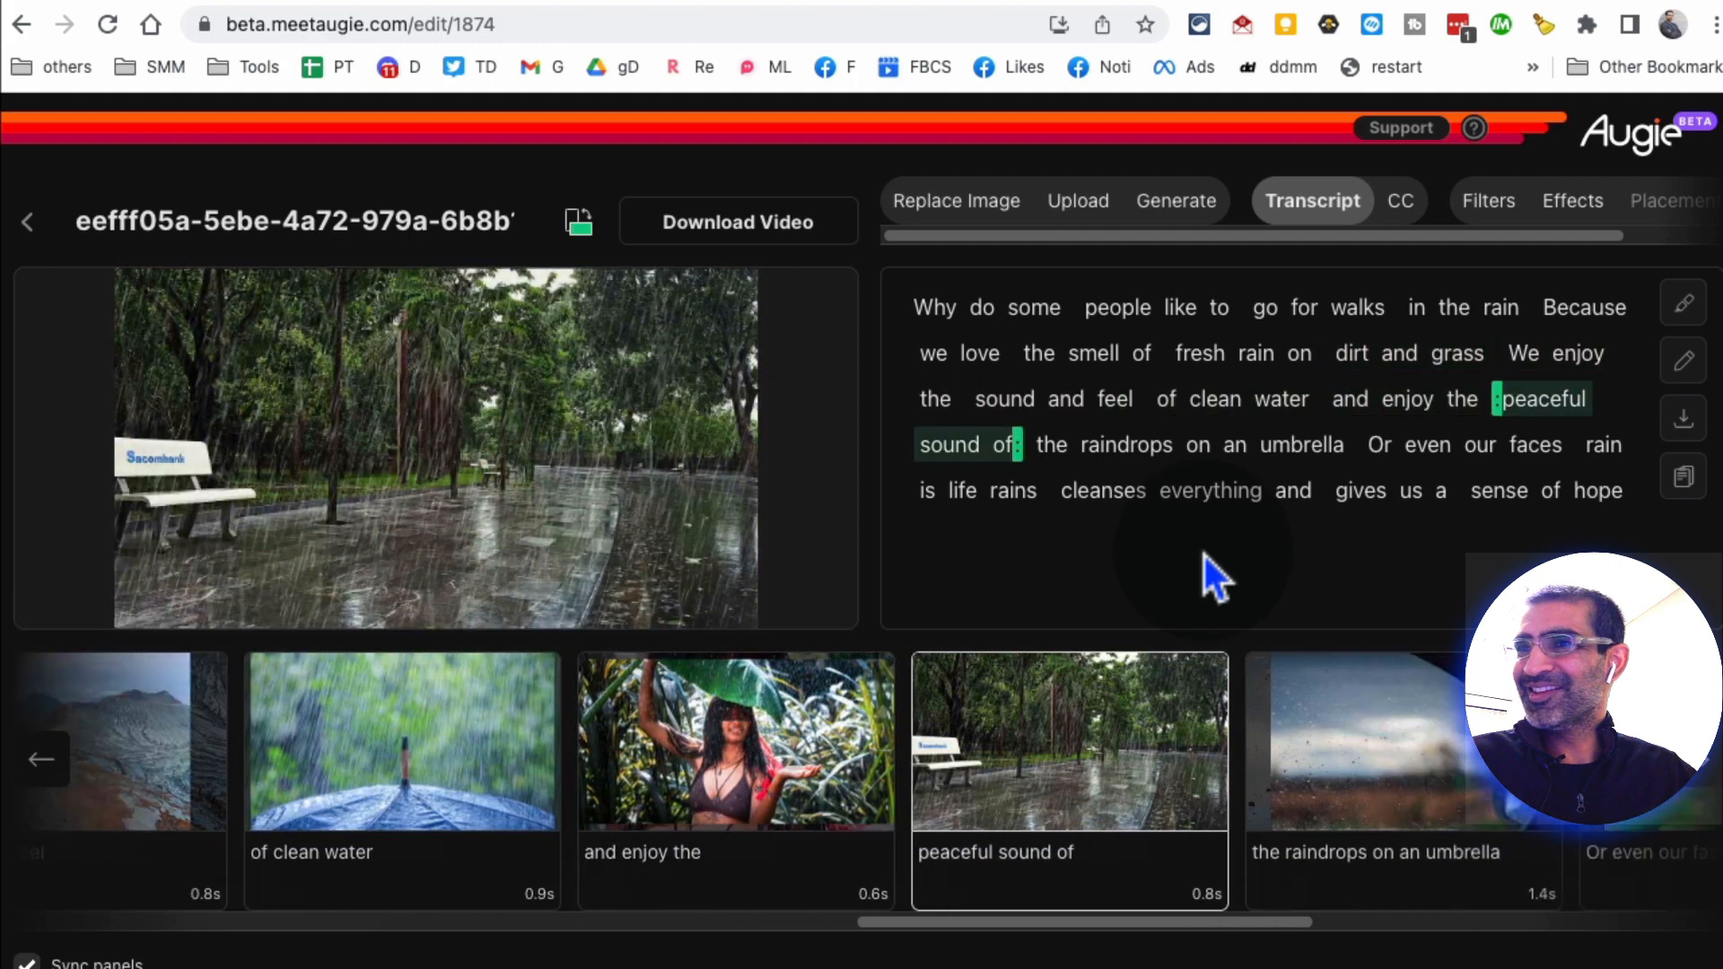
click(49, 562)
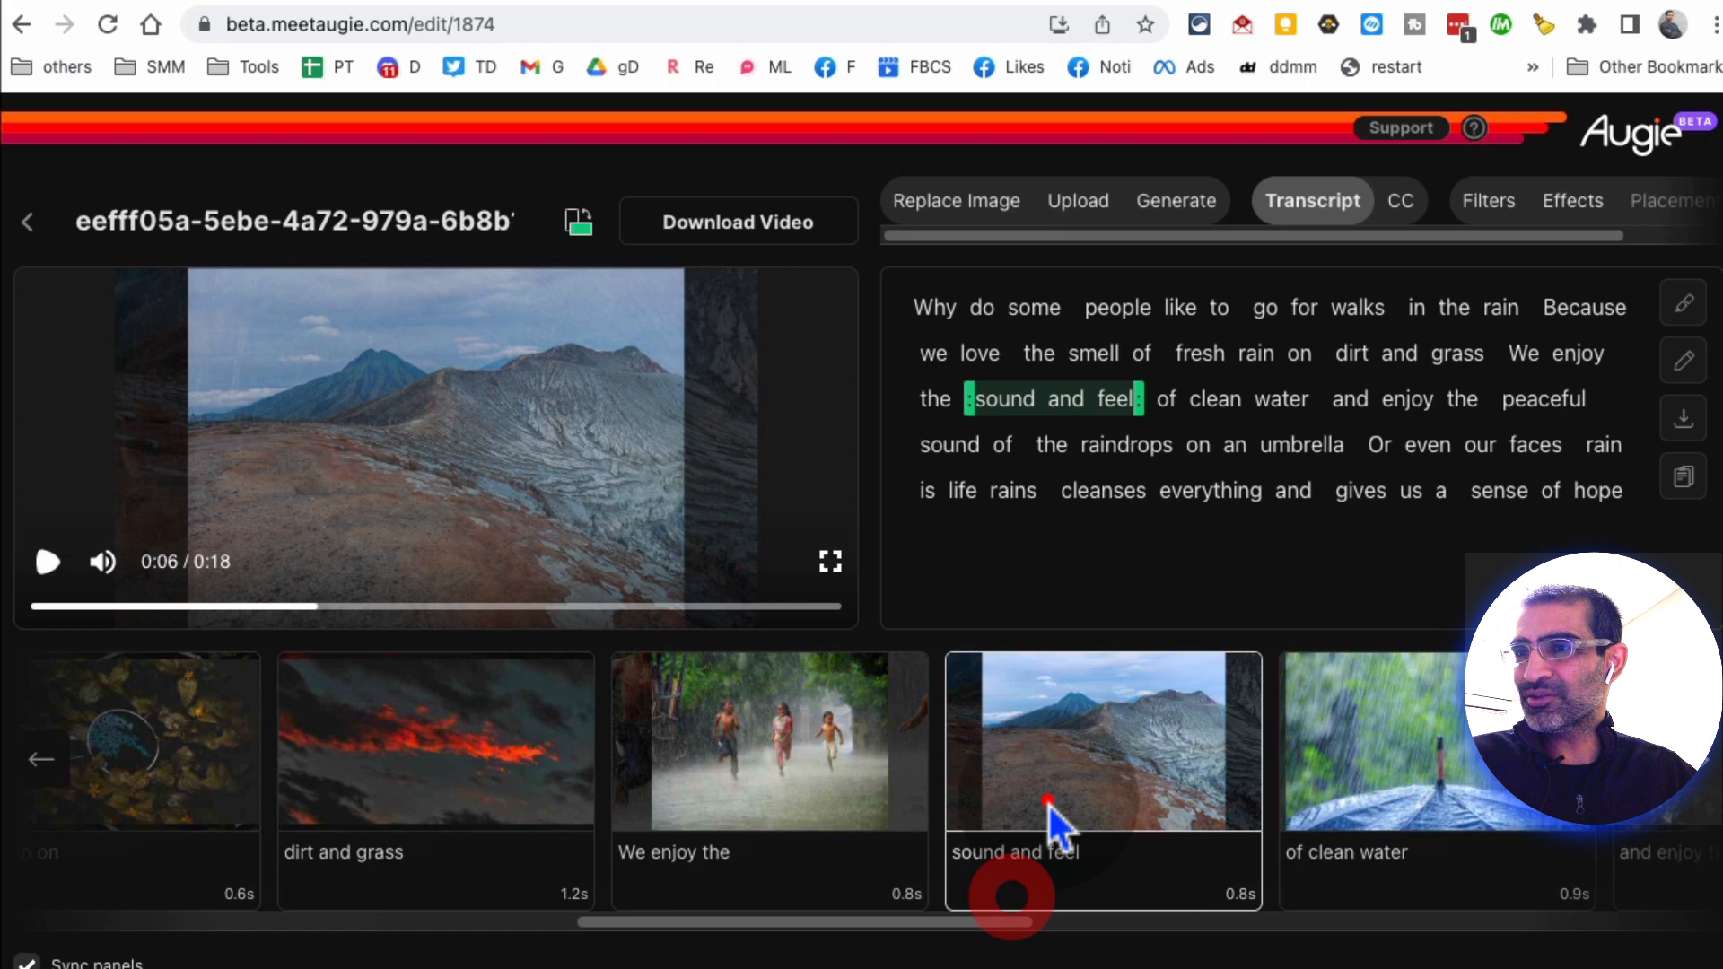
scroll(right, 3)
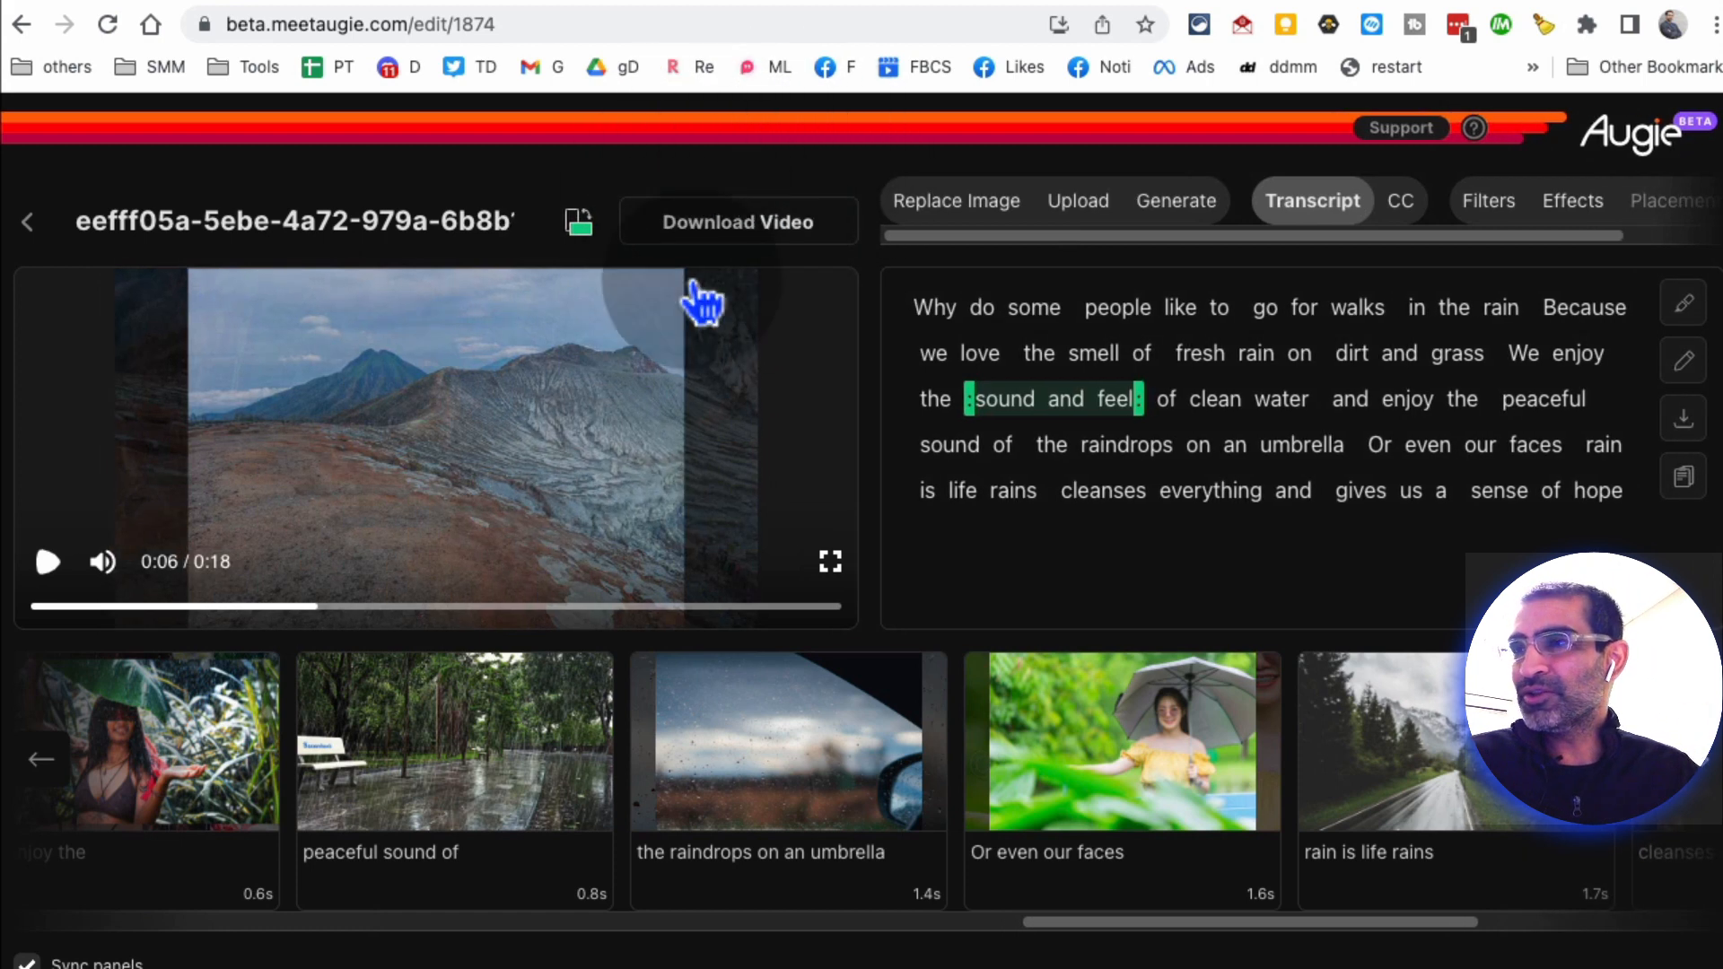
mouse_move(730, 231)
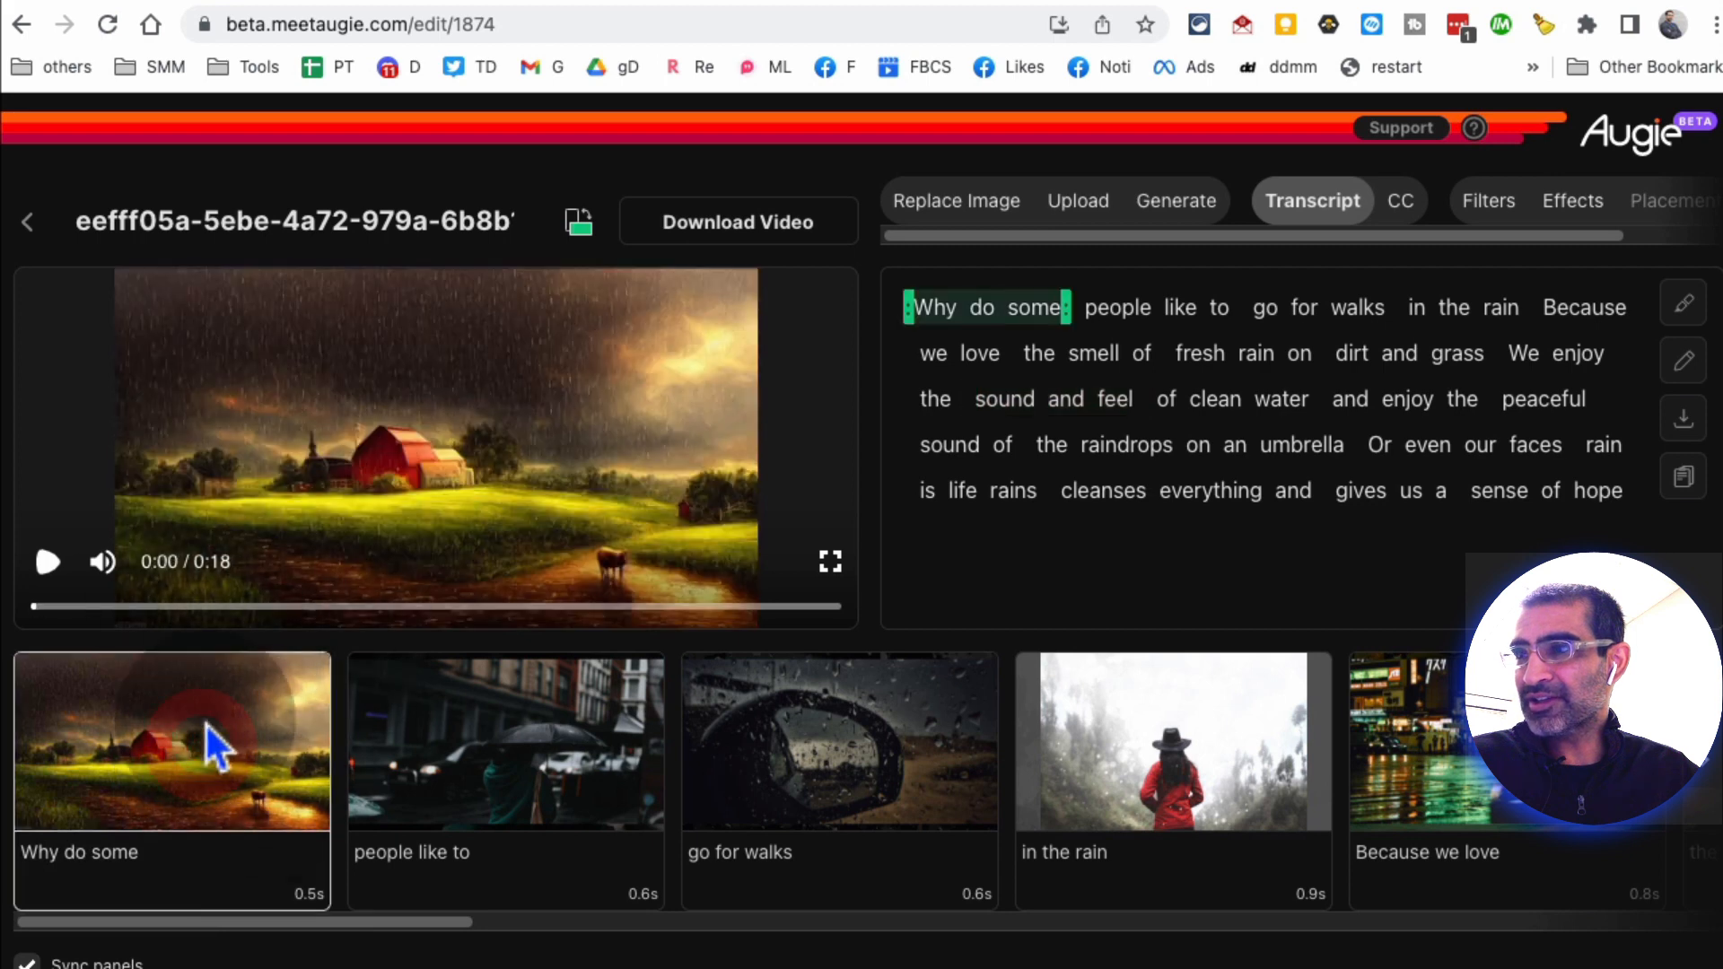
Step: Replace the first shot's red-barn image with the searched yellow-umbrella cyclist picture
click(957, 199)
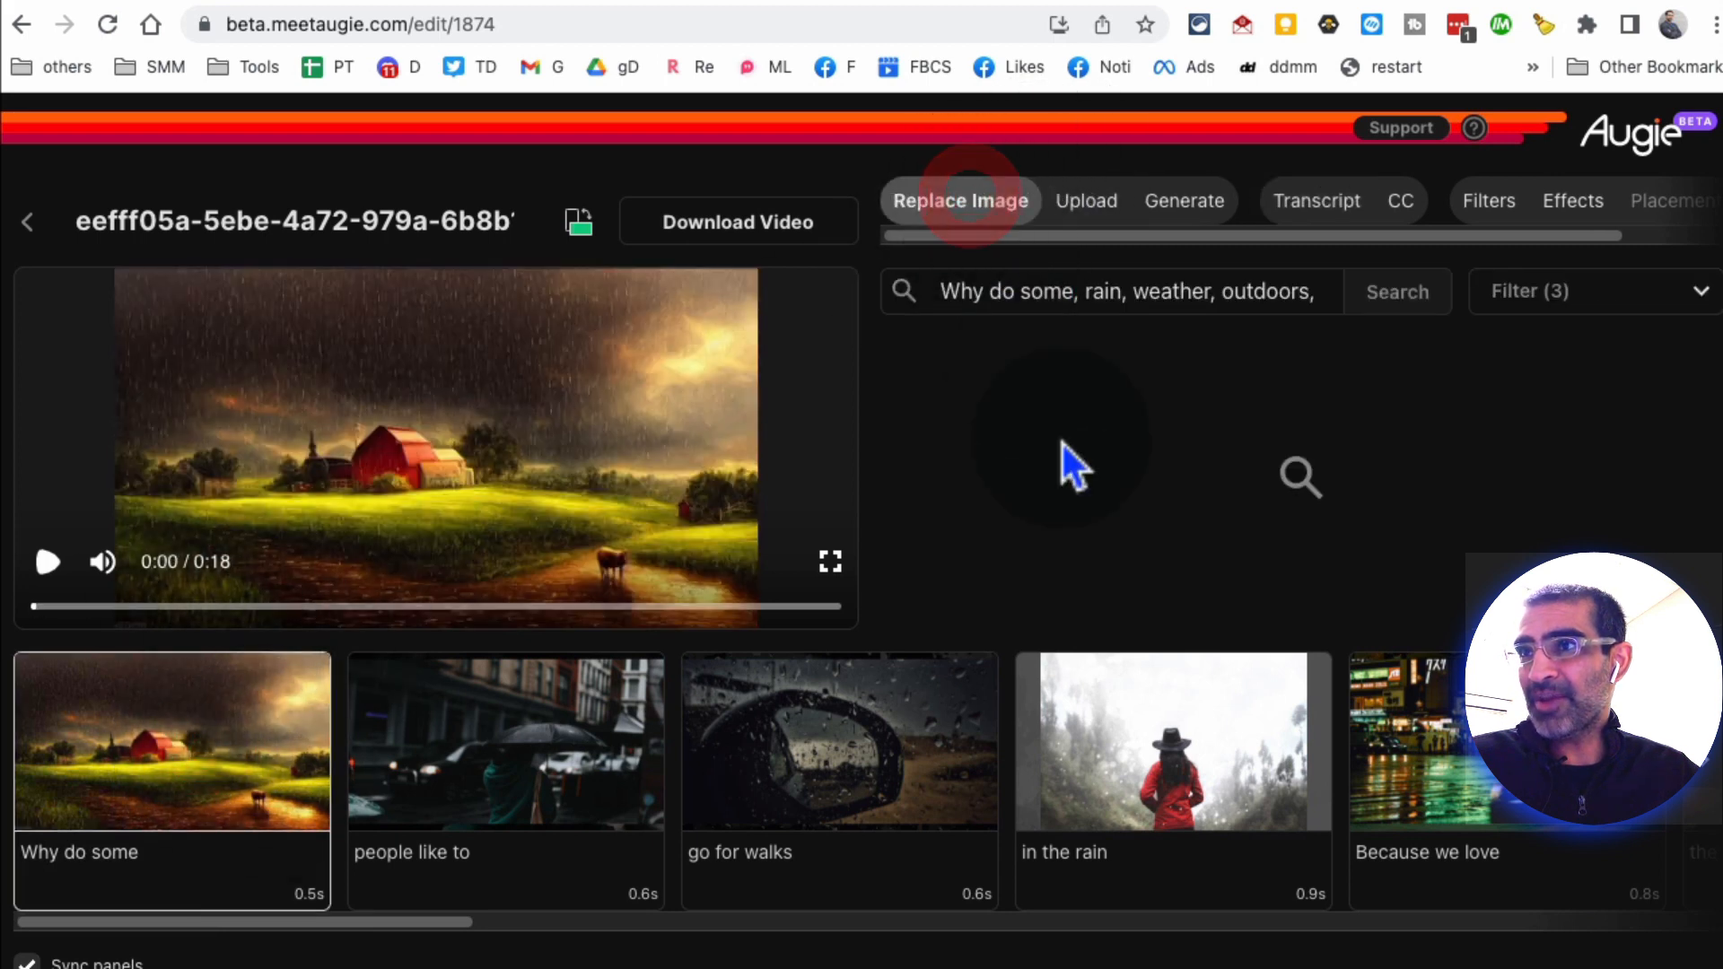
click(1396, 291)
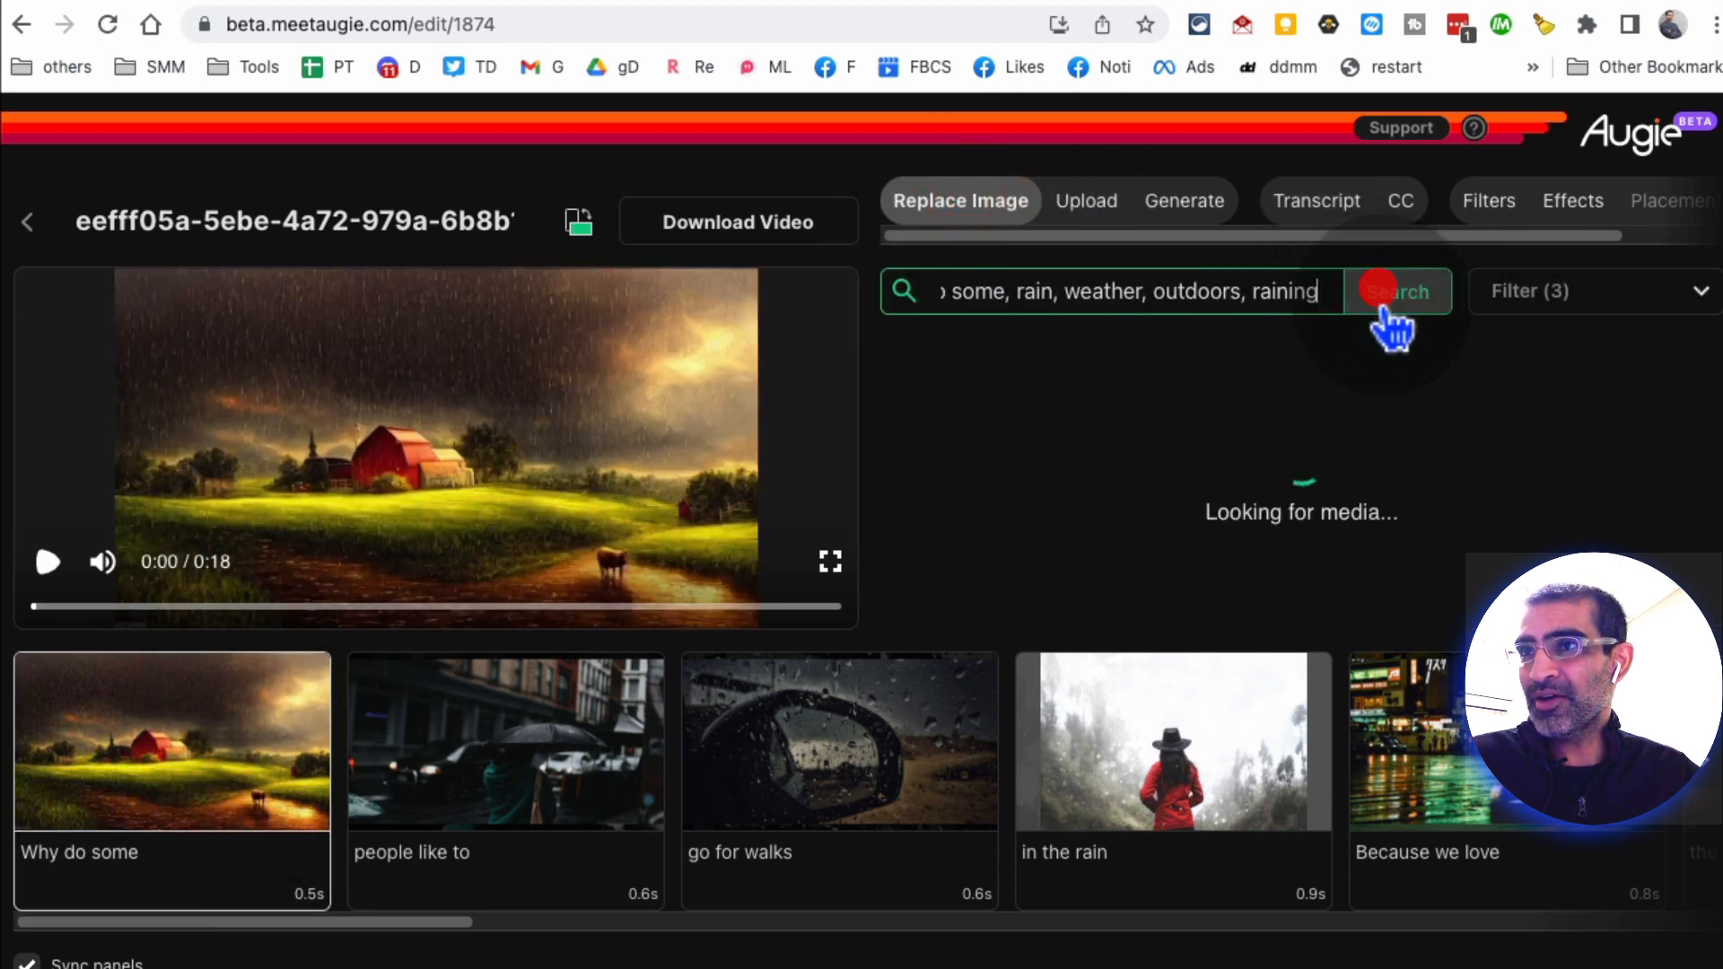
click(1396, 291)
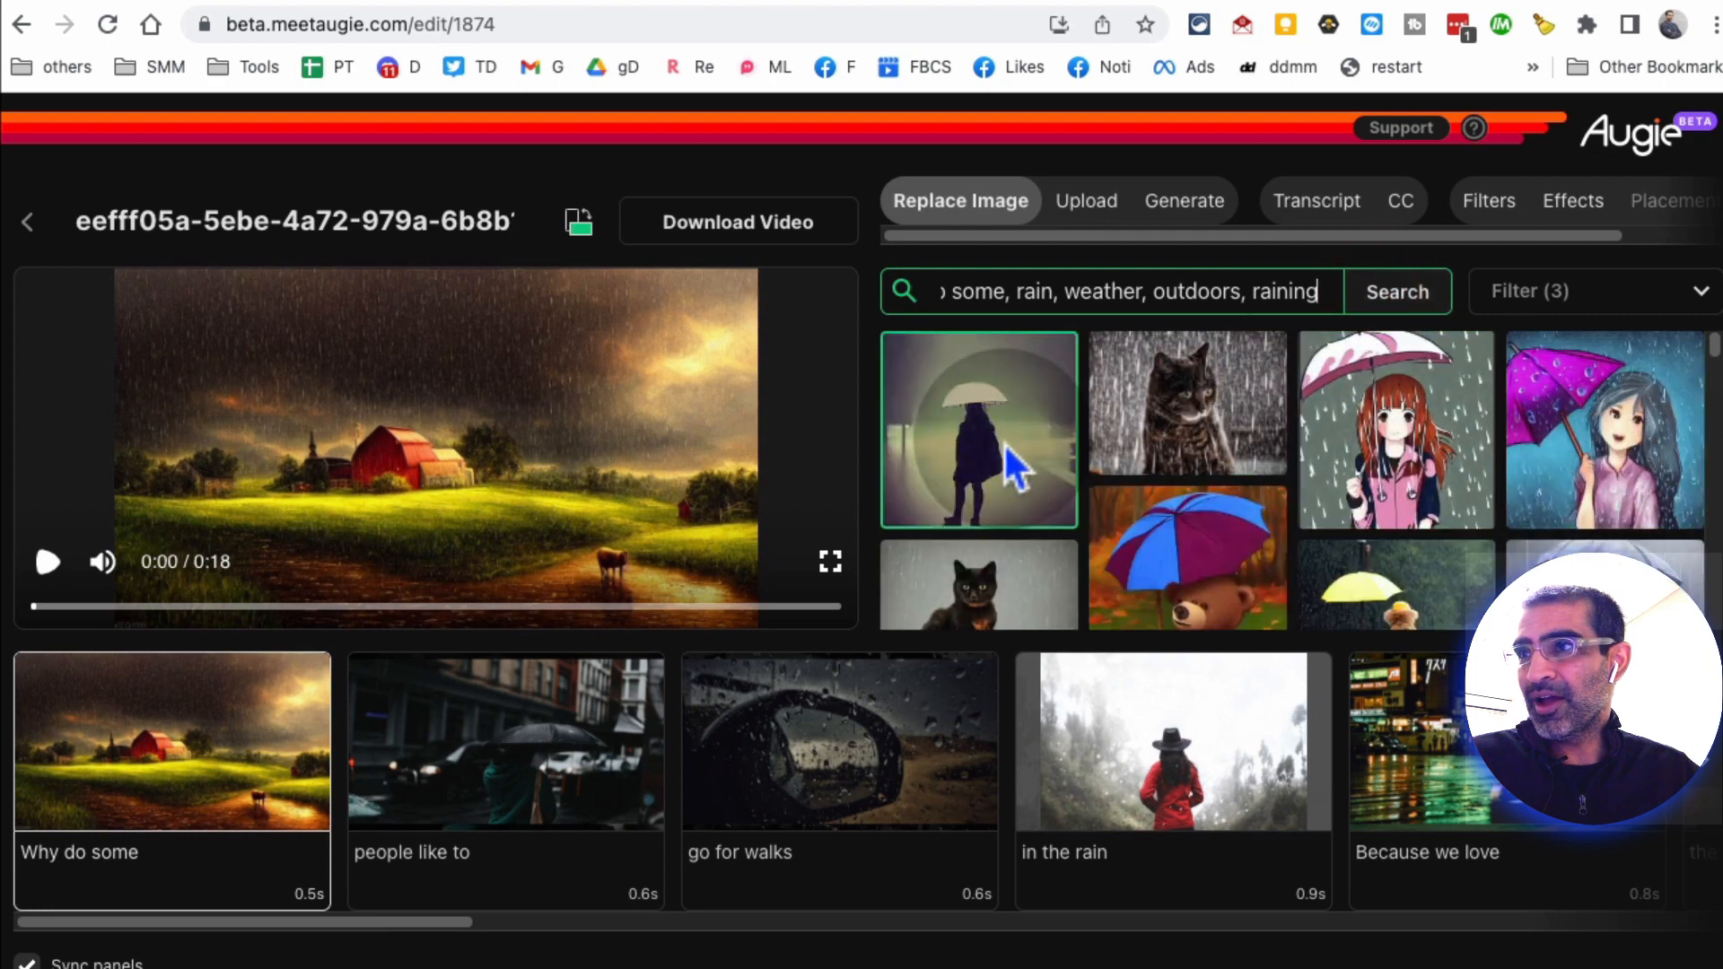
scroll(down, 3)
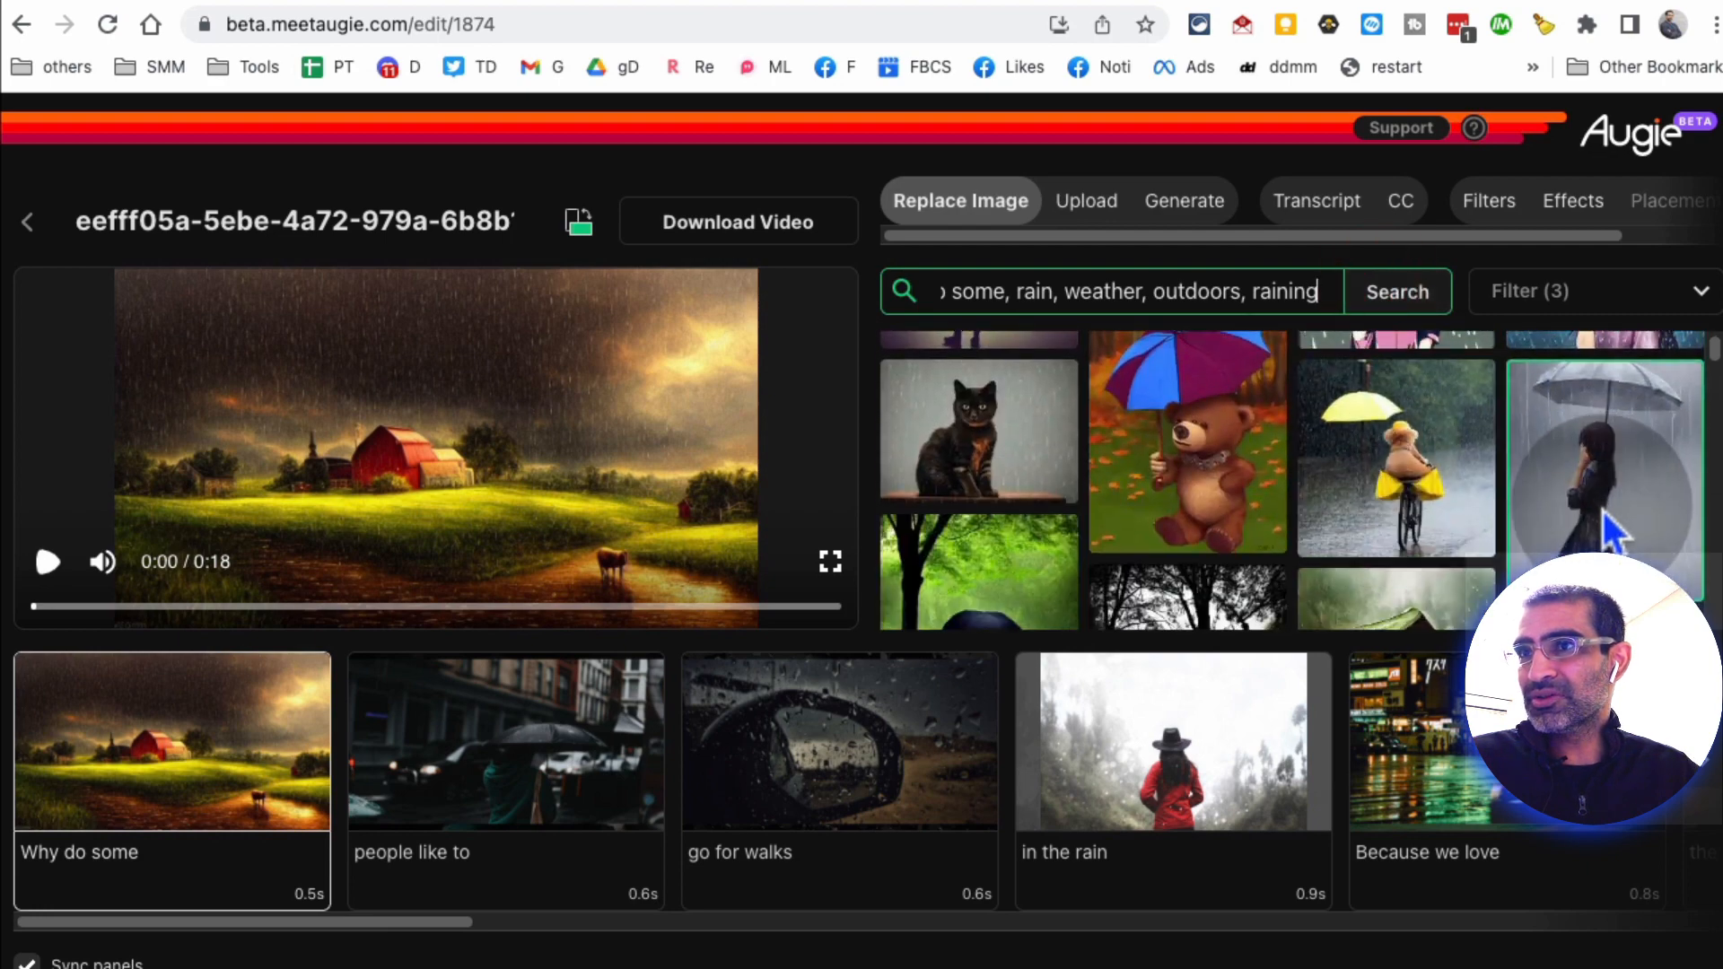
scroll(down, 3)
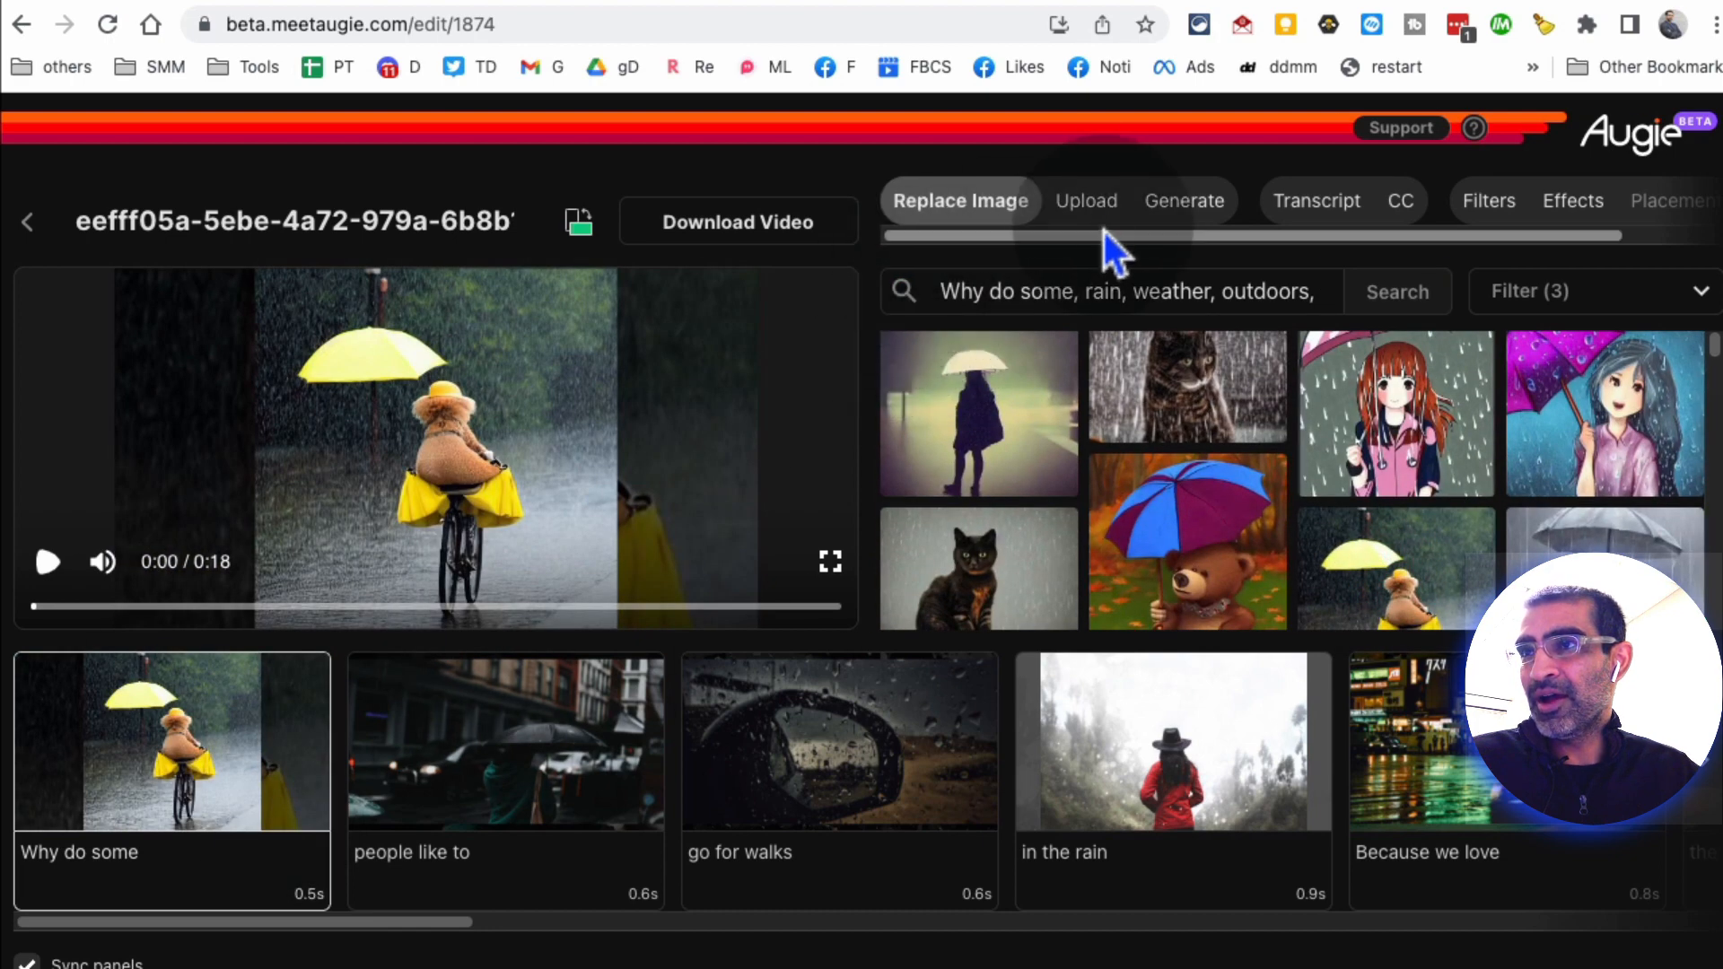
click(1079, 200)
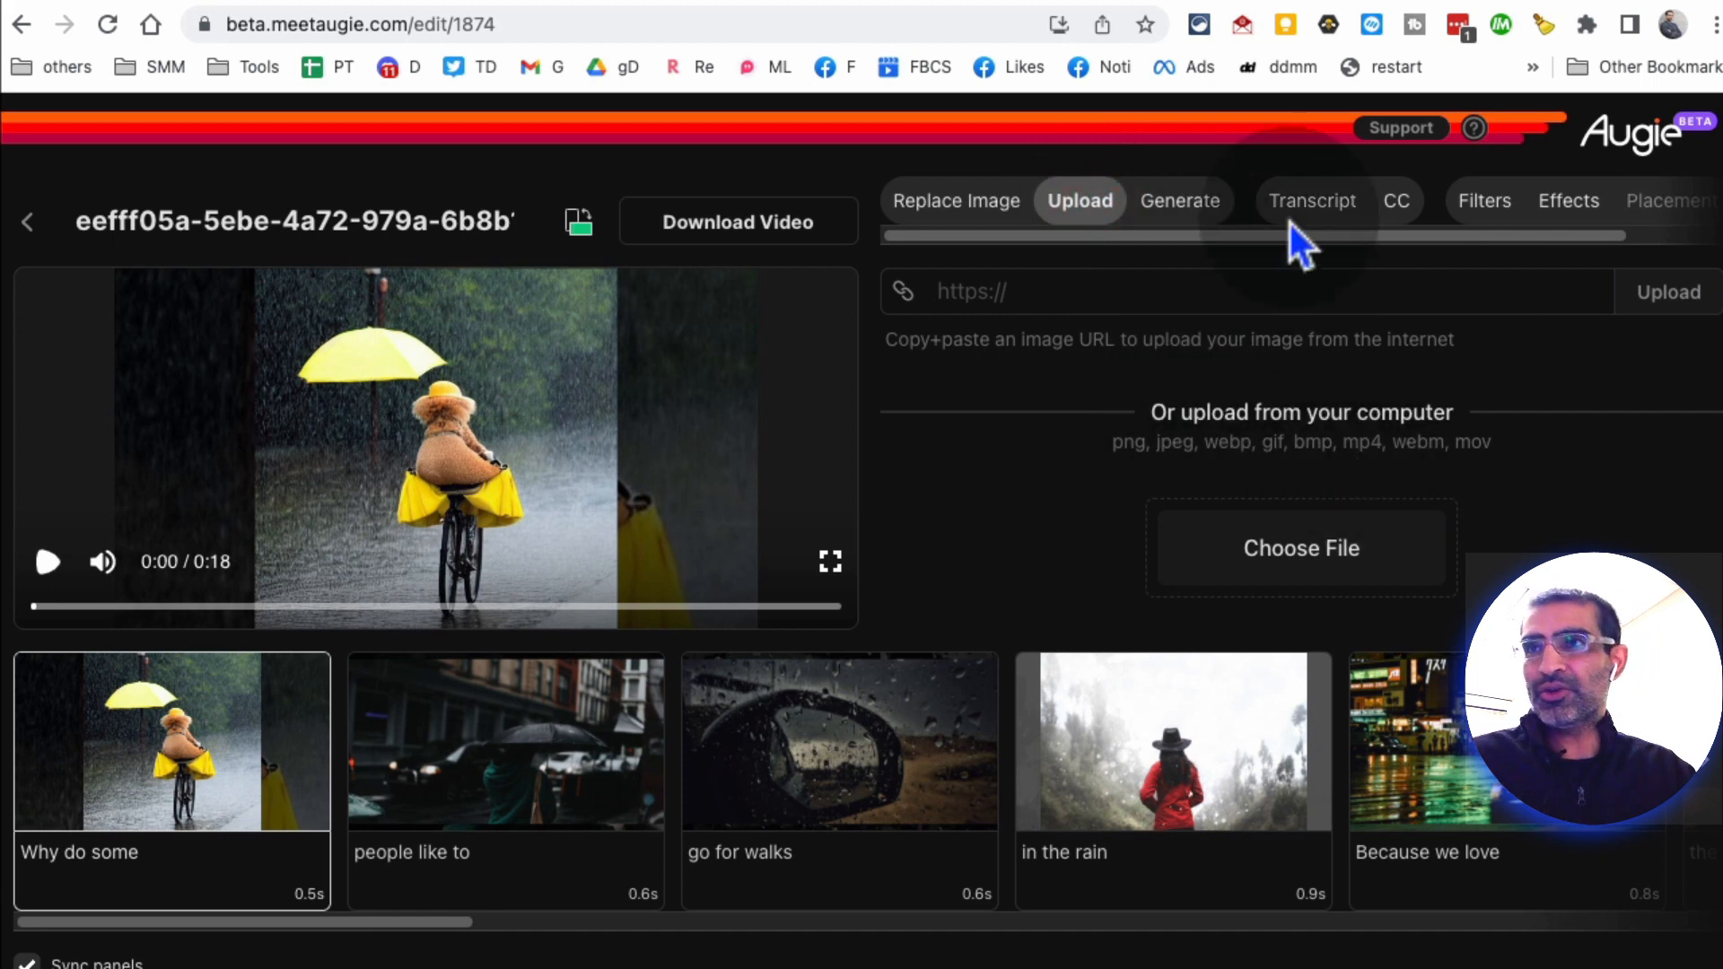
Step: Browse the Generate, Transcript, Filters and Effects tabs of the editor
click(1180, 199)
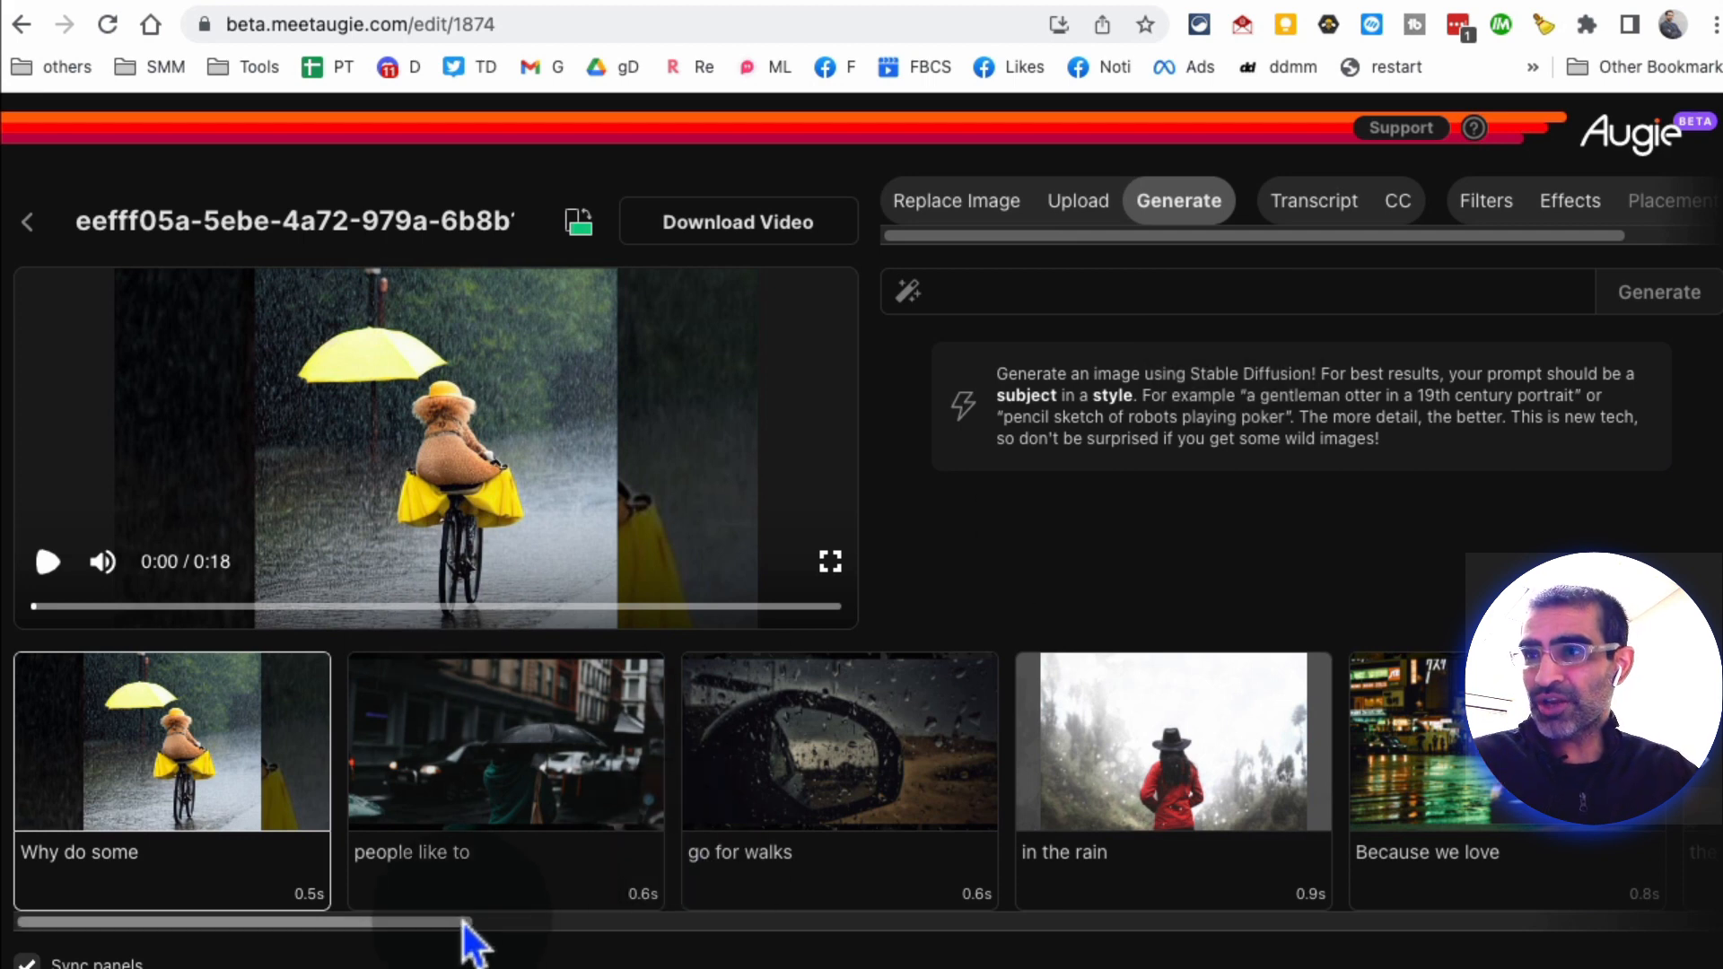
click(1313, 201)
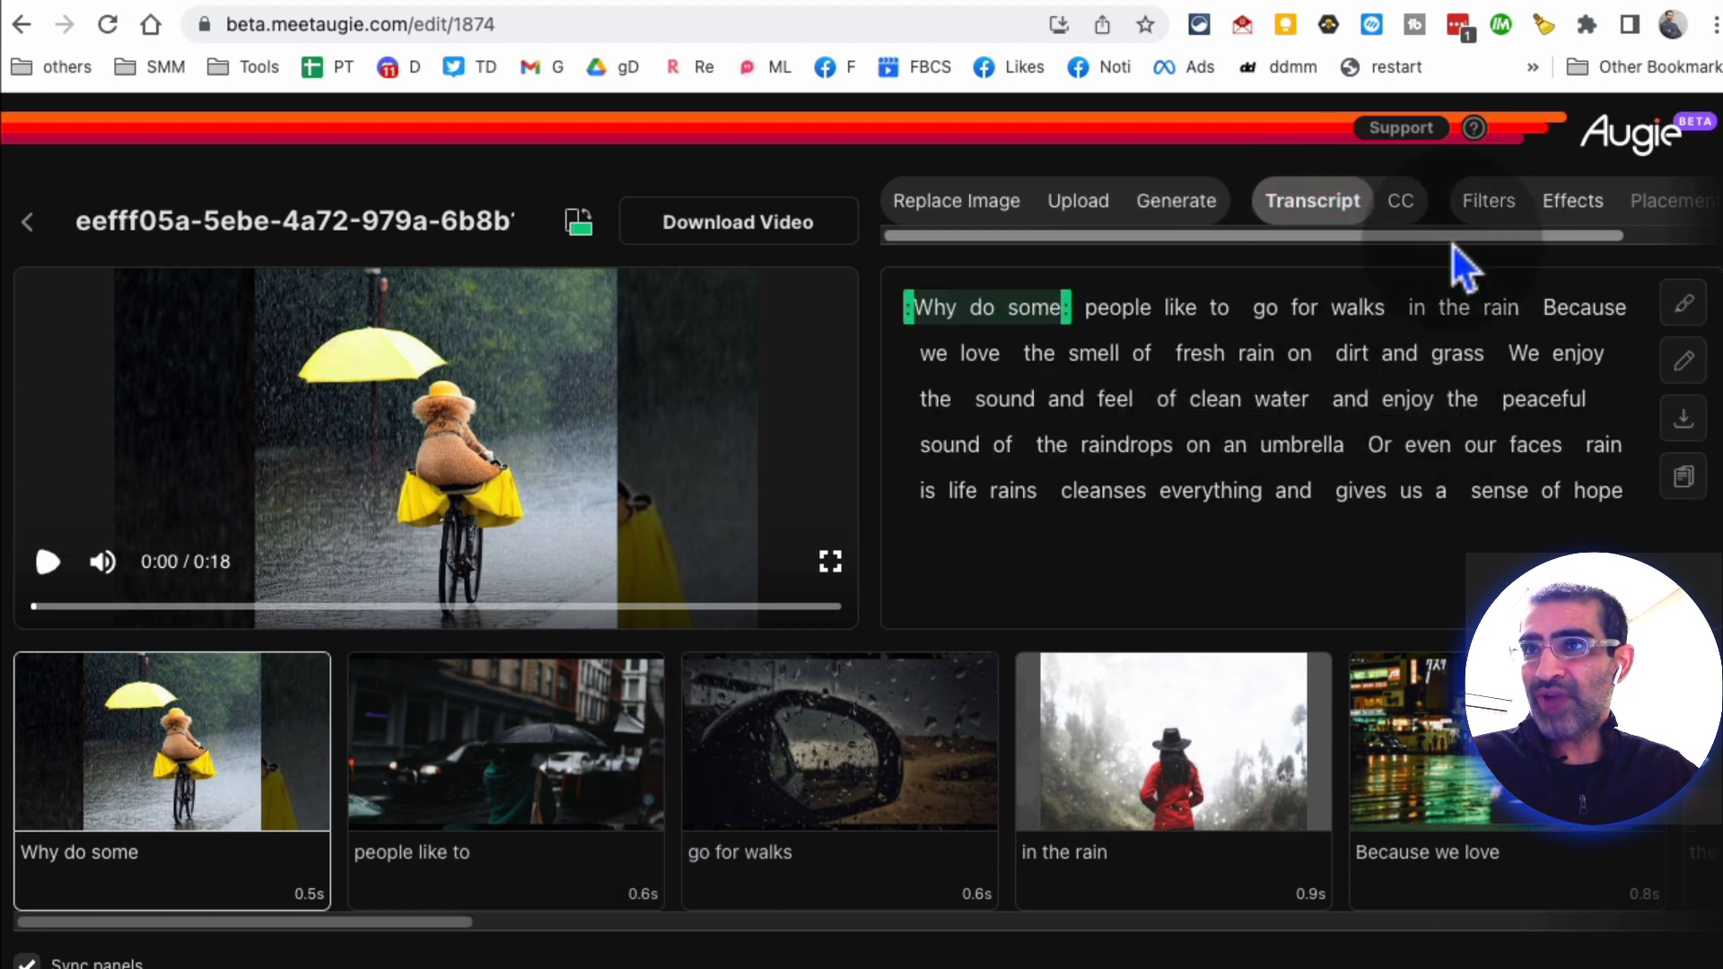
click(1486, 201)
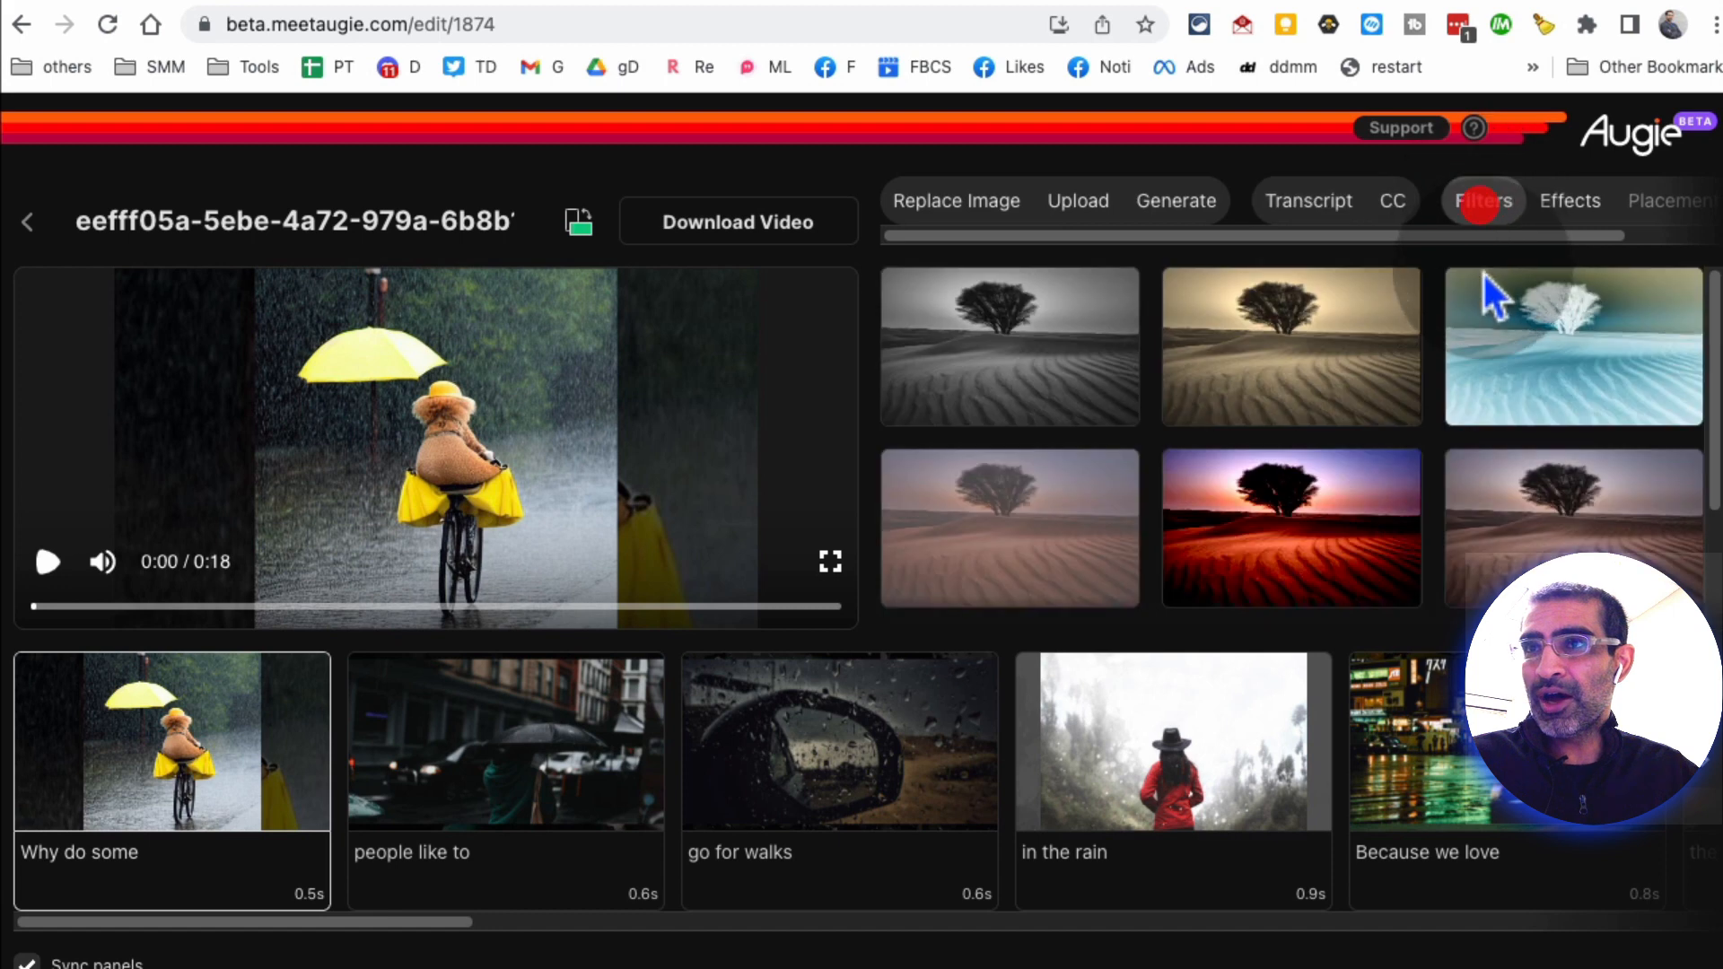
click(1569, 202)
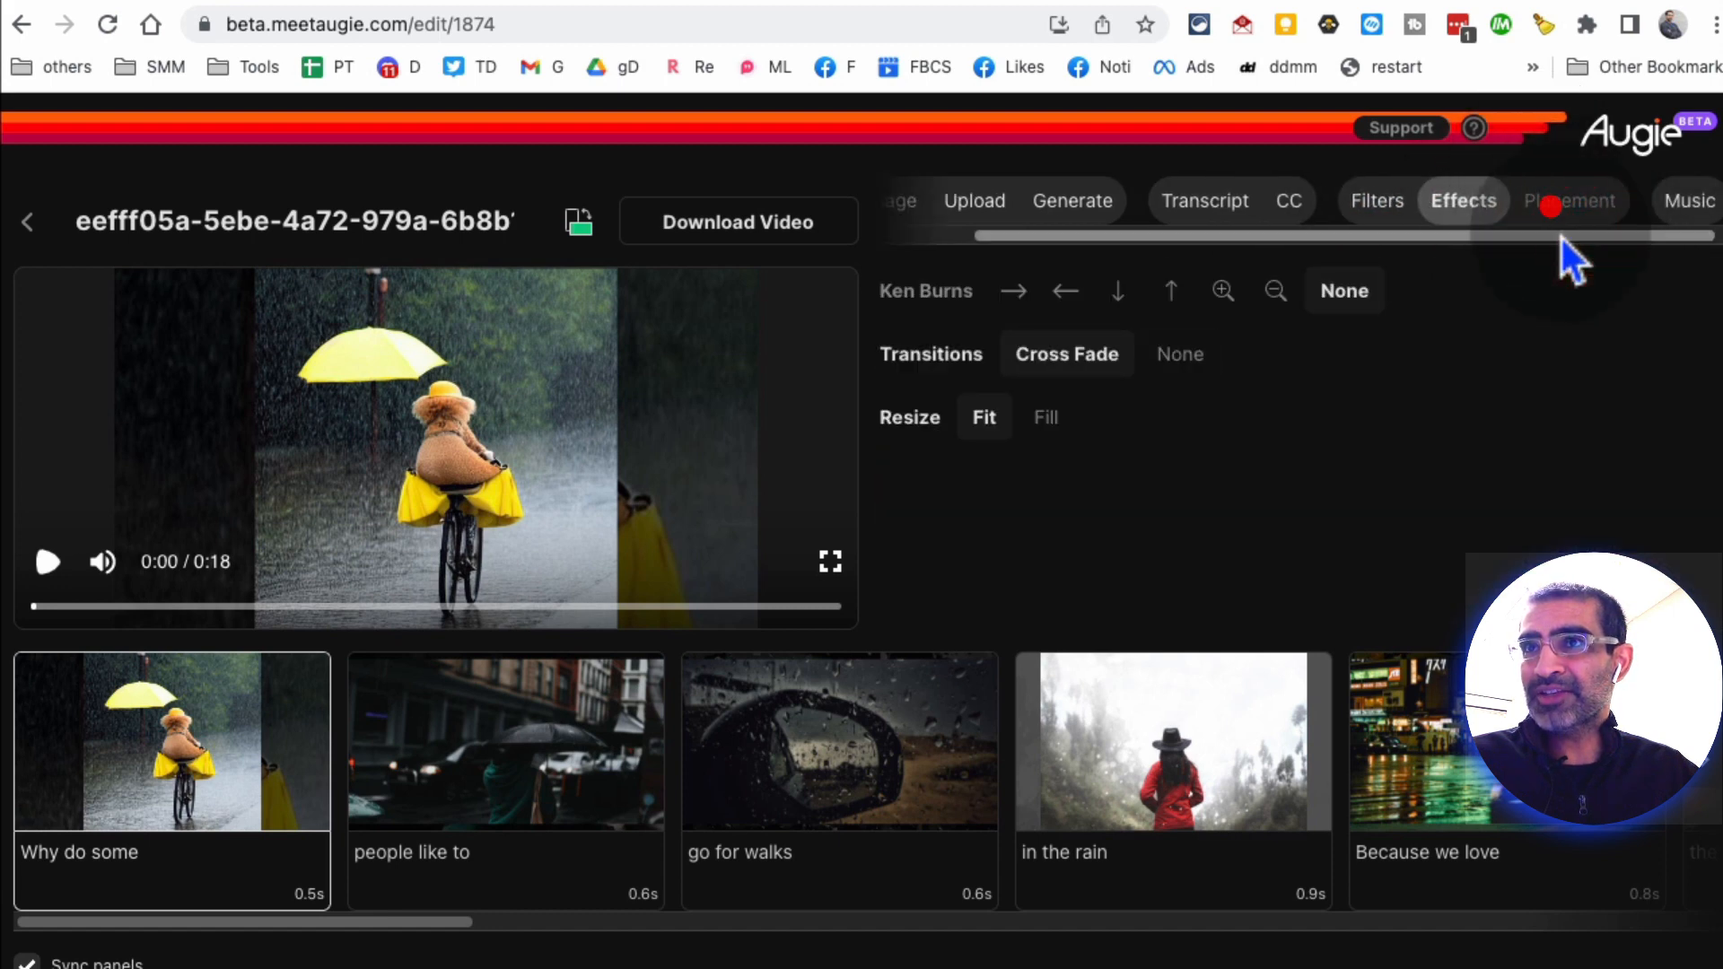
Step: Scroll through the background music tracks, then return to the transcript view
click(1683, 199)
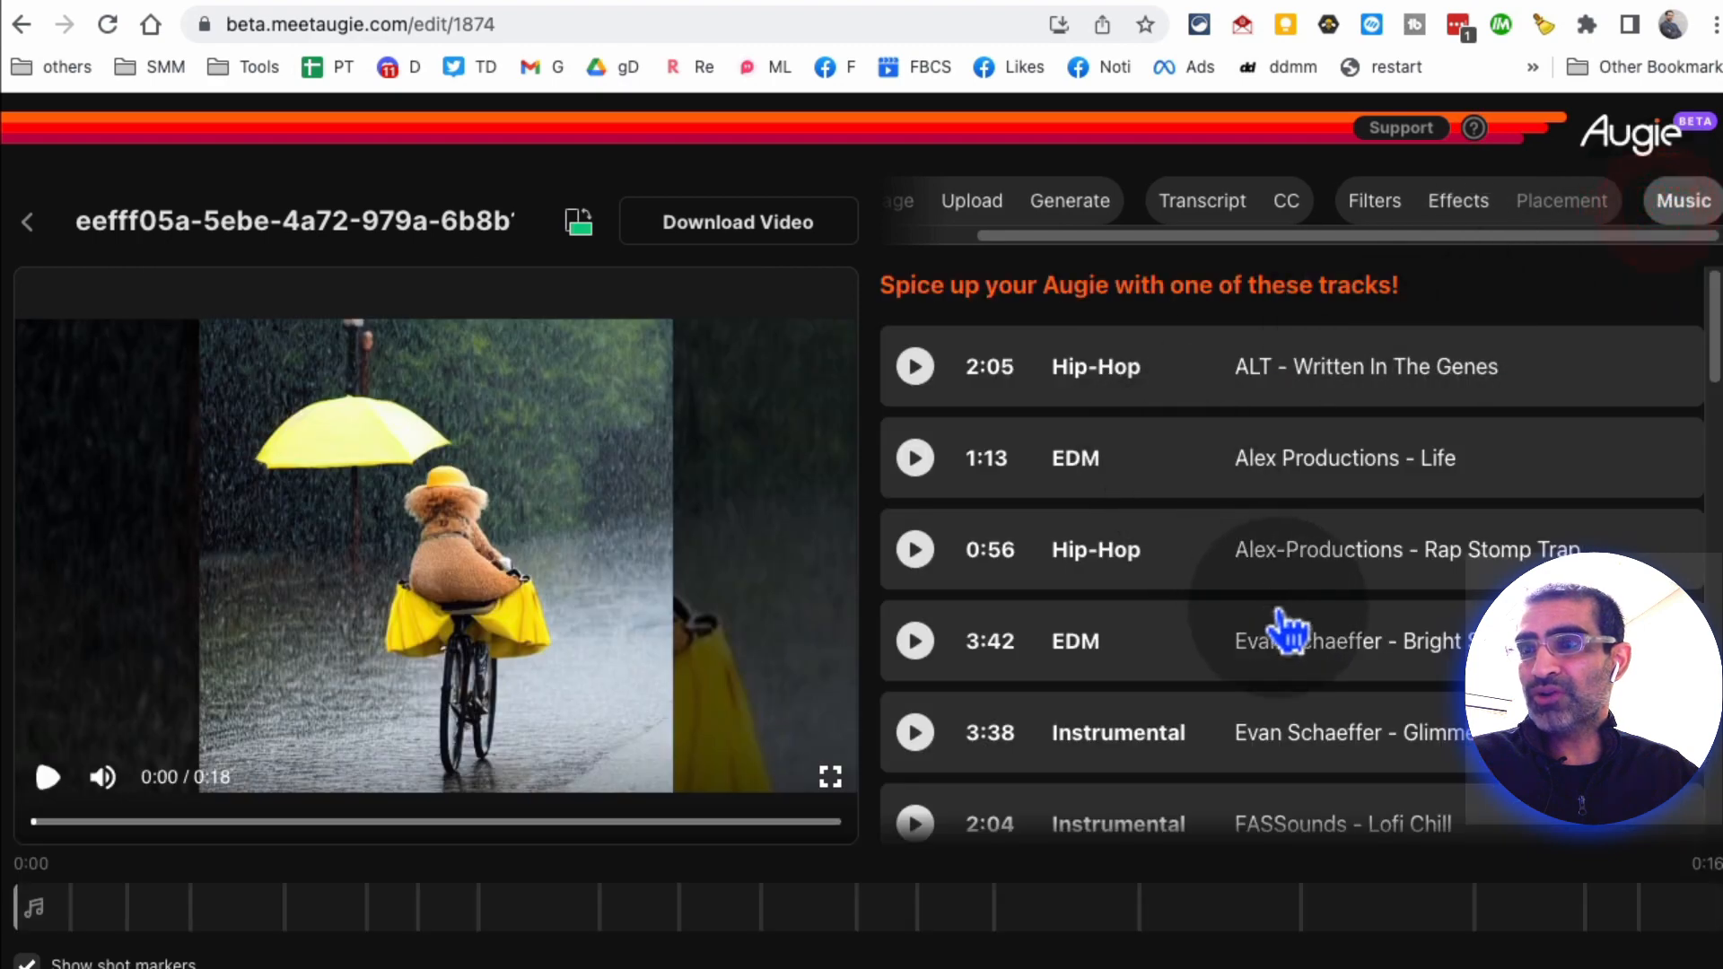
scroll(down, 3)
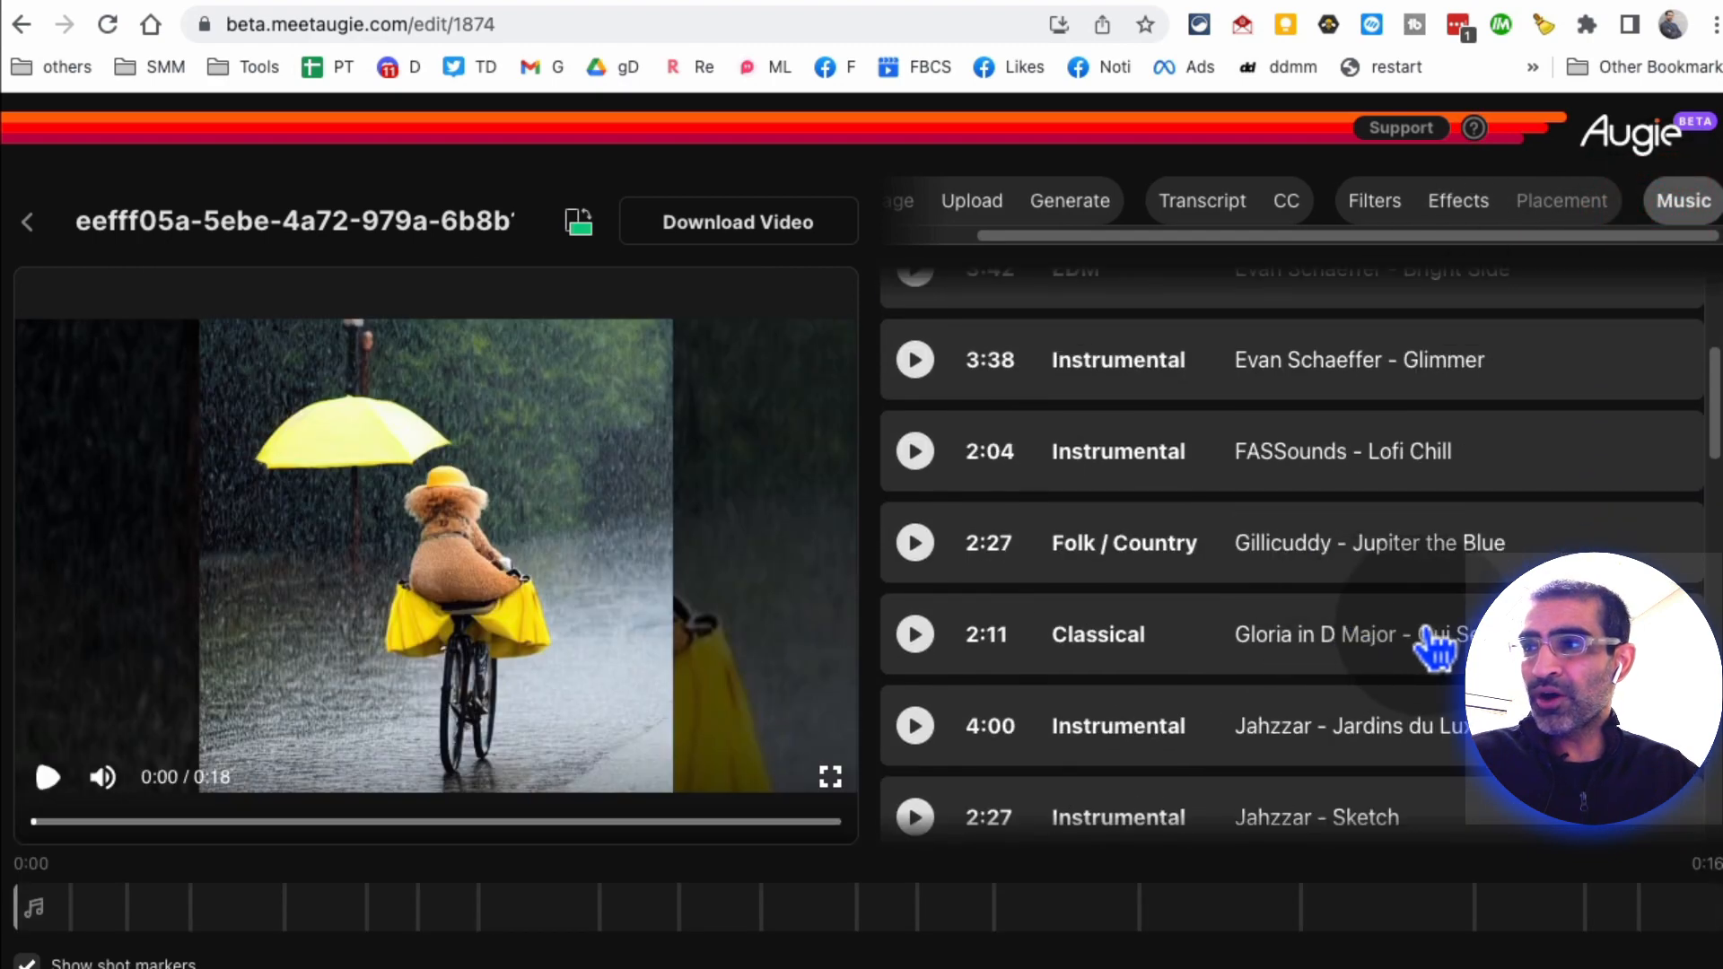
click(1201, 201)
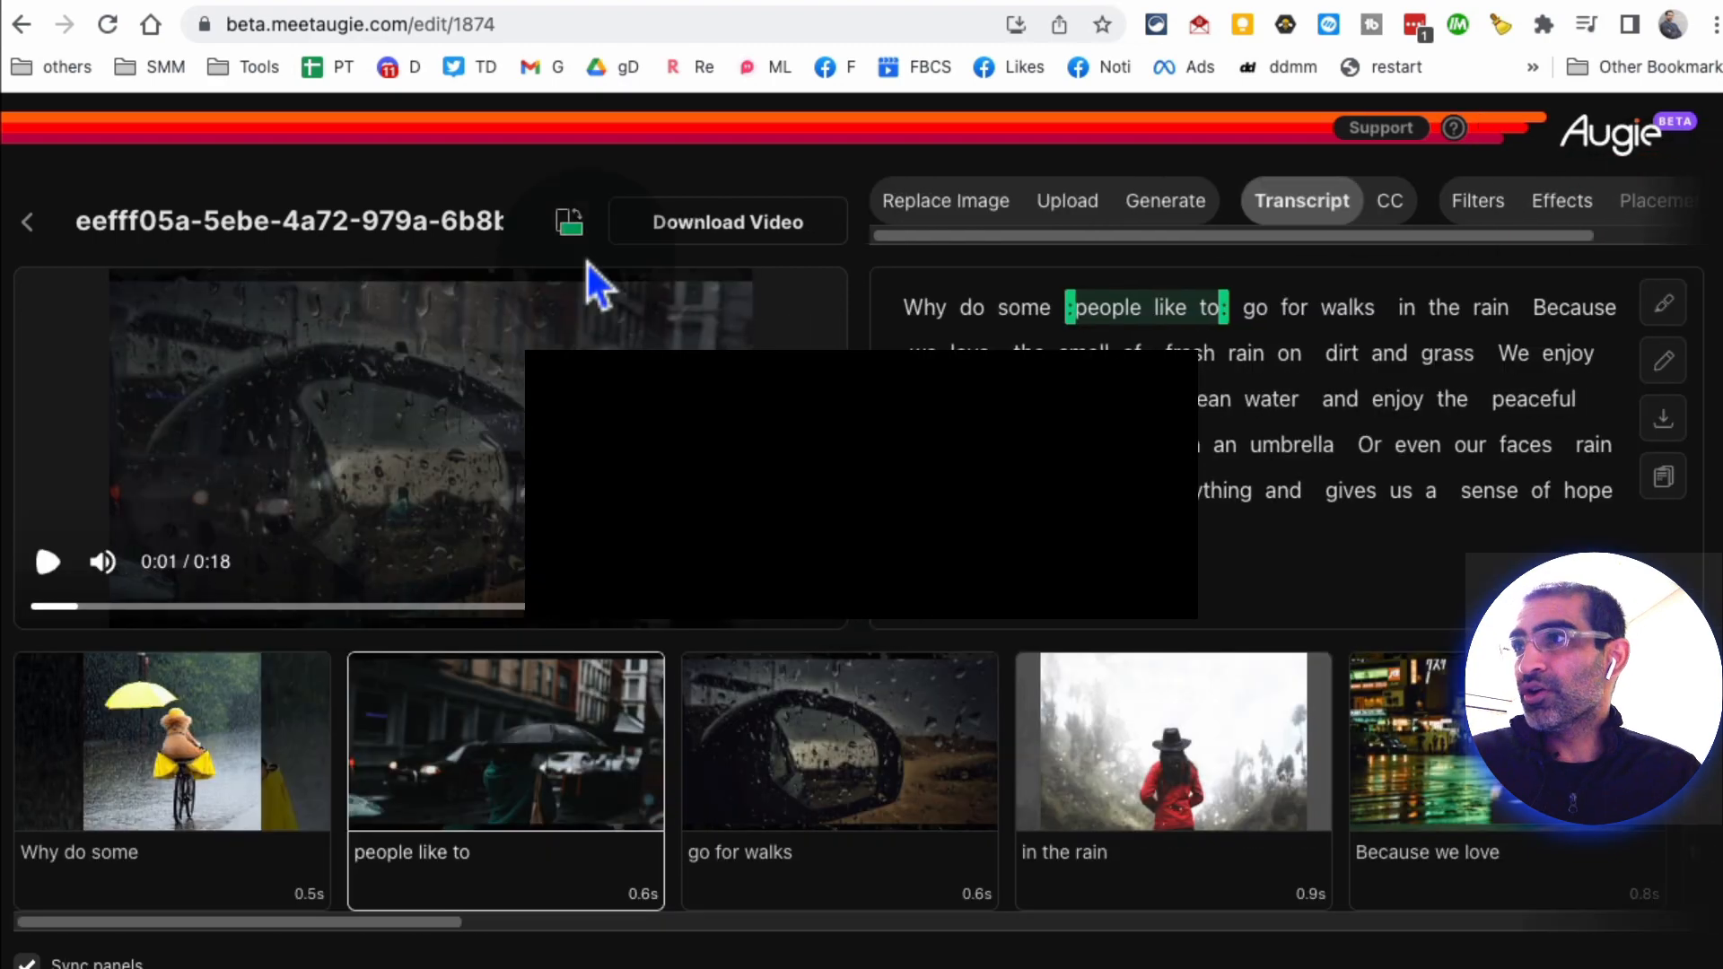